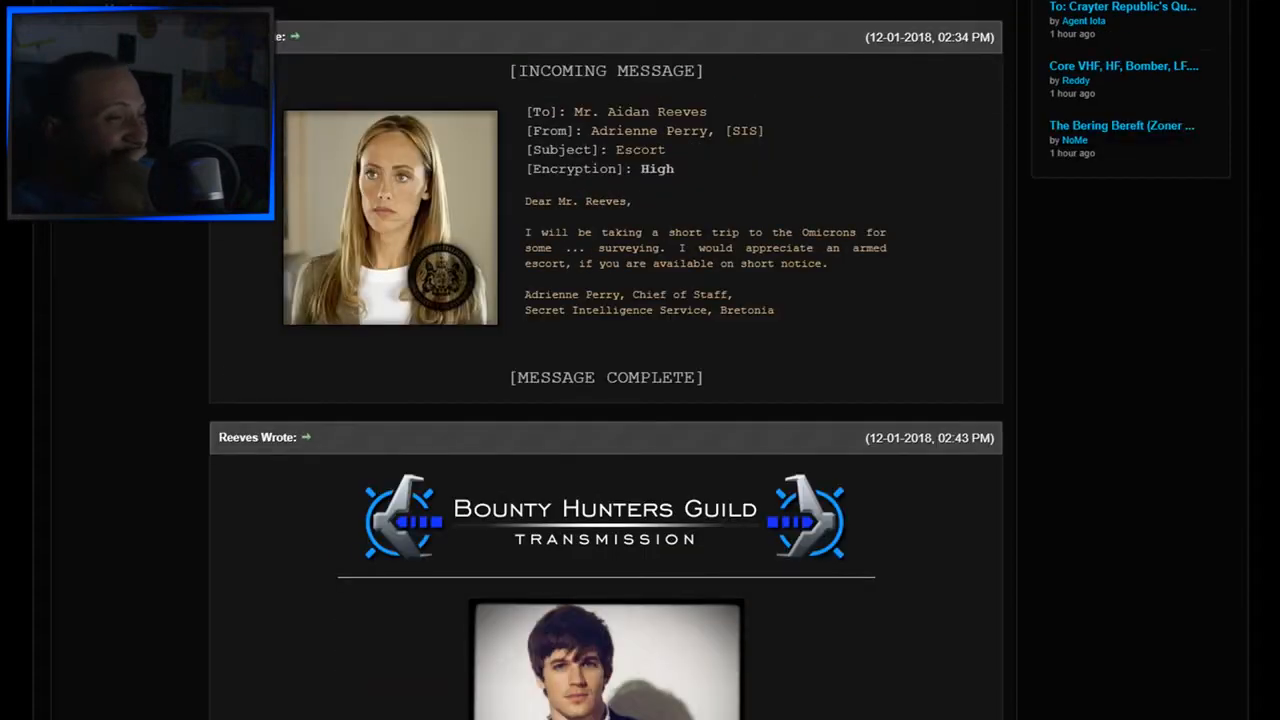
Scroll down the forum board index to view the Discovery HQ and Role-Playing categories.
scroll("down", 3)
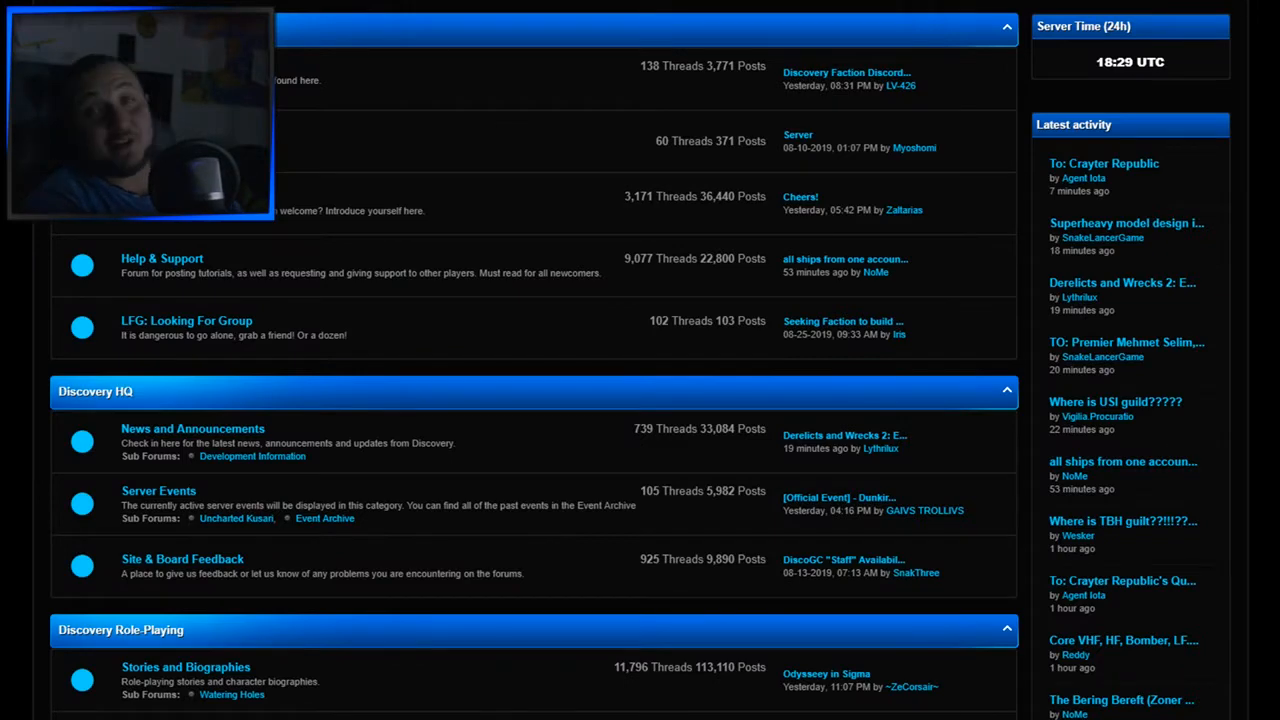
Scroll down through the forum index and the Flood subforum's thread listing.
scroll("down", 3)
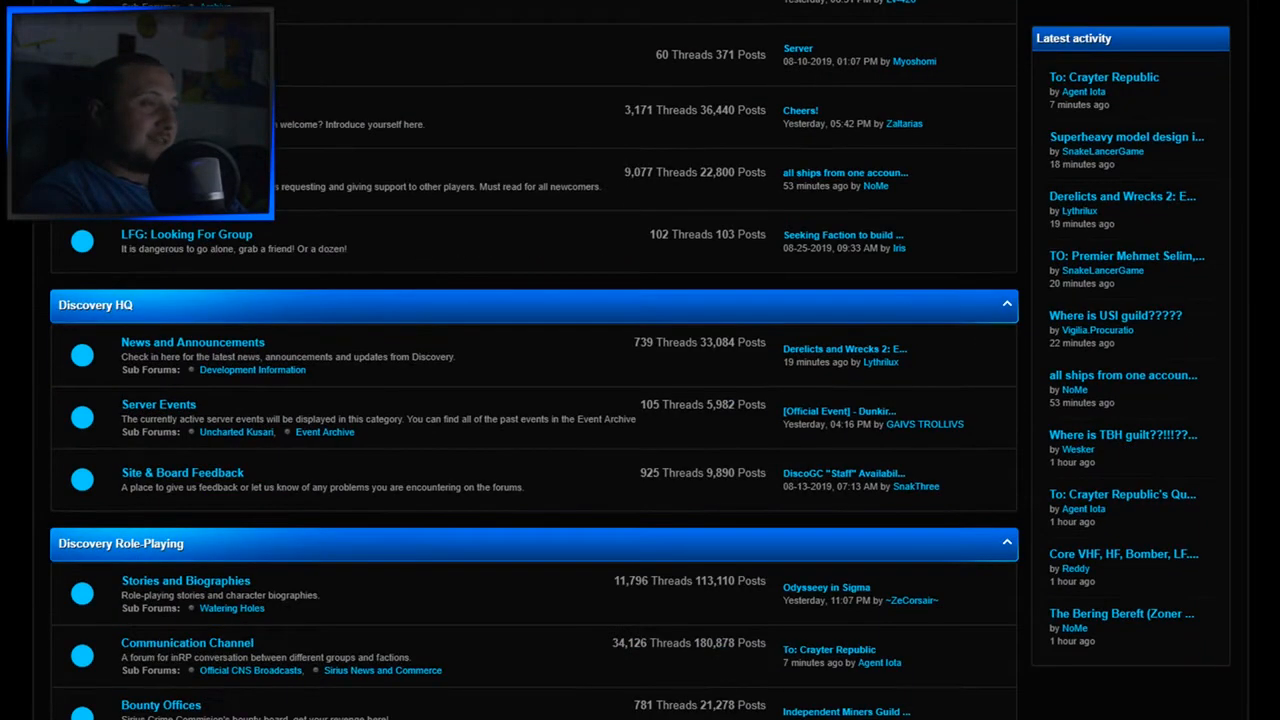
scroll("down", 3)
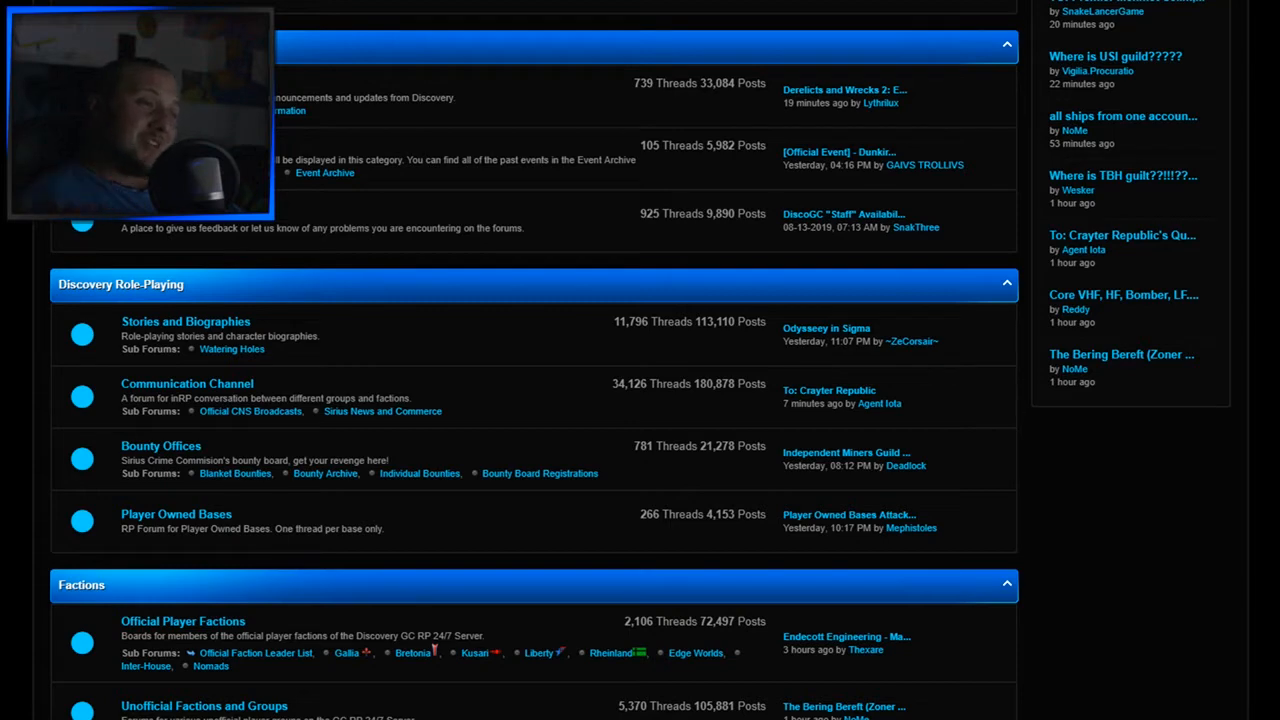
scroll("down", 3)
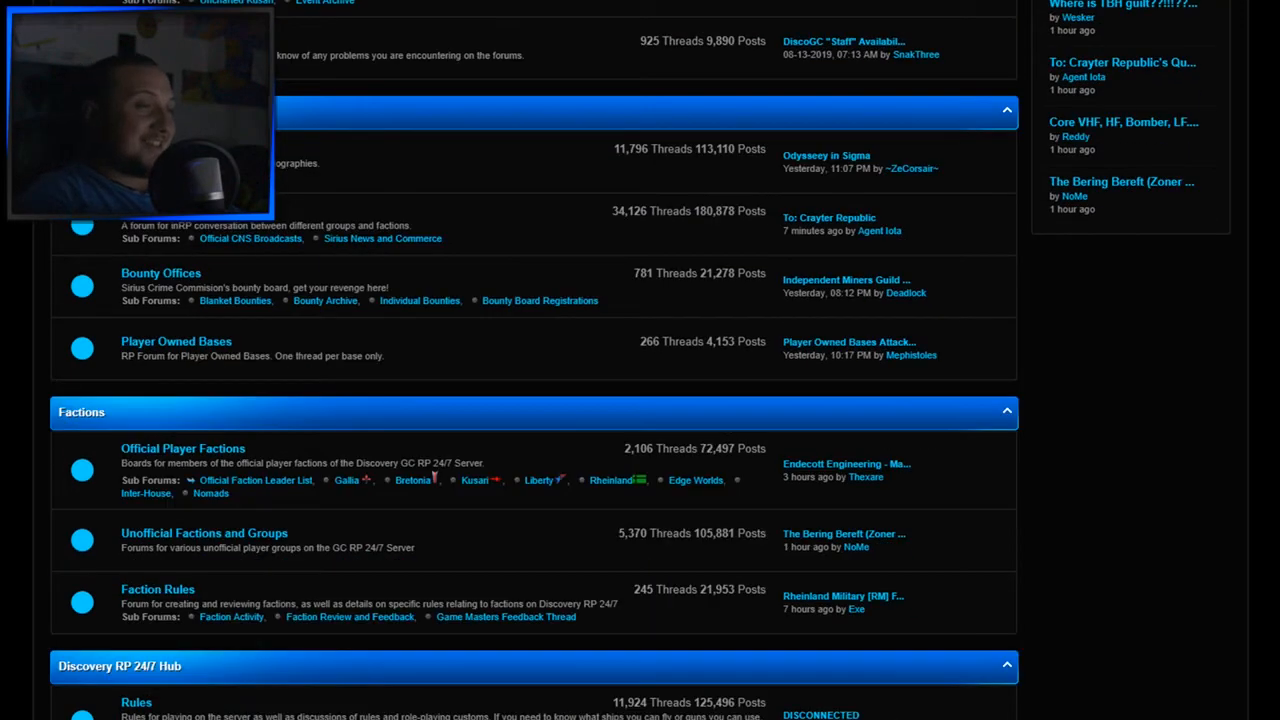
scroll("down", 3)
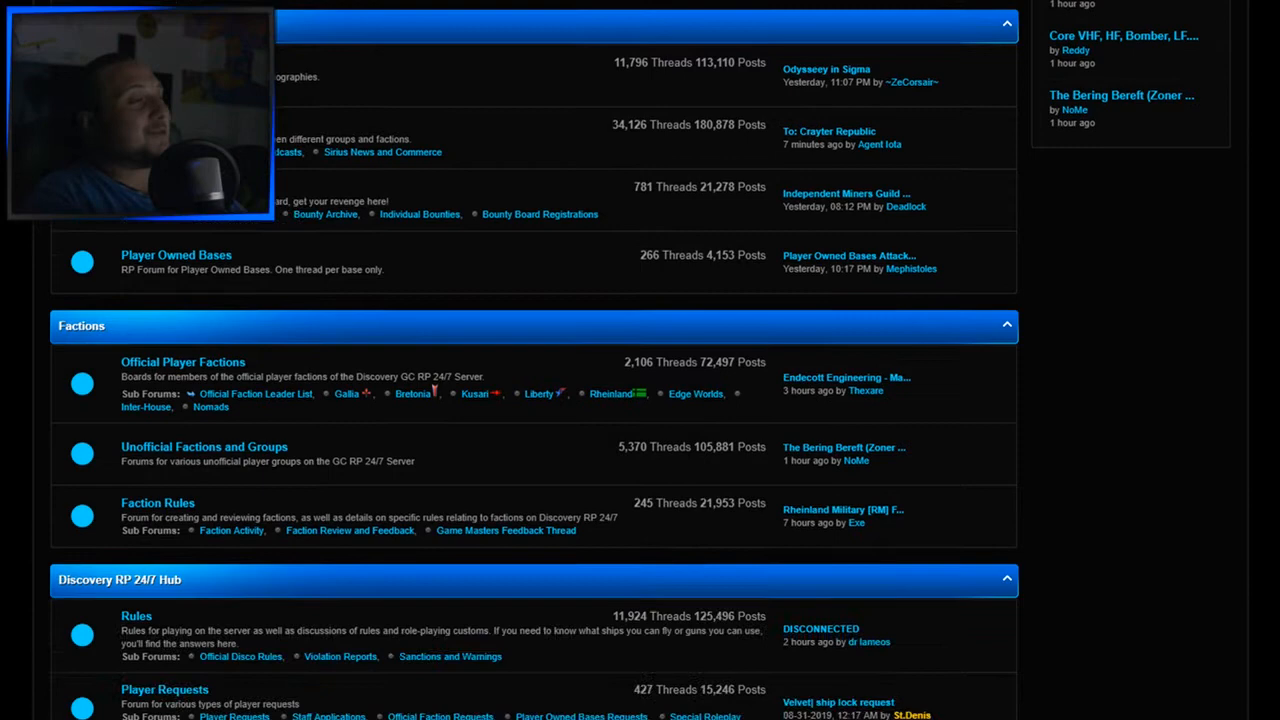
scroll("down", 3)
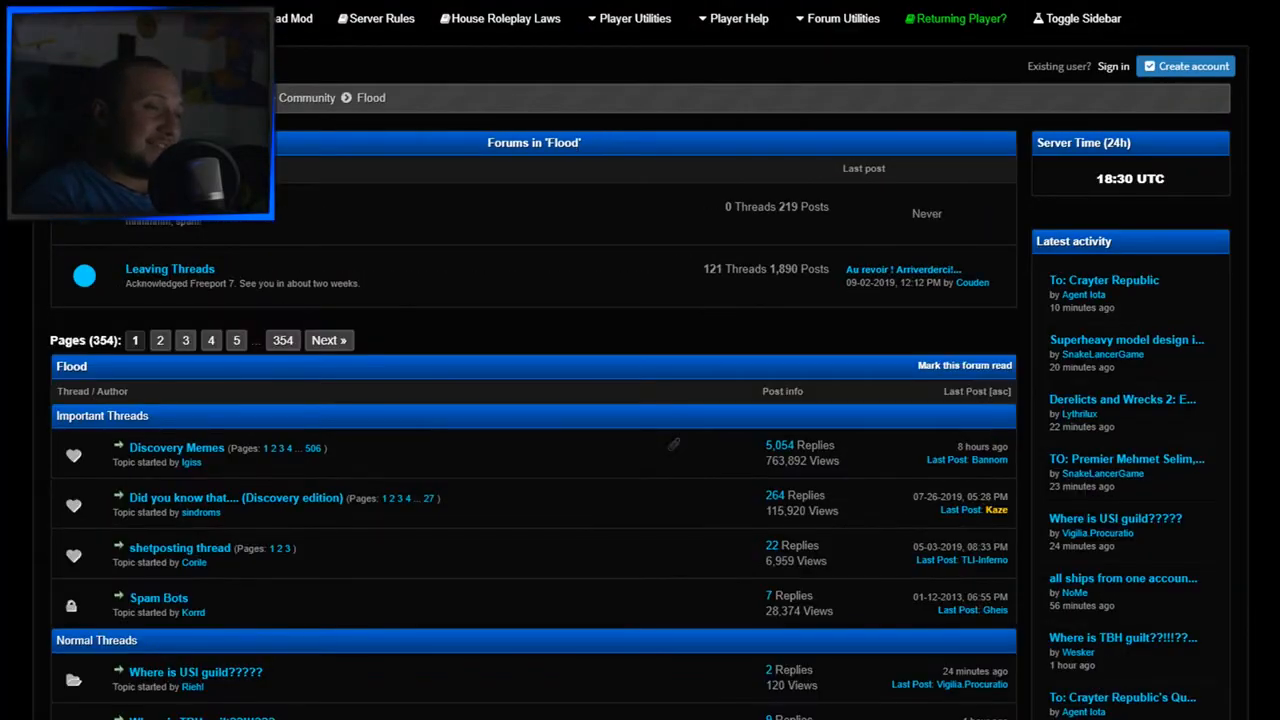
Scroll down through the replies on page 505 of the Discovery Memes thread.
scroll("down", 3)
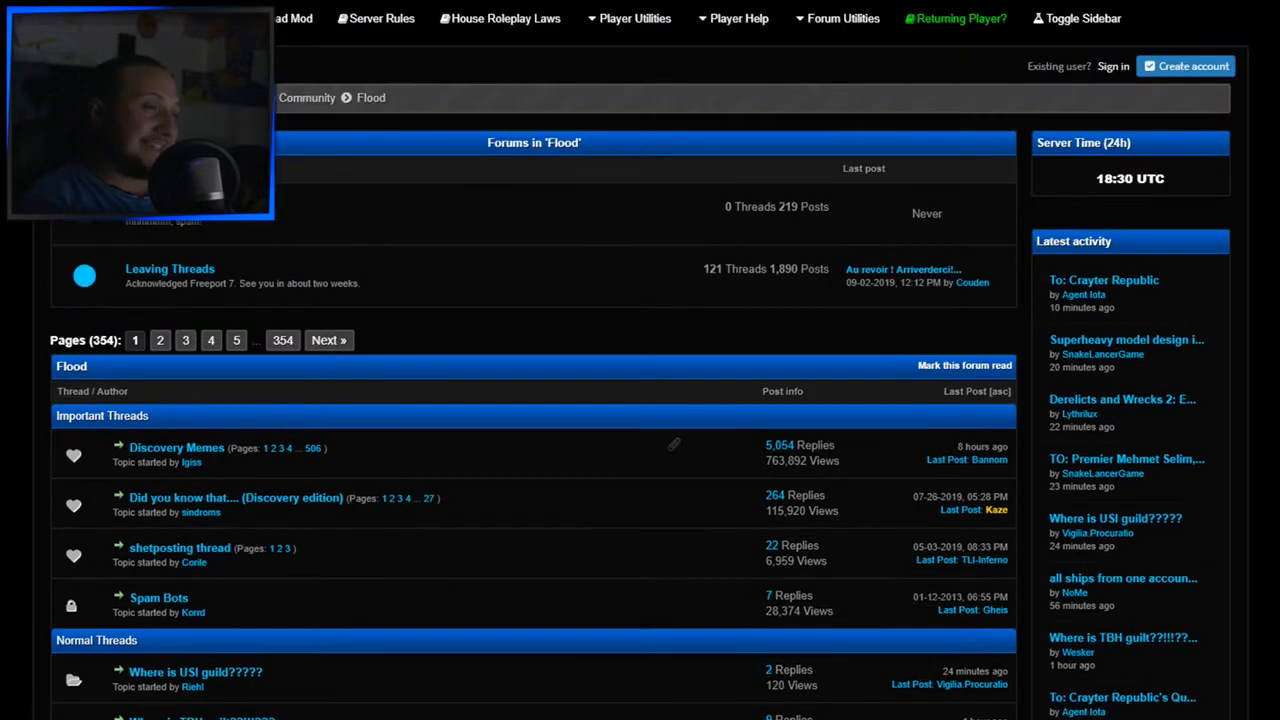
scroll("down", 3)
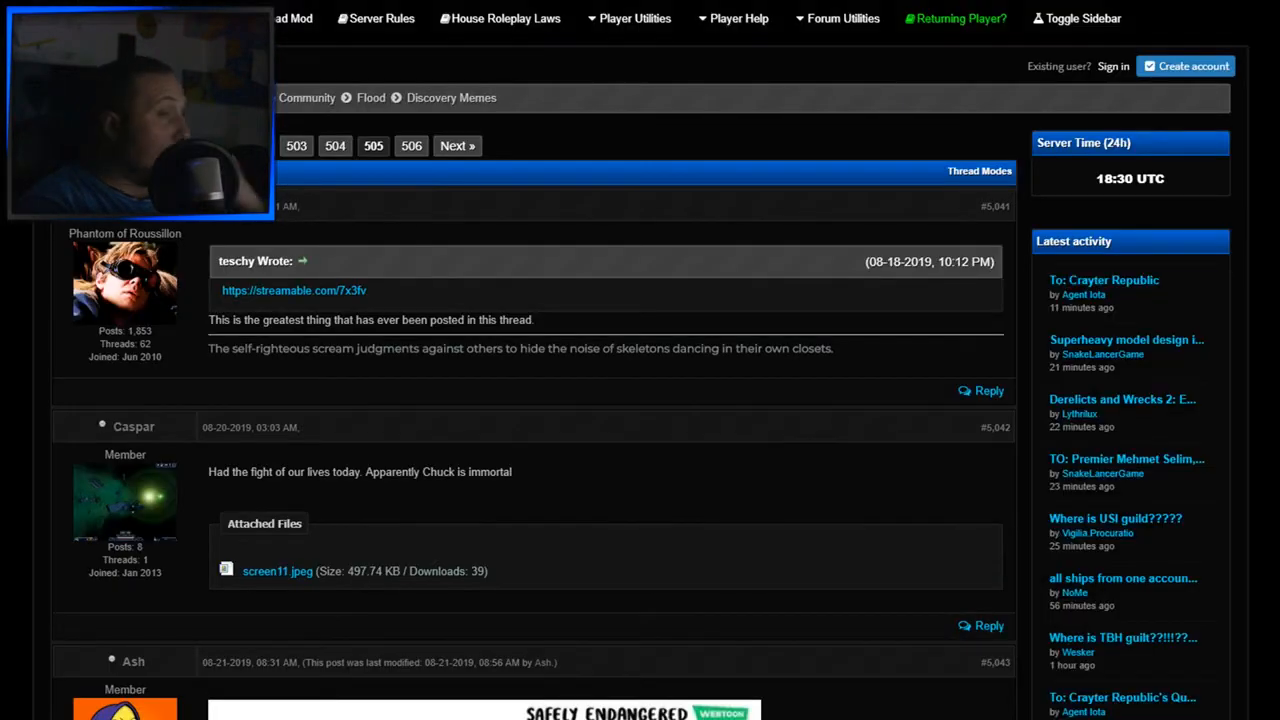
scroll("down", 3)
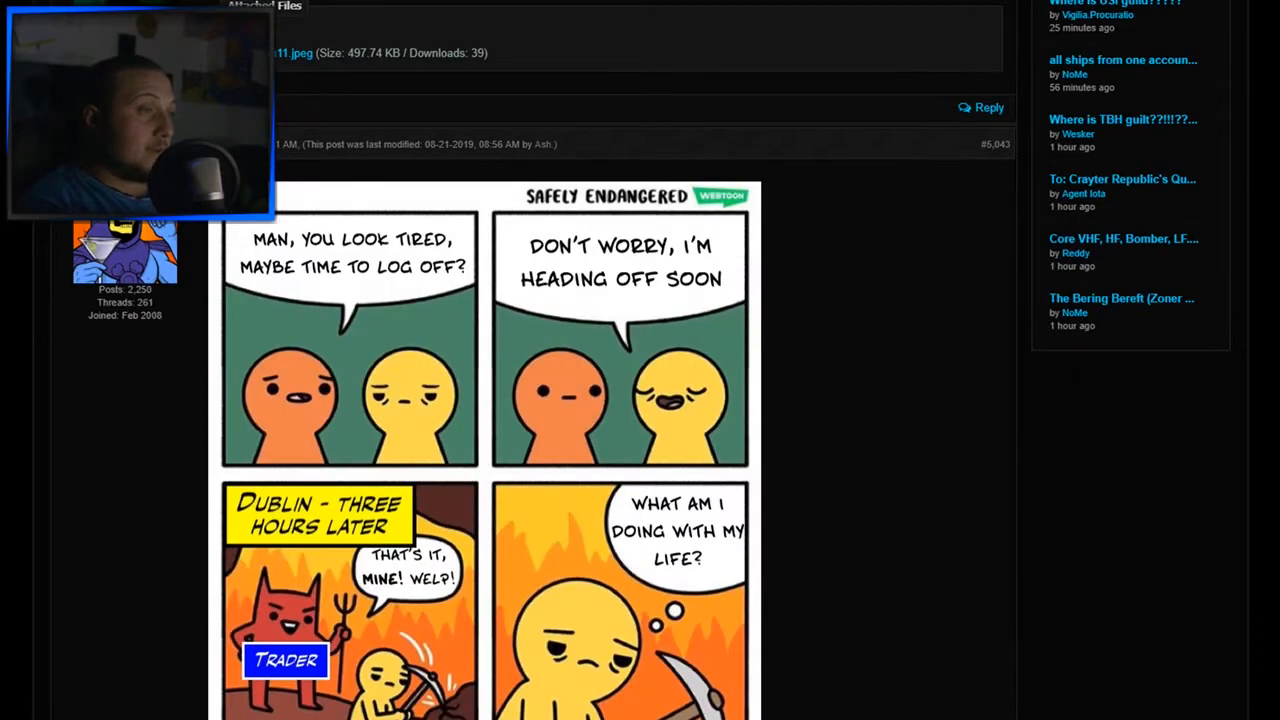
scroll("down", 3)
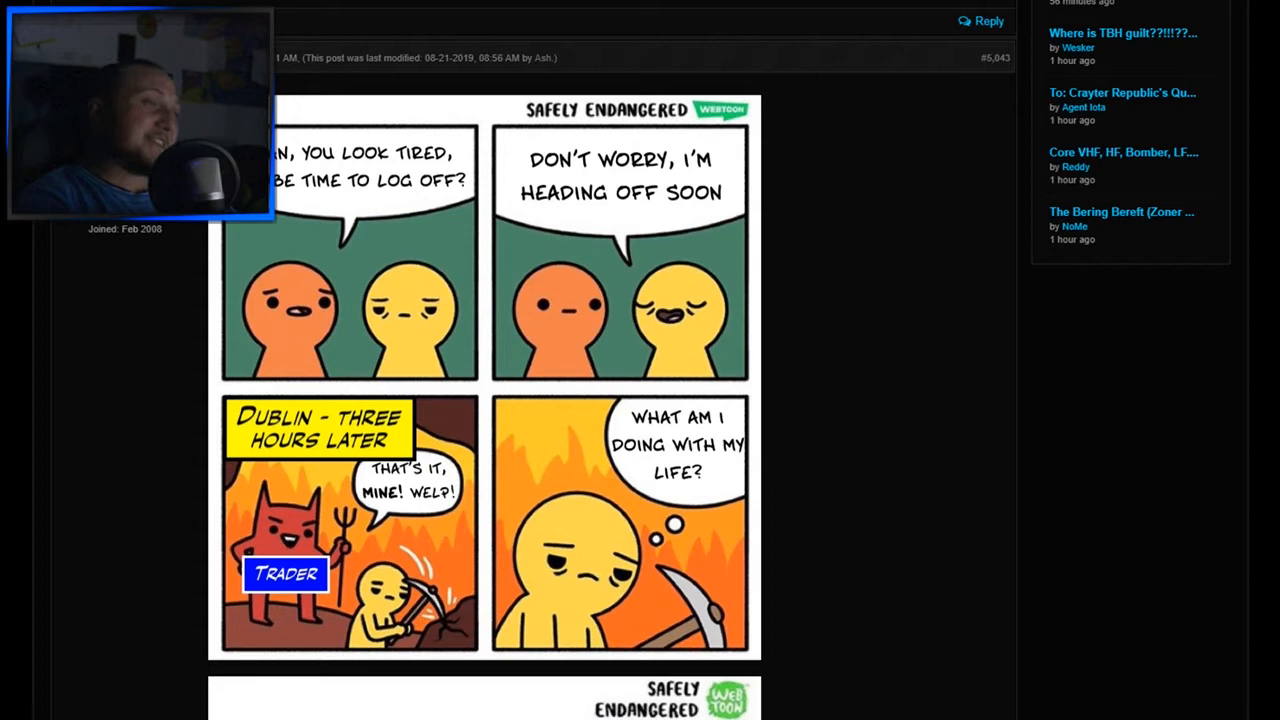
scroll("down", 3)
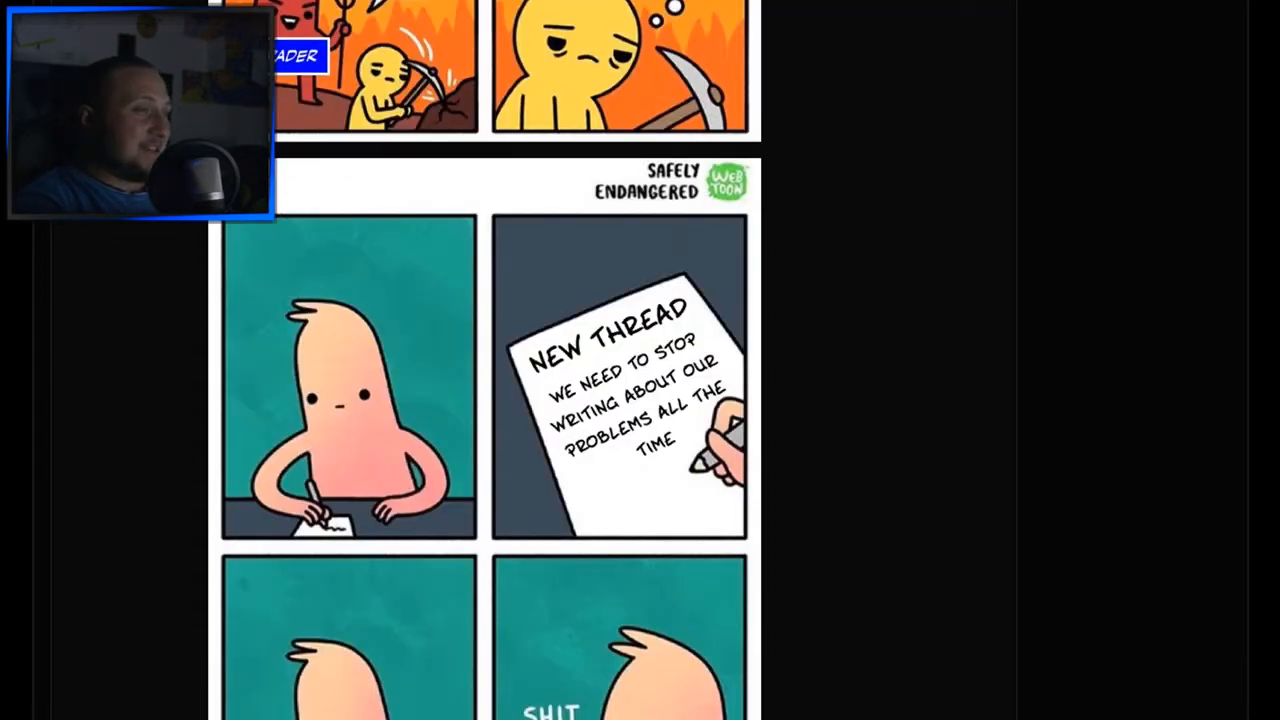
scroll("down", 3)
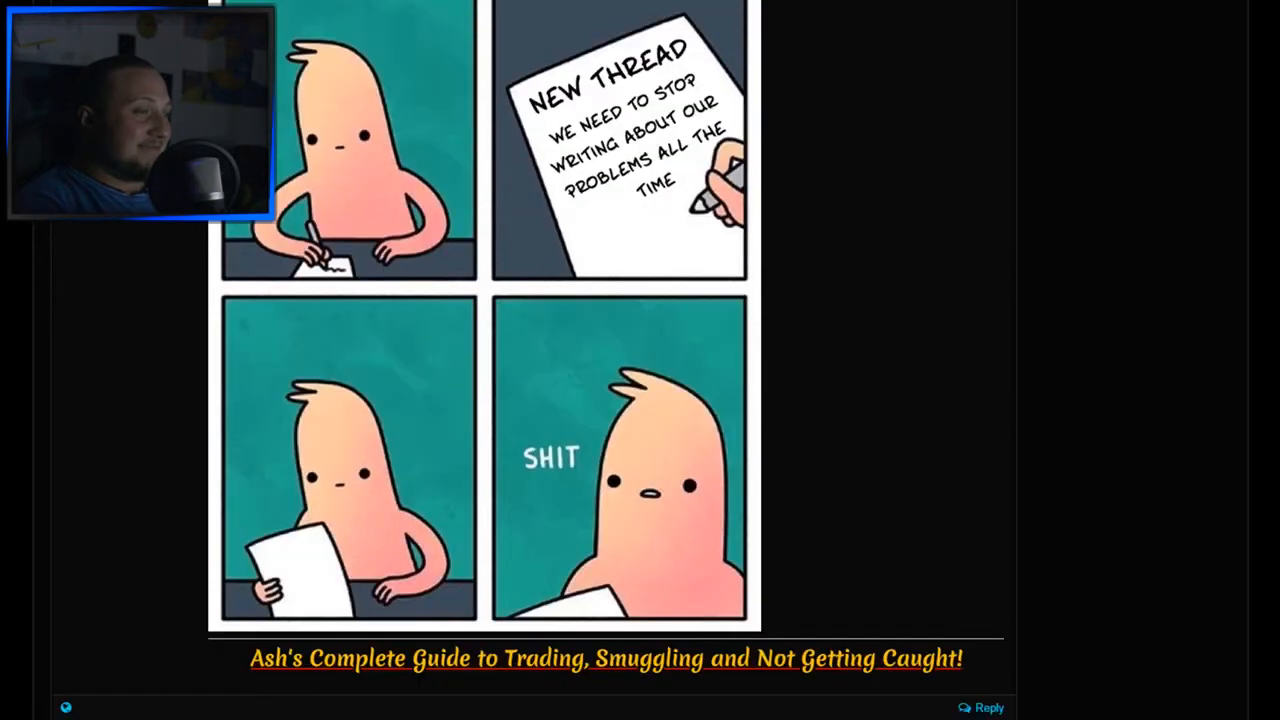
scroll("down", 3)
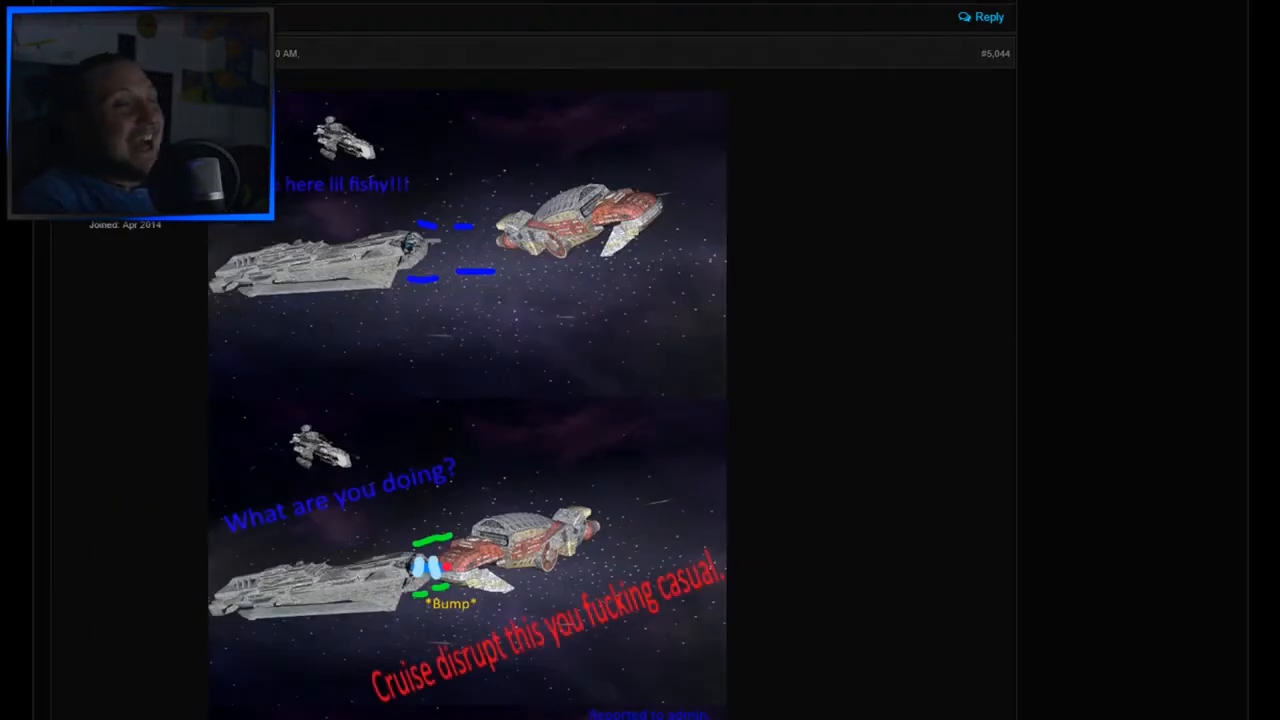
scroll("down", 3)
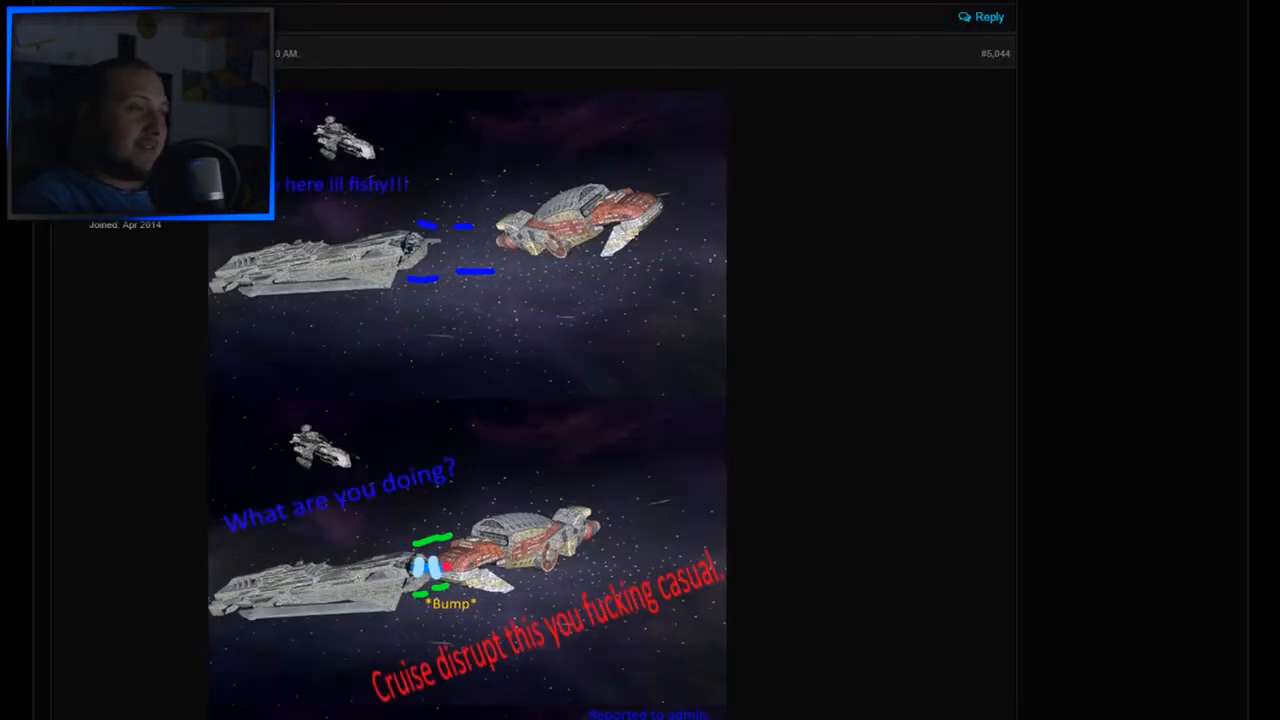
scroll("down", 3)
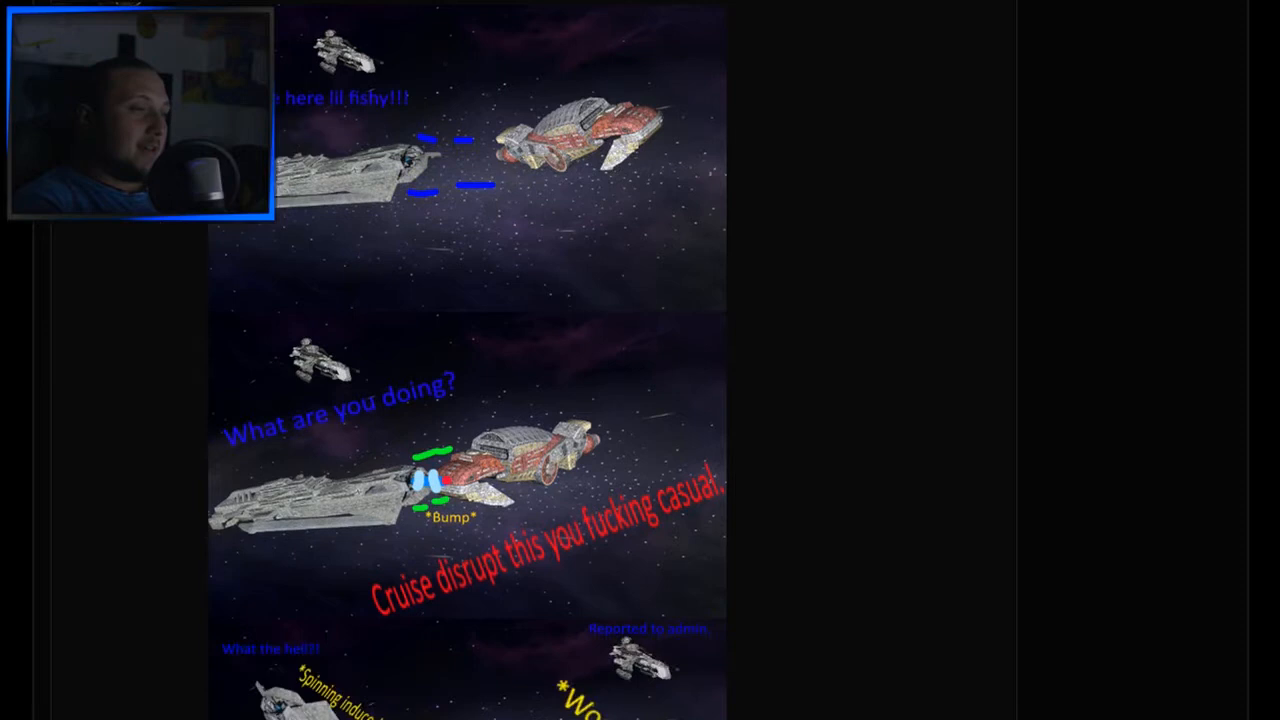
scroll("down", 3)
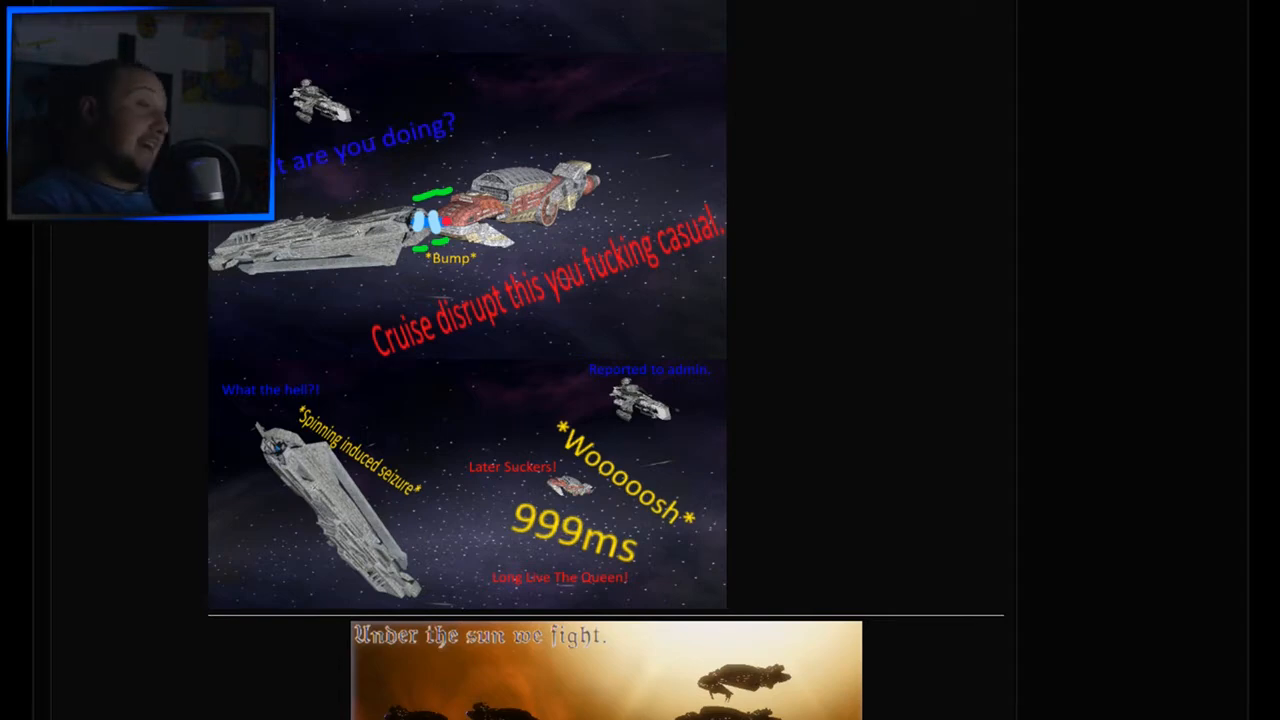
scroll("down", 3)
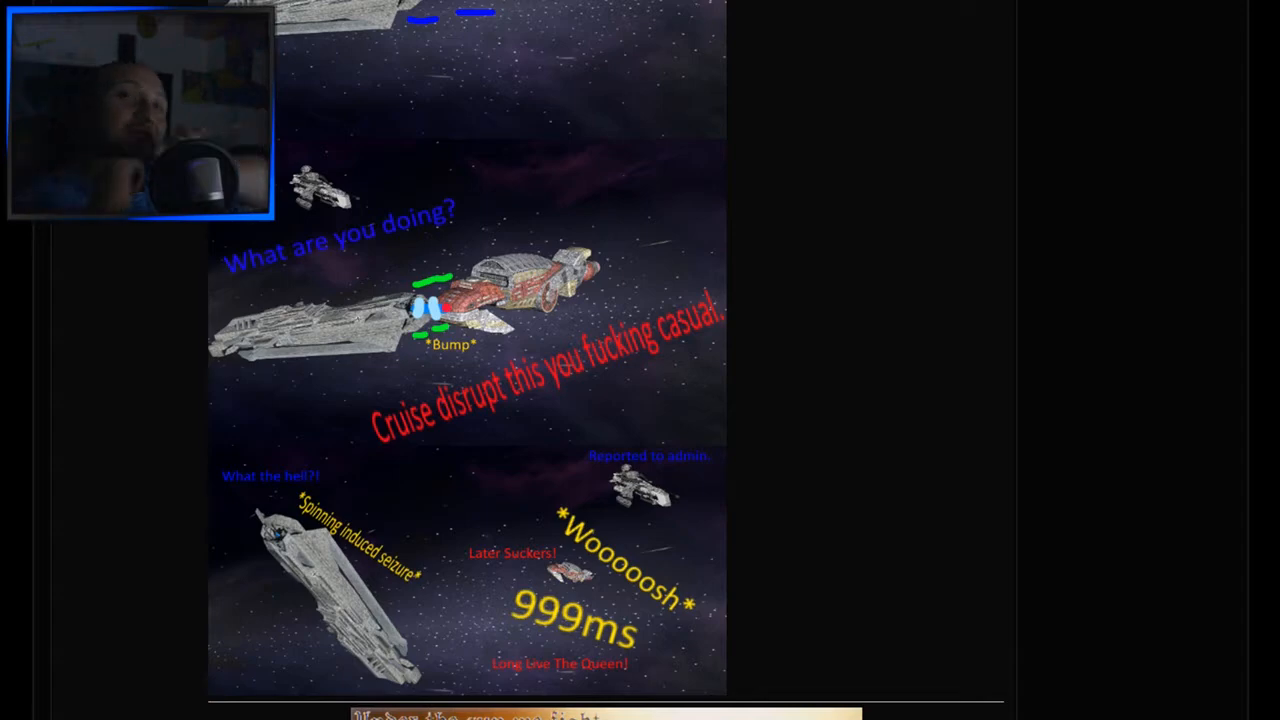
scroll("down", 3)
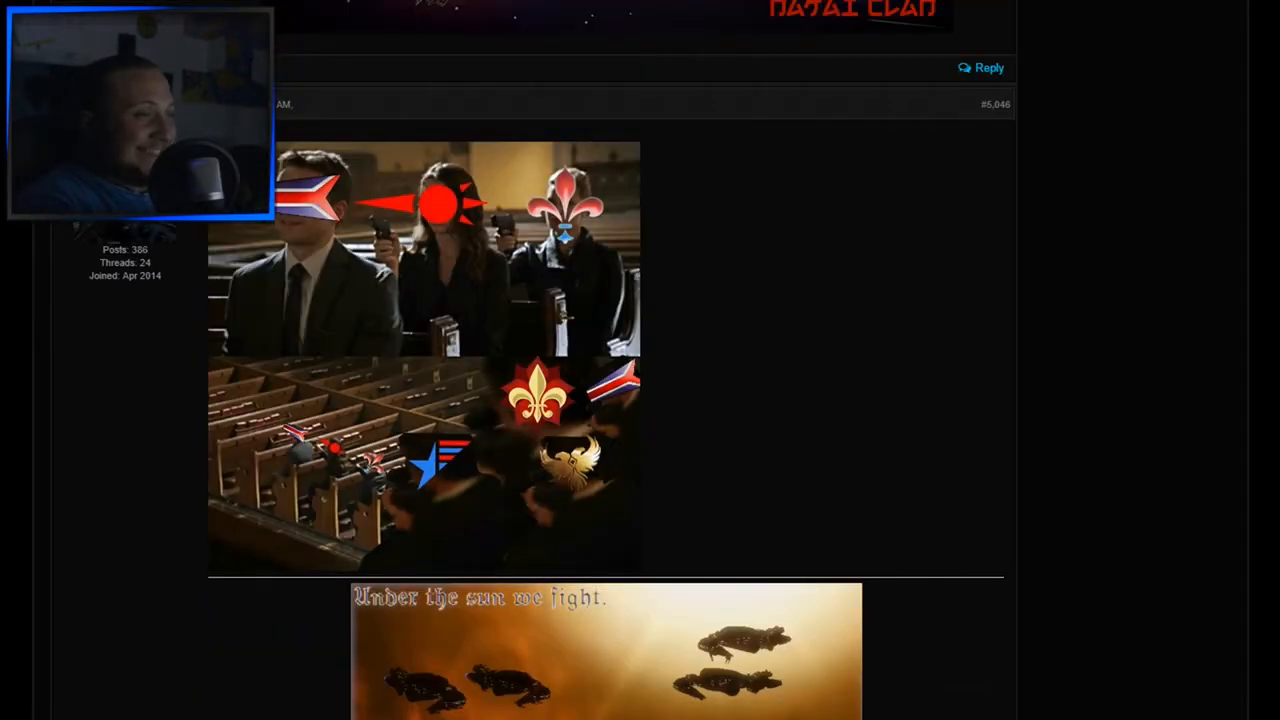
Scroll to the end of page 505 and continue into page 506 of the Discovery Memes thread.
scroll("down", 3)
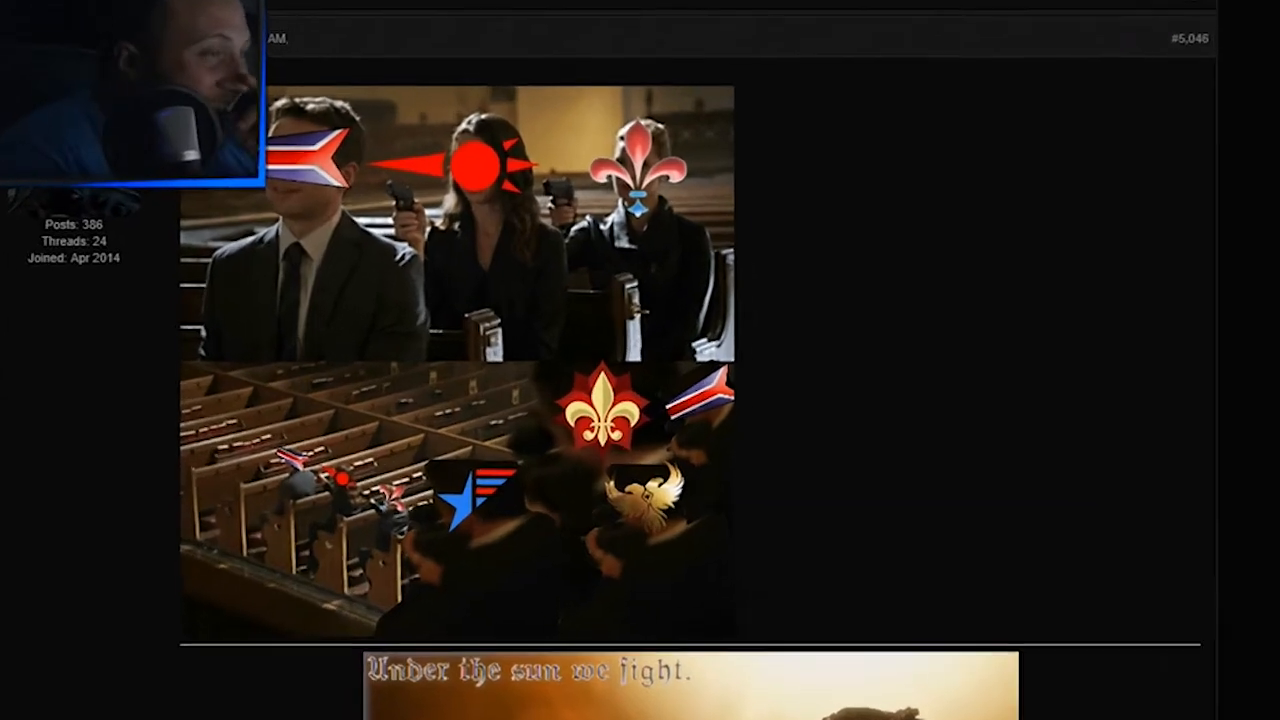
scroll("down", 3)
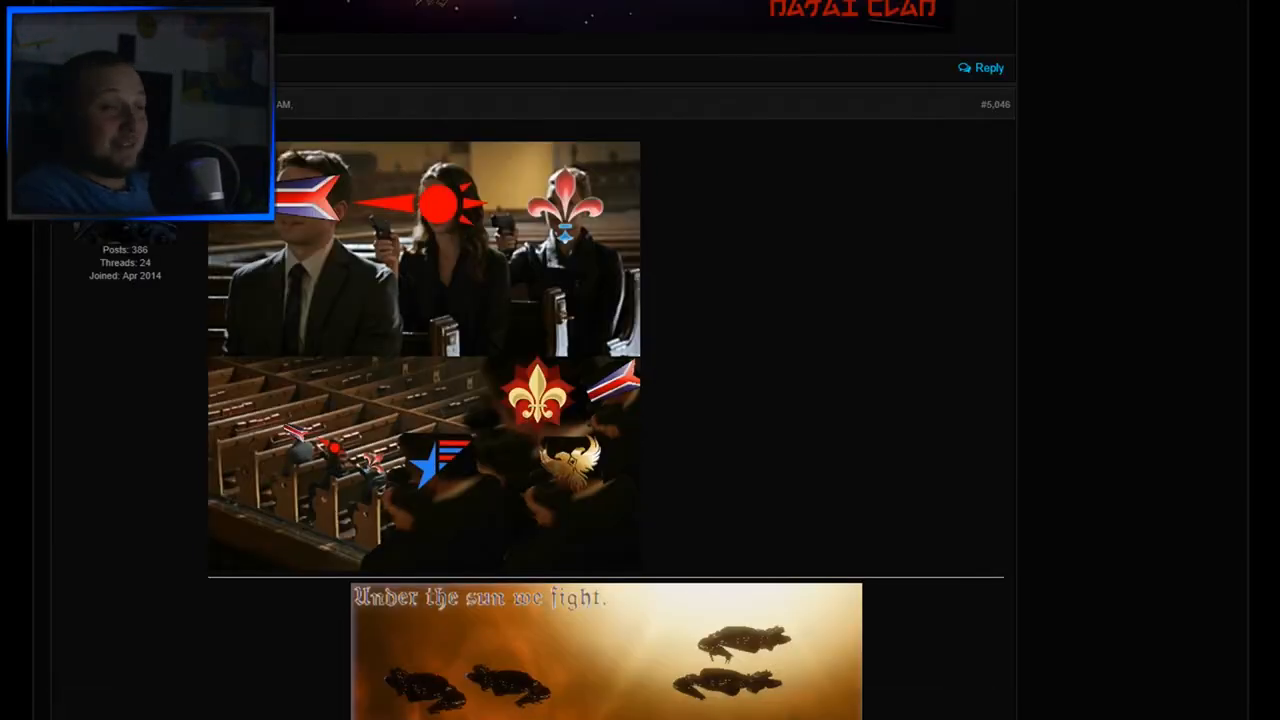
scroll("down", 3)
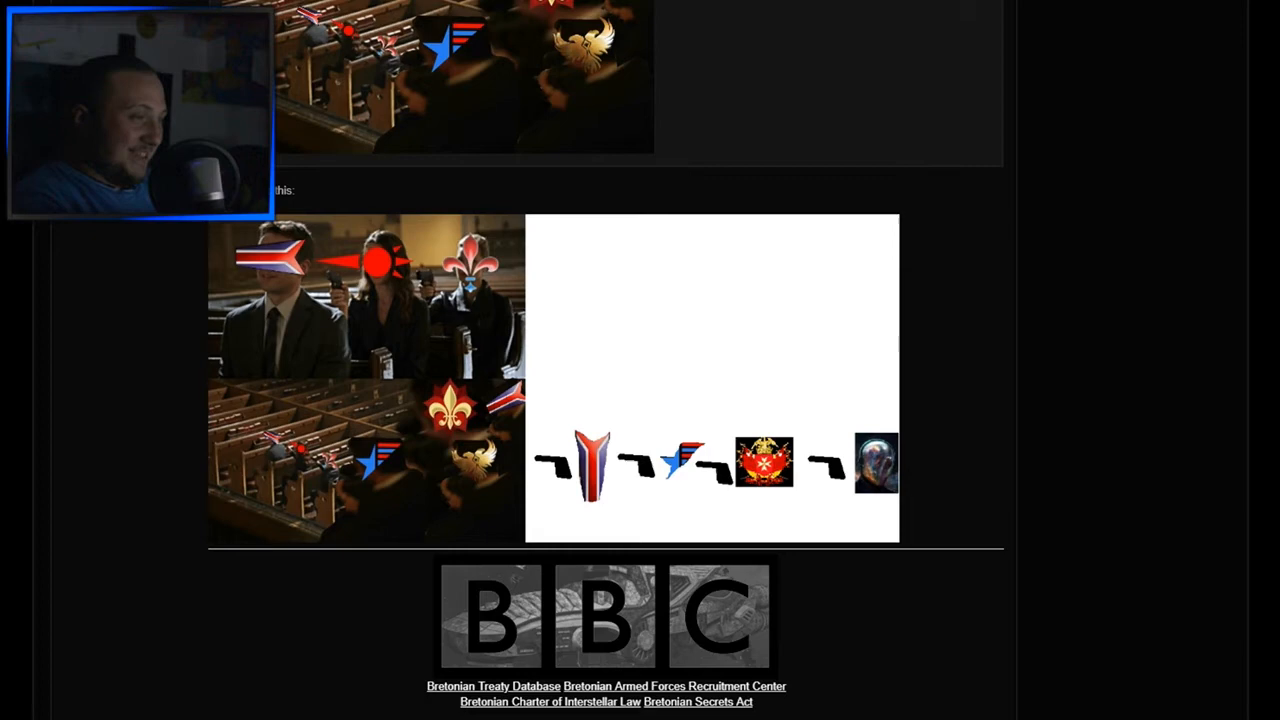
scroll("down", 3)
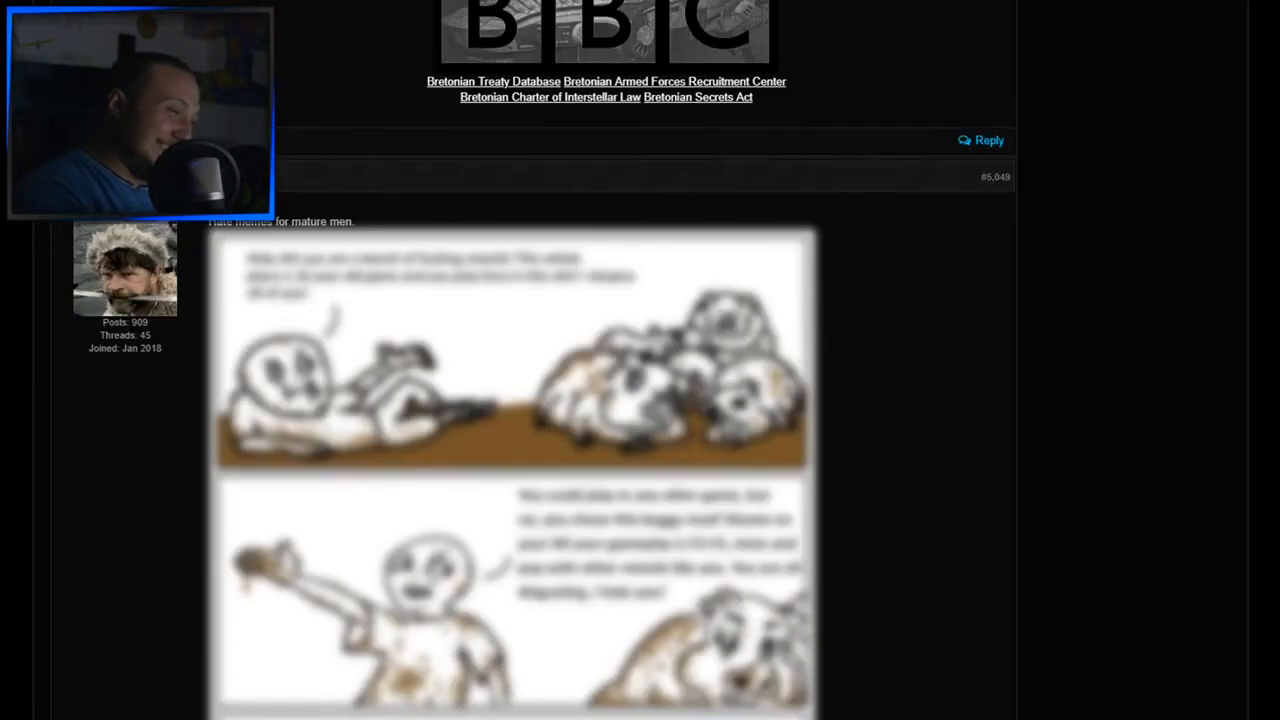
scroll("down", 3)
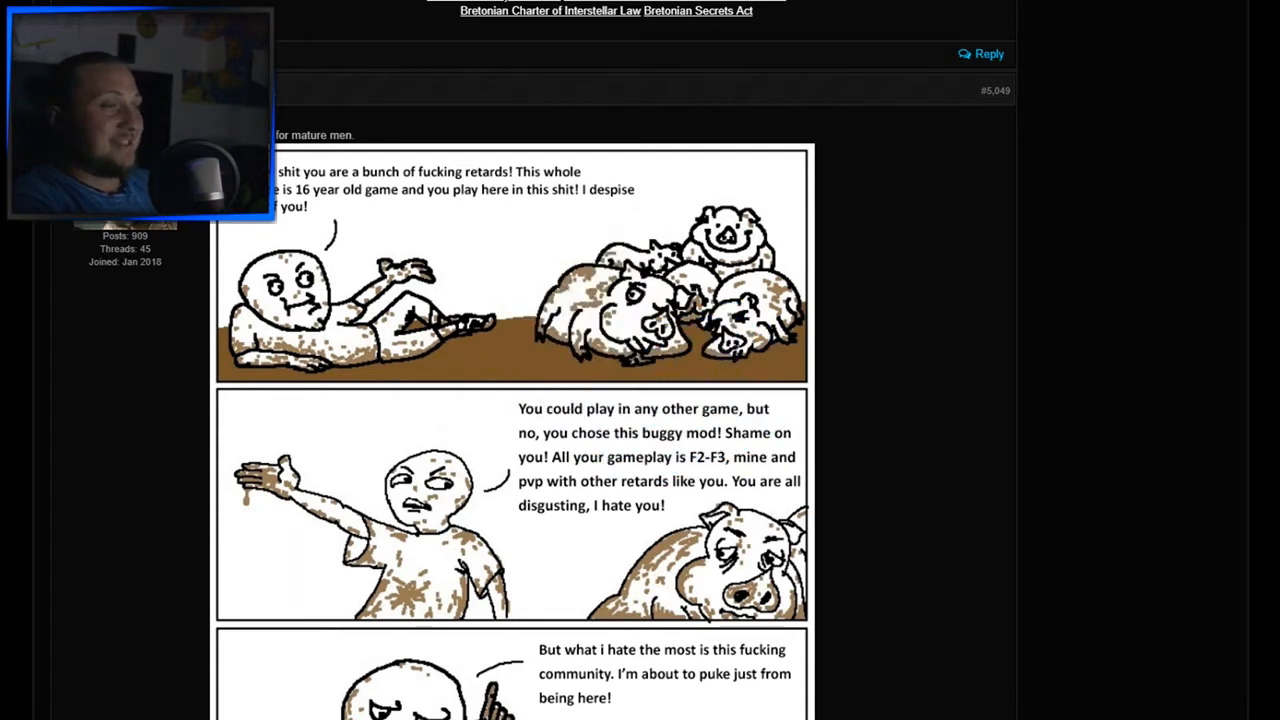
scroll("down", 3)
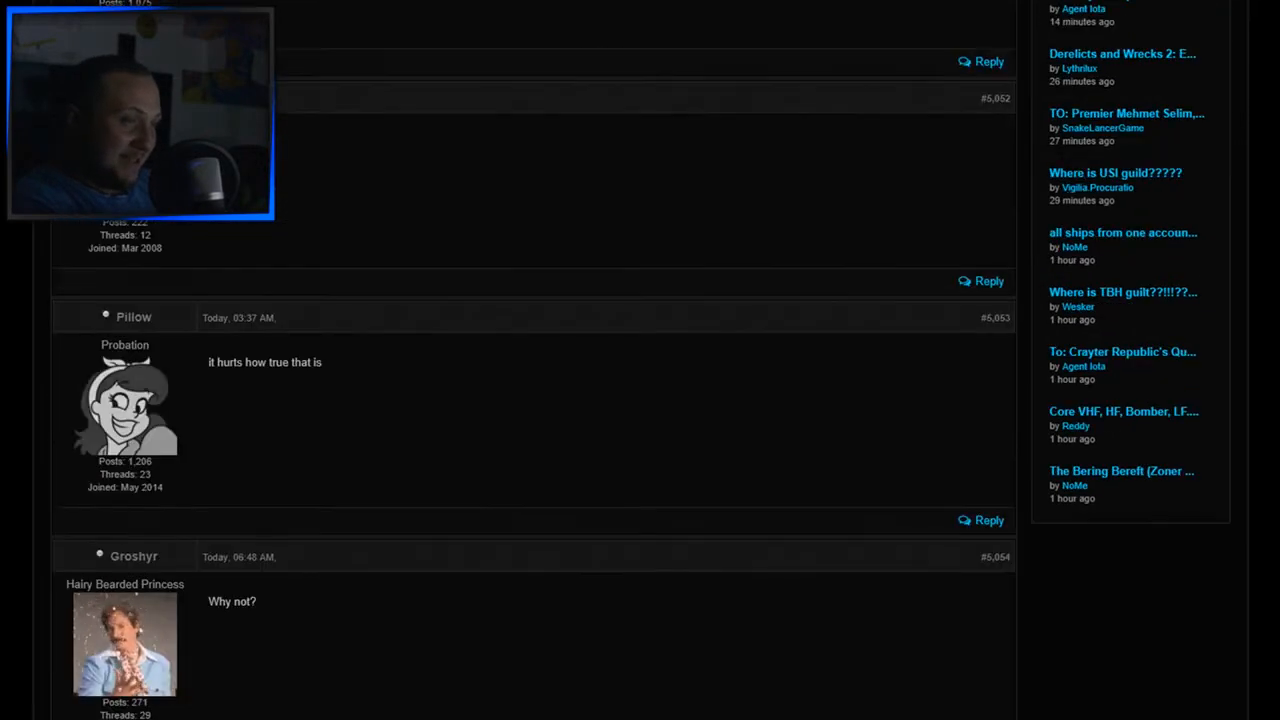
scroll("down", 3)
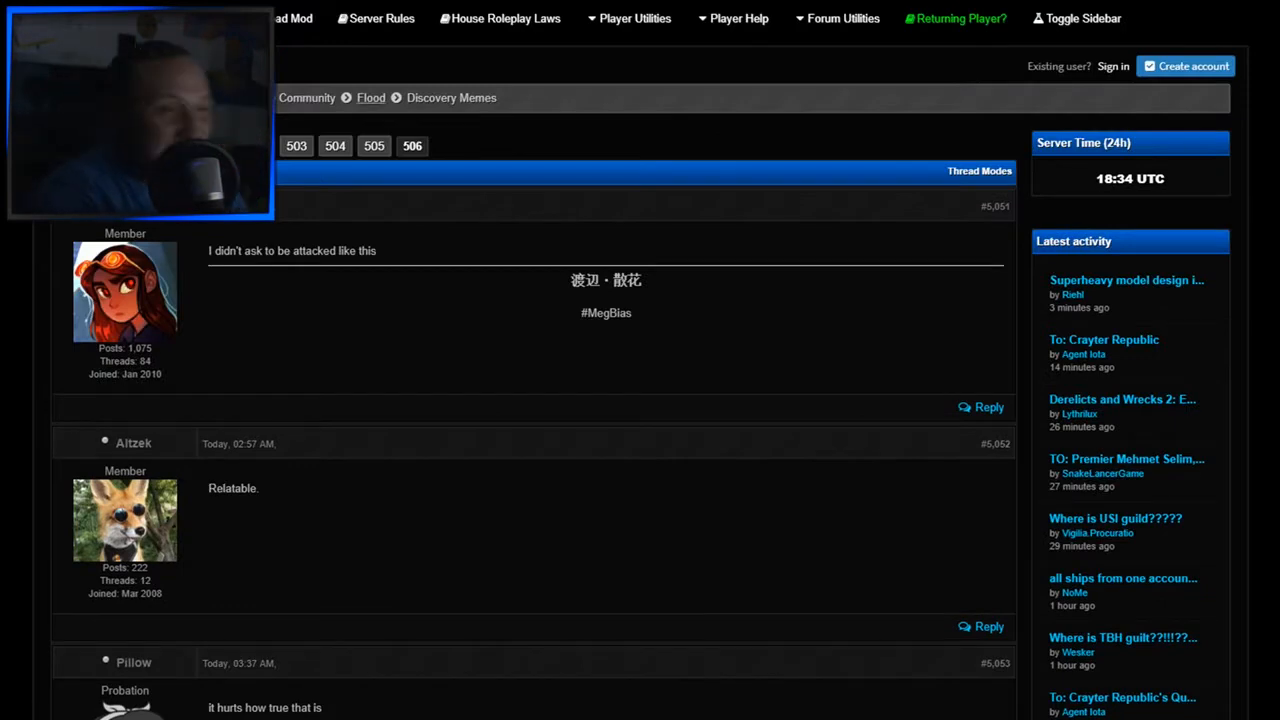
Go to page 447 of the Flood Context Thread and view its first shared screenshots.
left_click(370, 96)
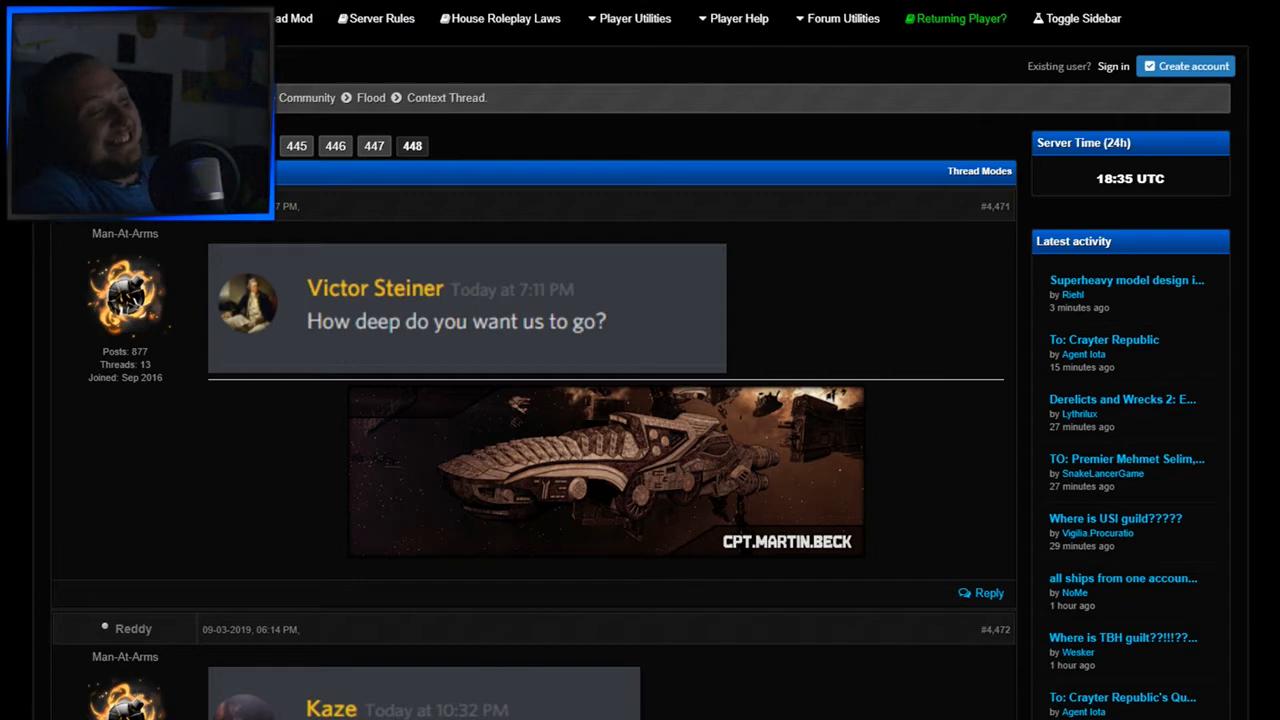
scroll("down", 3)
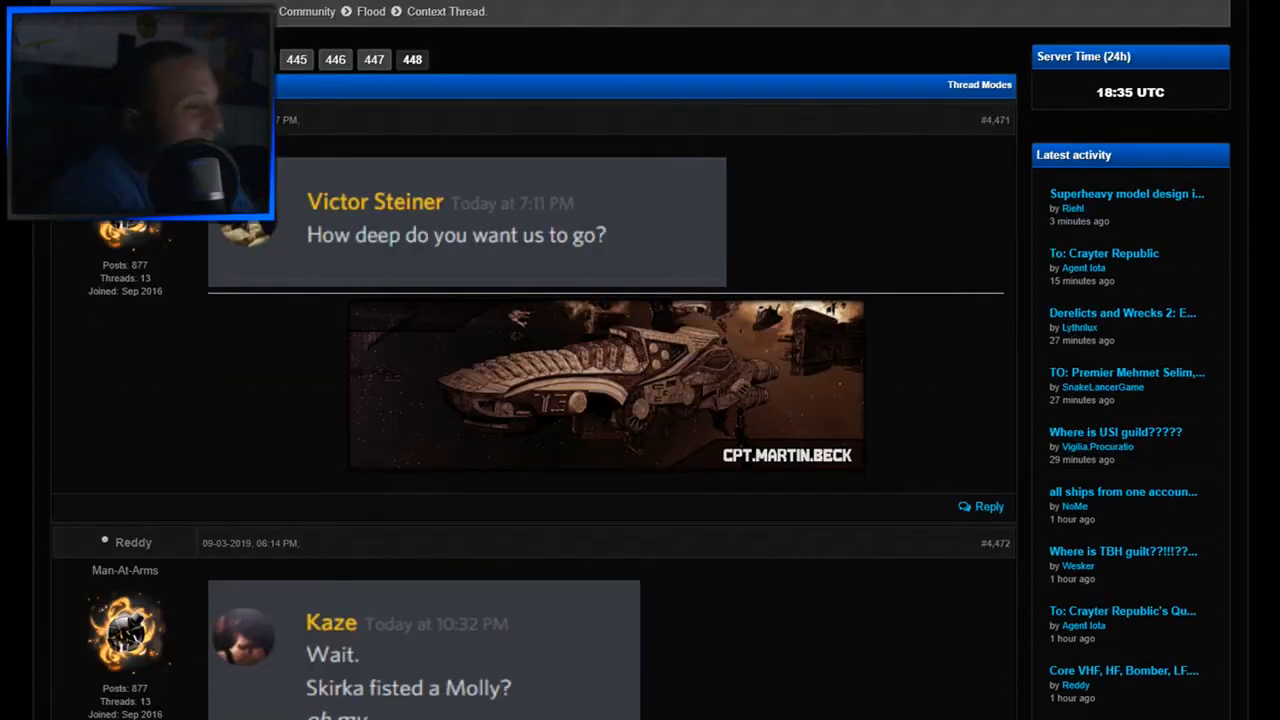
scroll("down", 3)
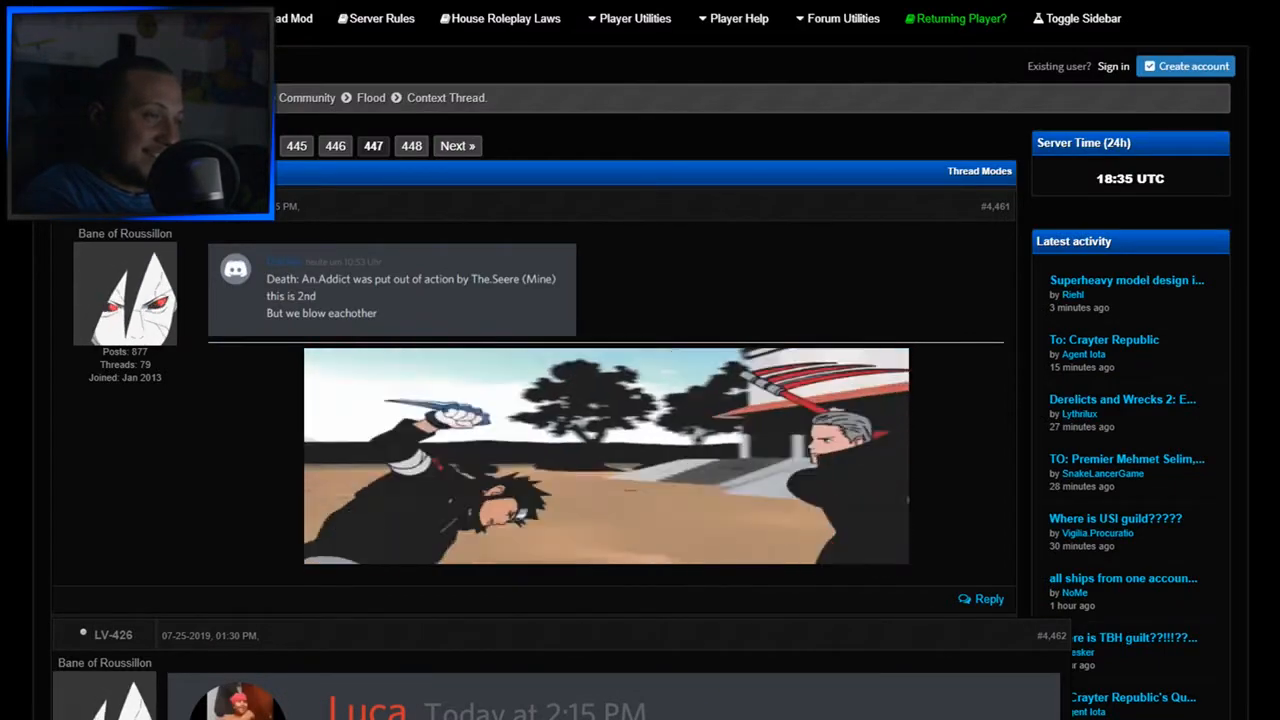
scroll("down", 3)
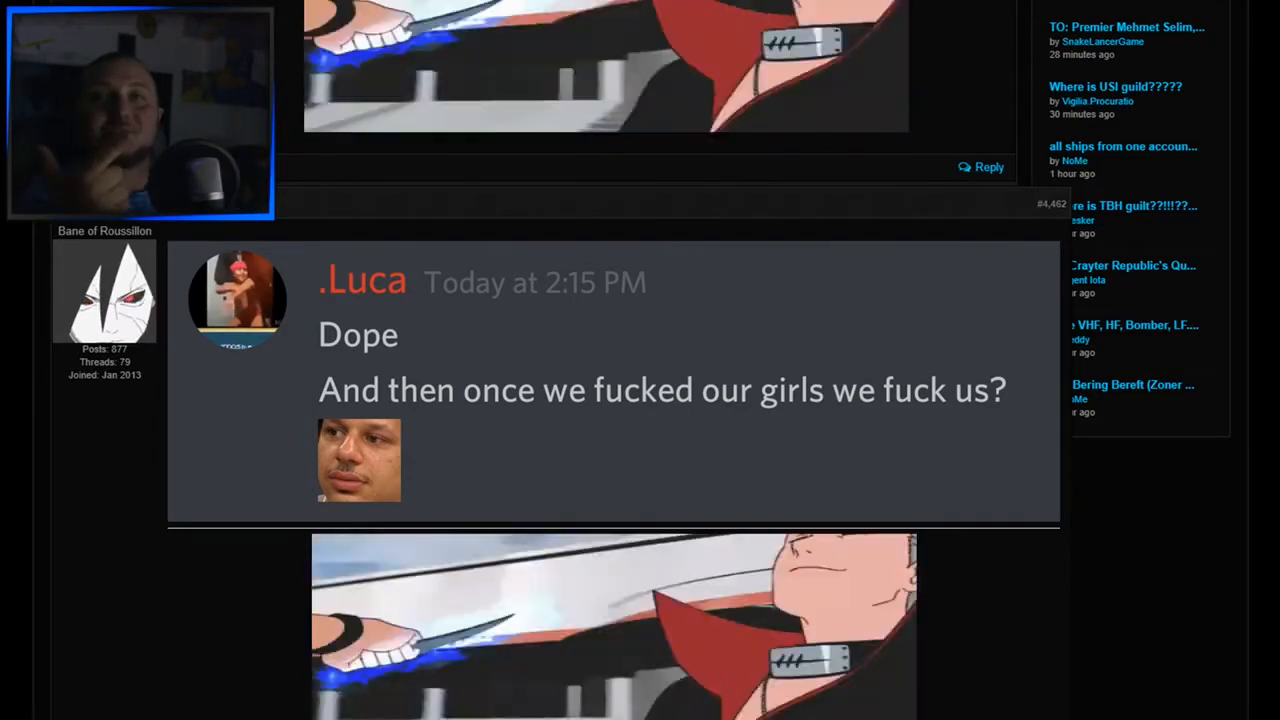
Scroll down to the role-play post with the incoming message and Bounty Hunters Guild transmission reply.
scroll("down", 3)
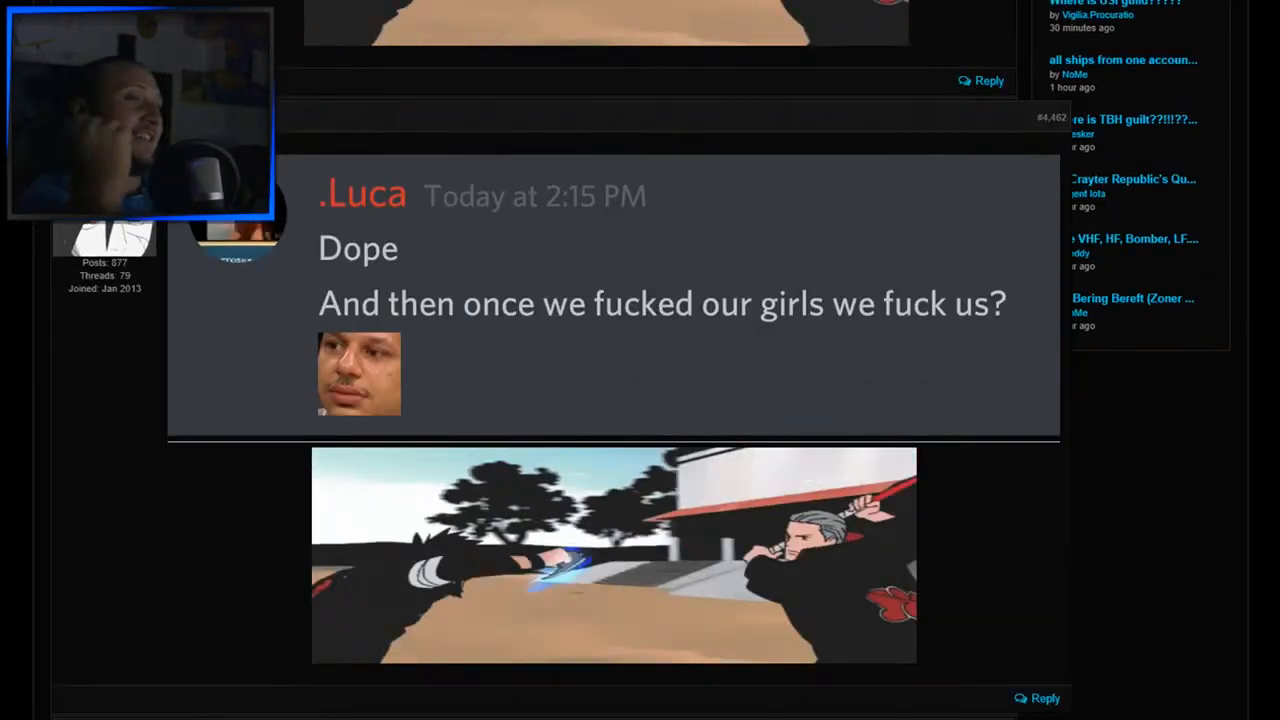
scroll("down", 3)
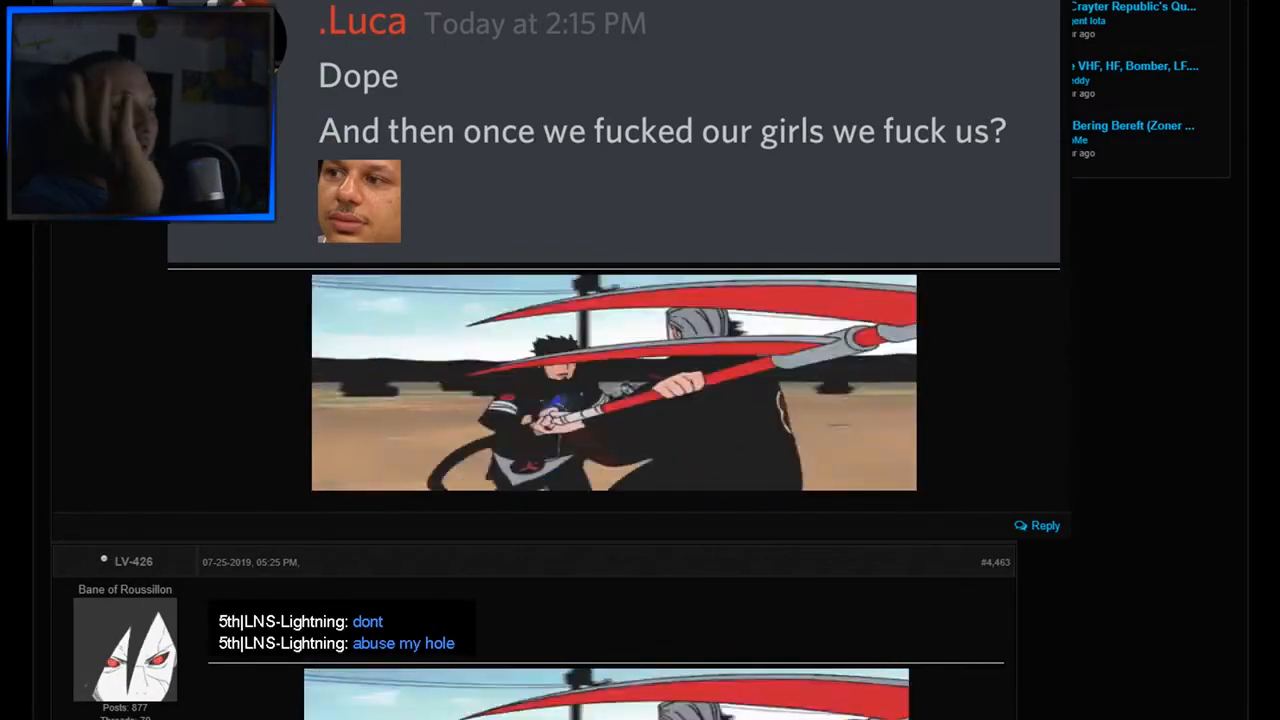
scroll("down", 3)
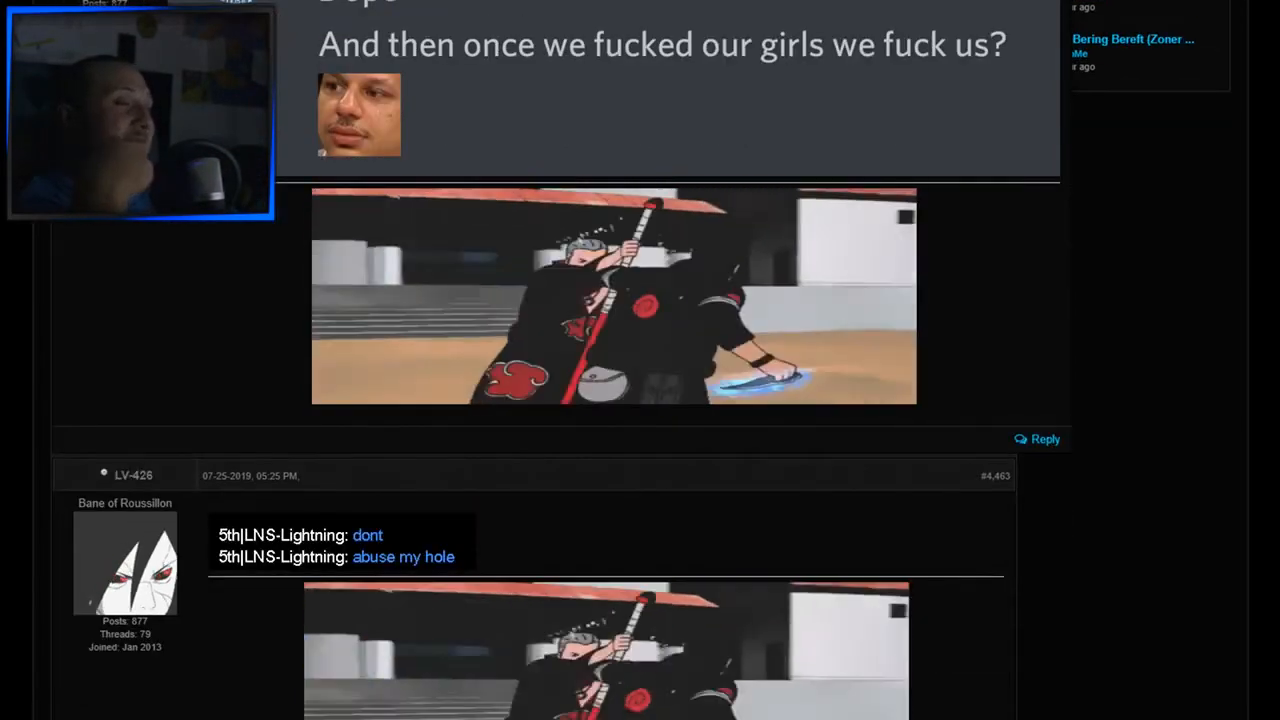
scroll("down", 3)
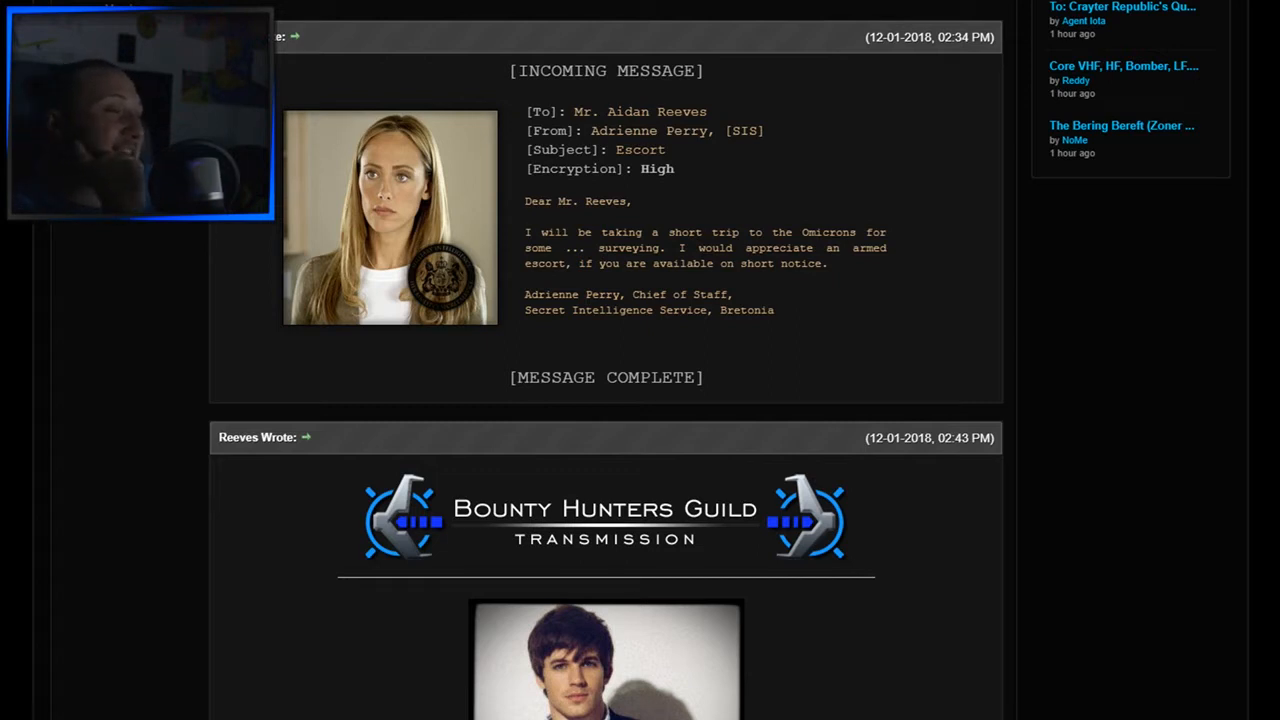
scroll("down", 3)
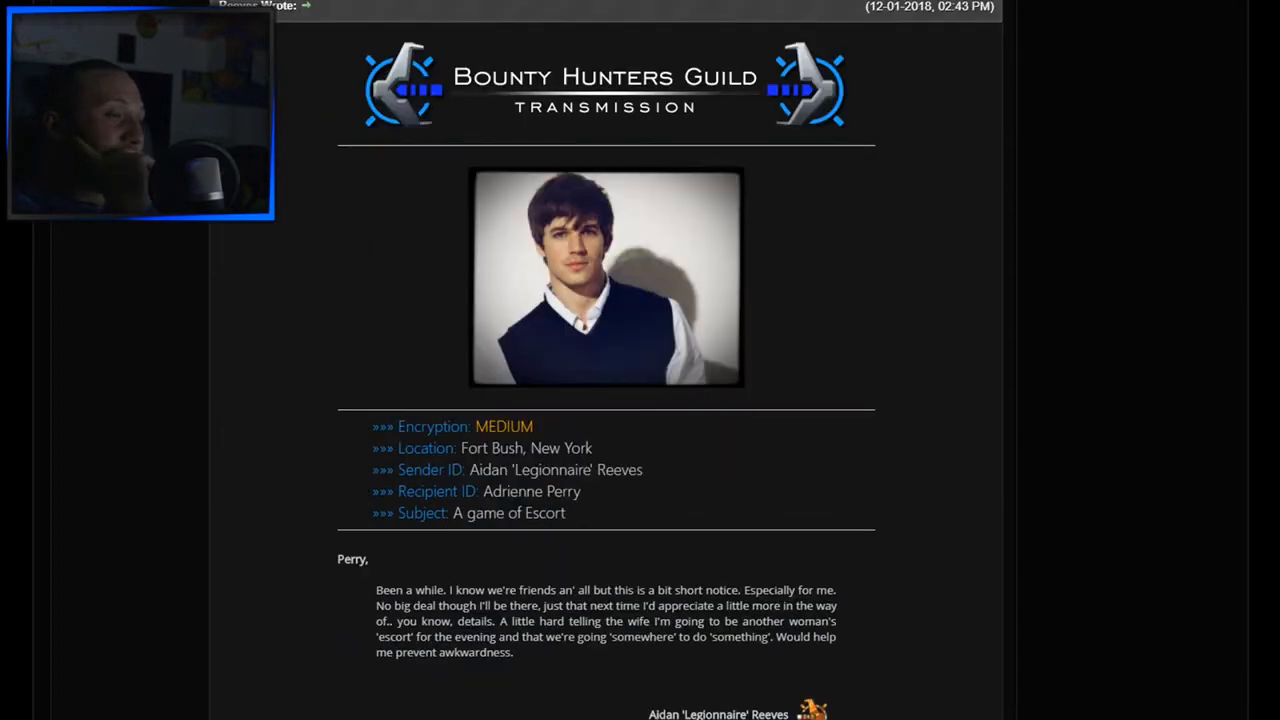
scroll("down", 3)
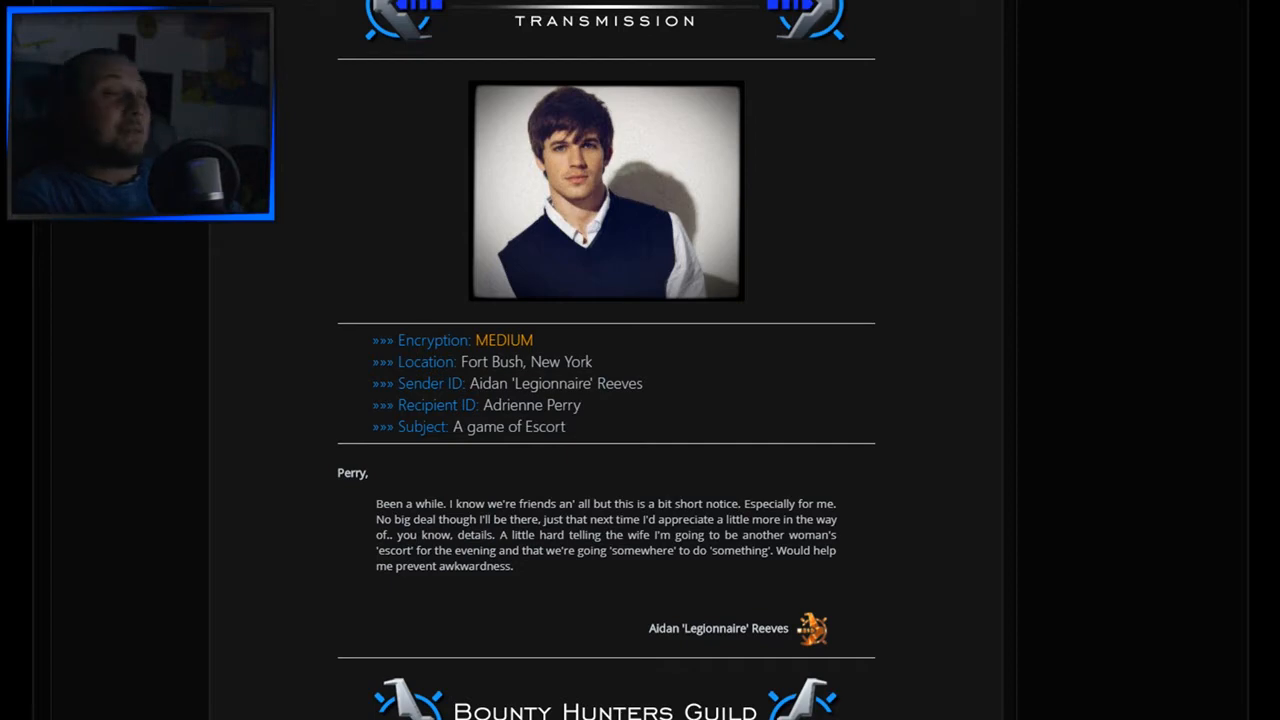
scroll("down", 3)
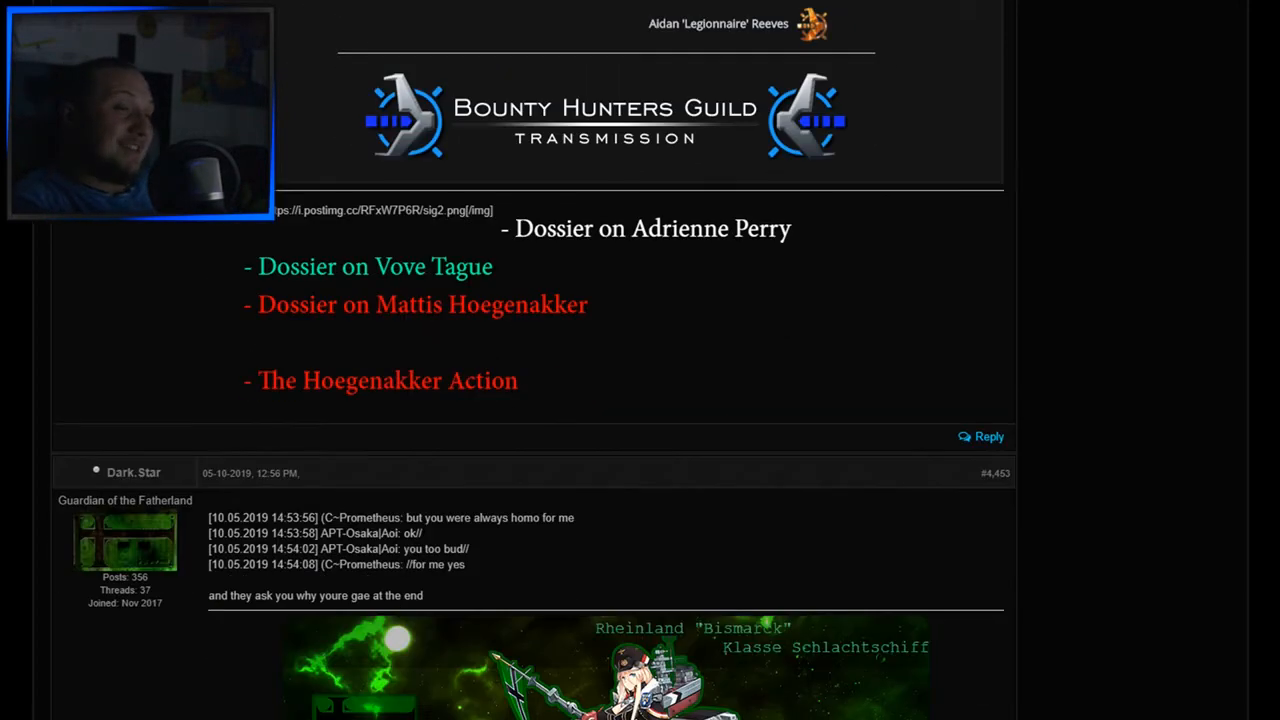
scroll("down", 3)
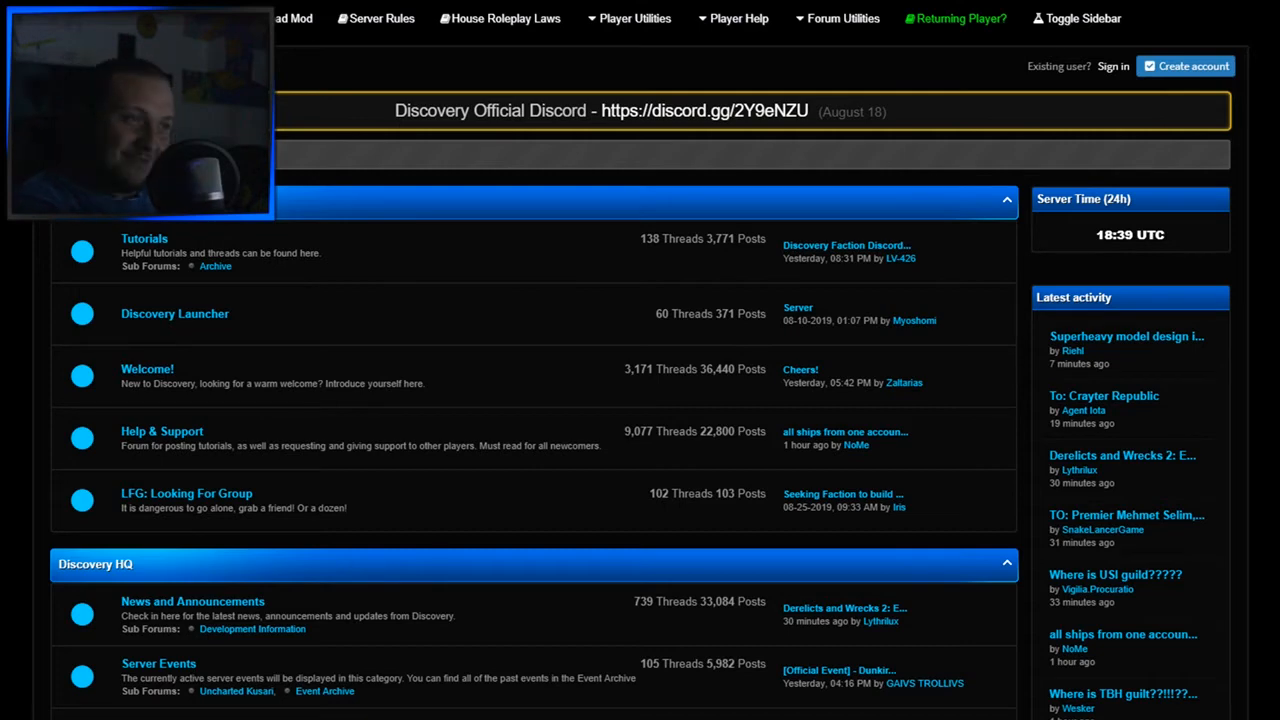
Navigate into the Discovery Mod General Discussion forum under Discovery Freelancer Mod and scan its threads.
scroll("down", 3)
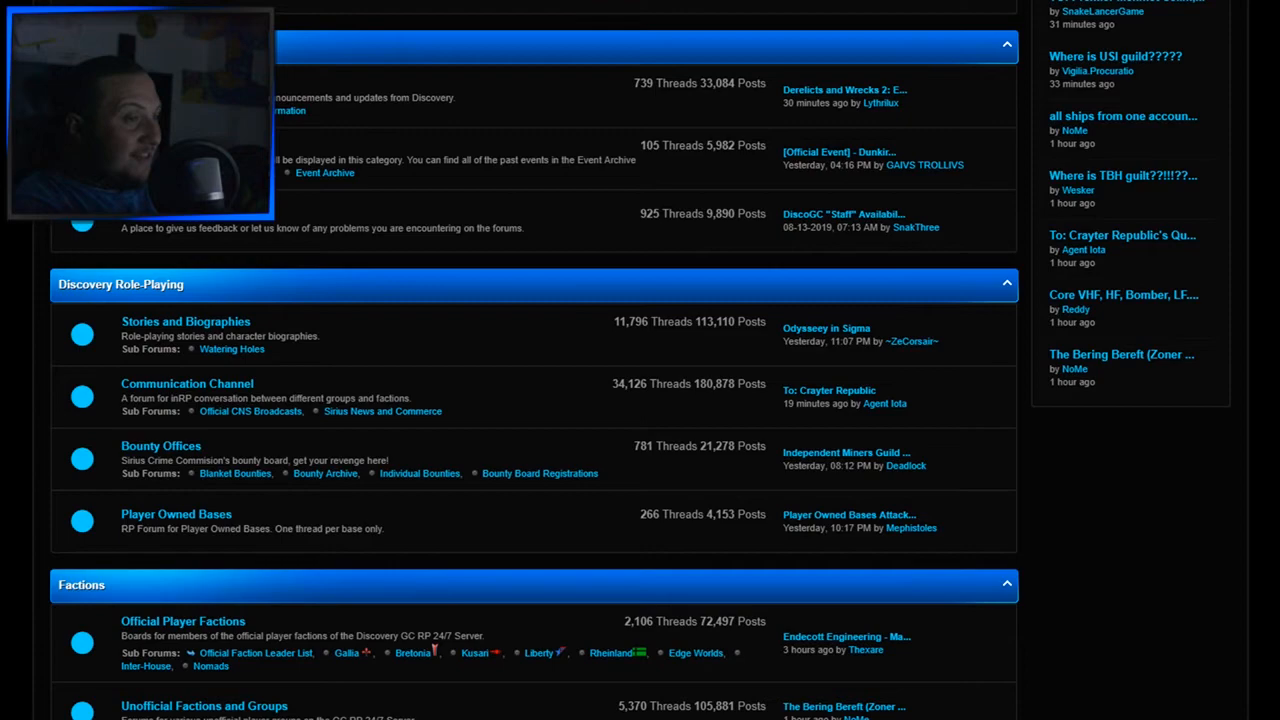
scroll("down", 3)
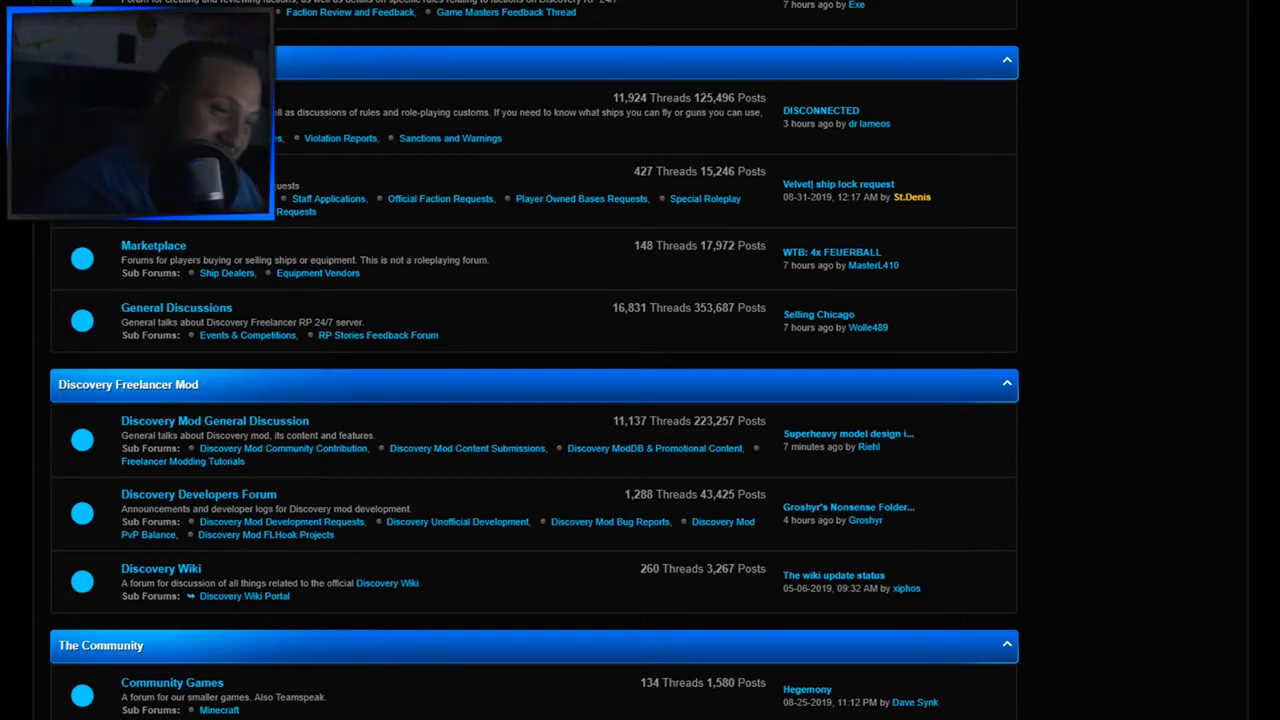
left_click(214, 420)
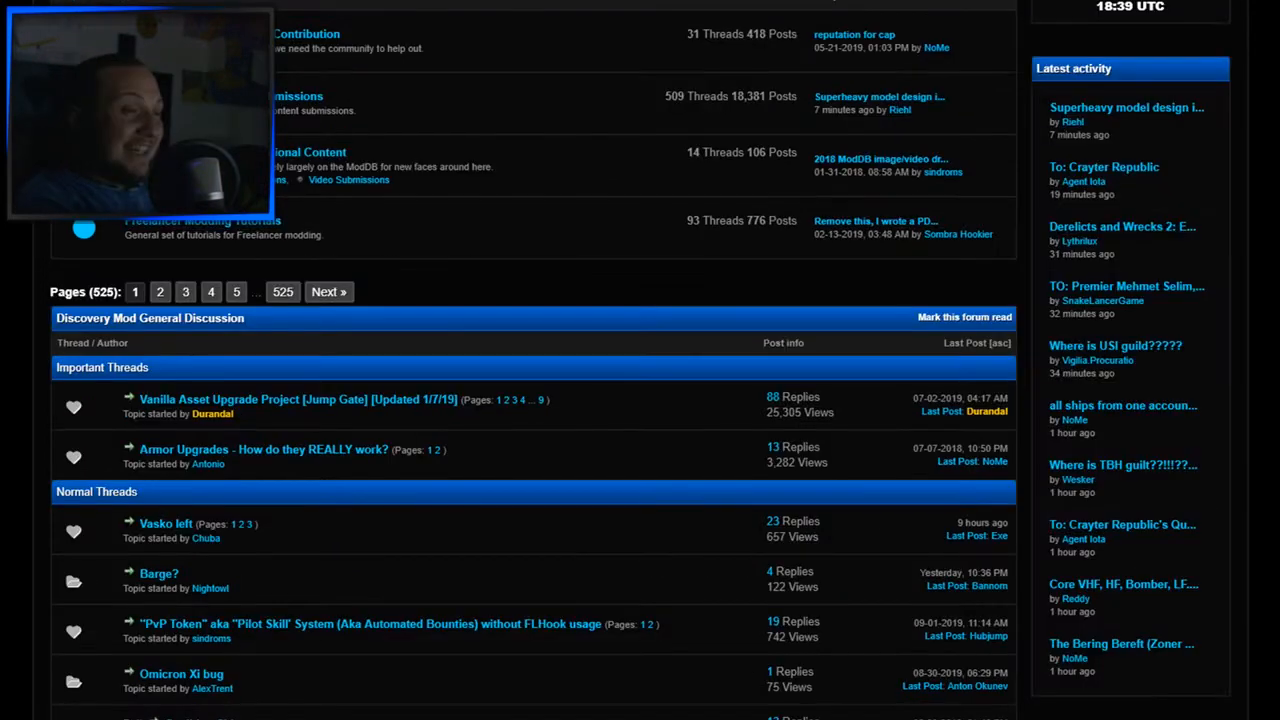
scroll("down", 3)
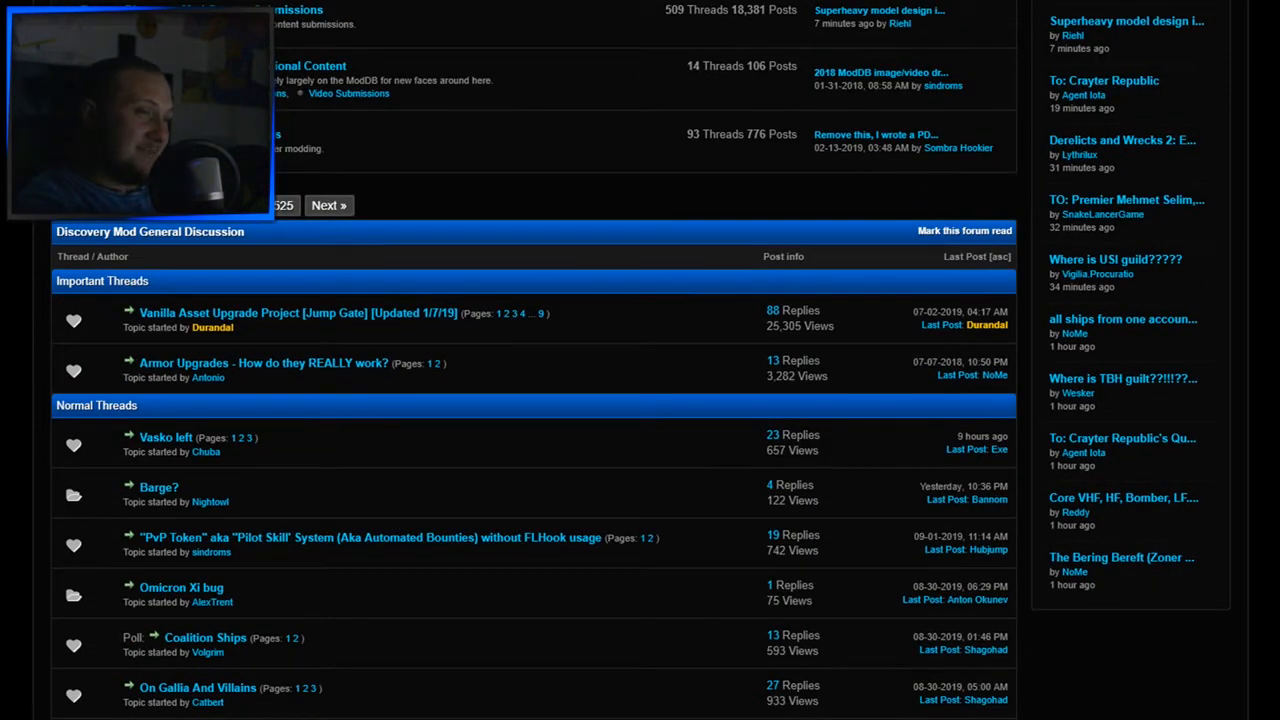
scroll("down", 3)
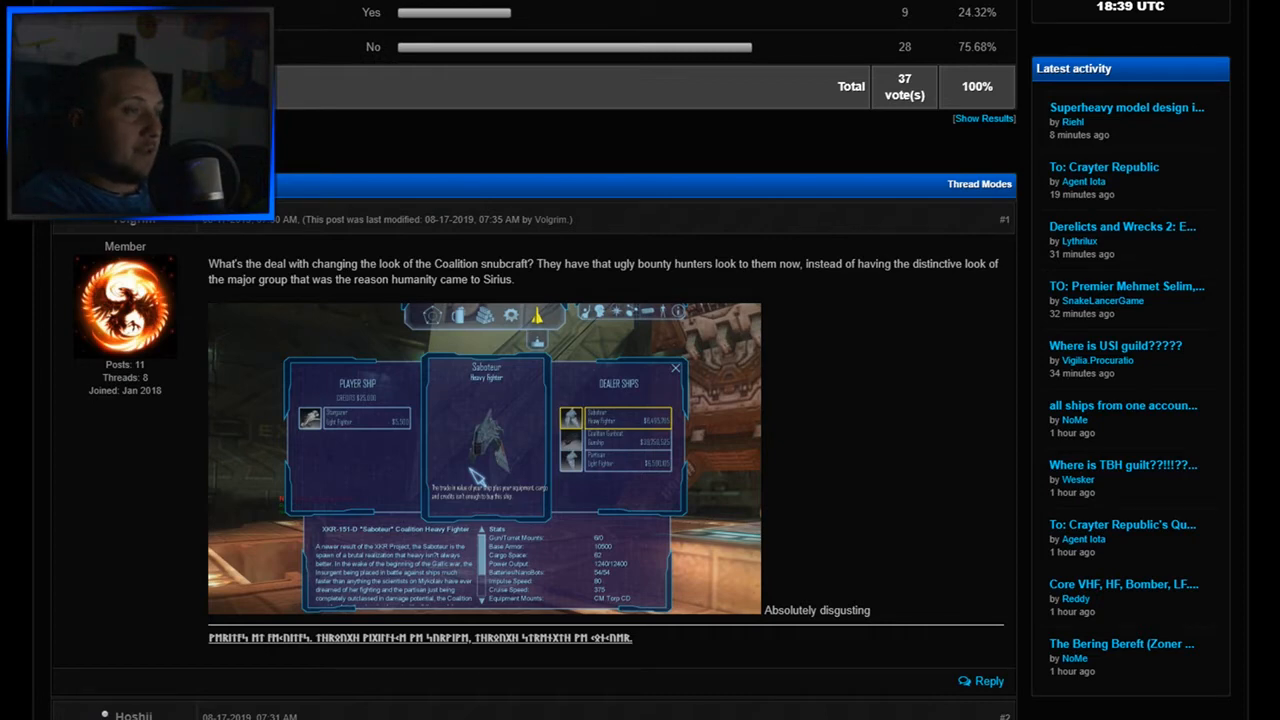
Read through the Coalition Ships poll results and opening posts on page 1.
scroll("down", 3)
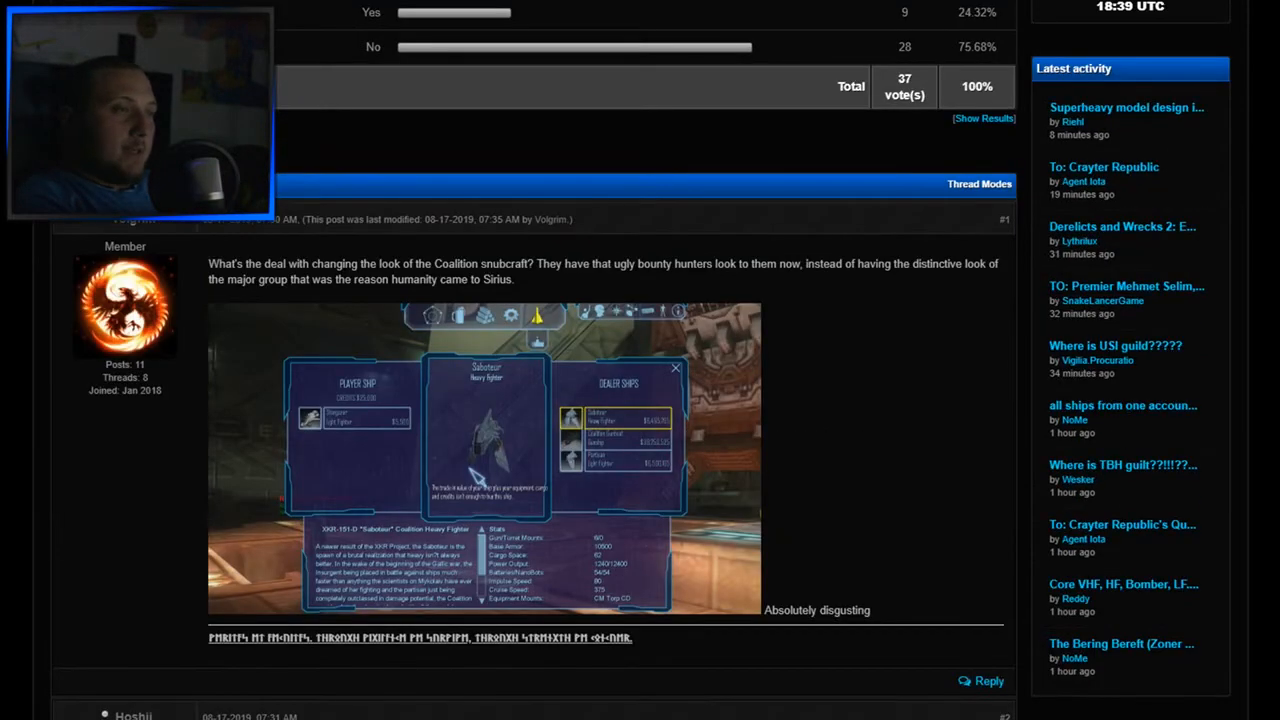
scroll("down", 3)
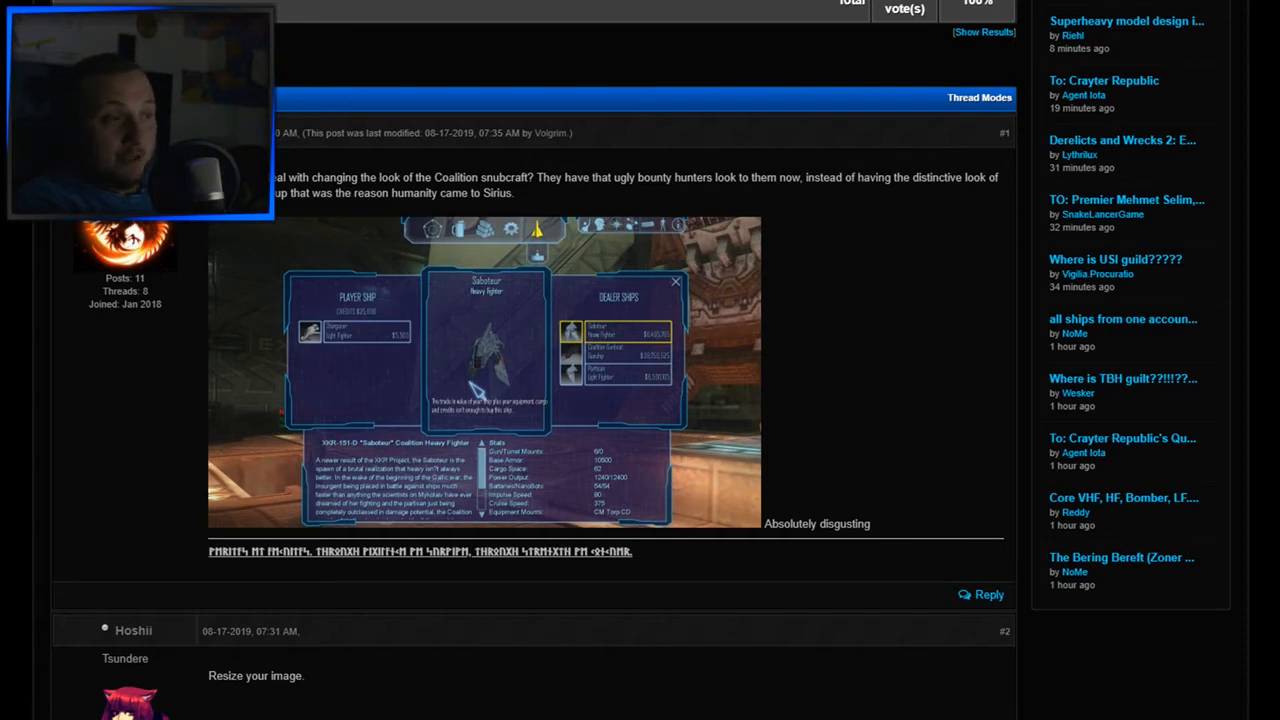
scroll("down", 3)
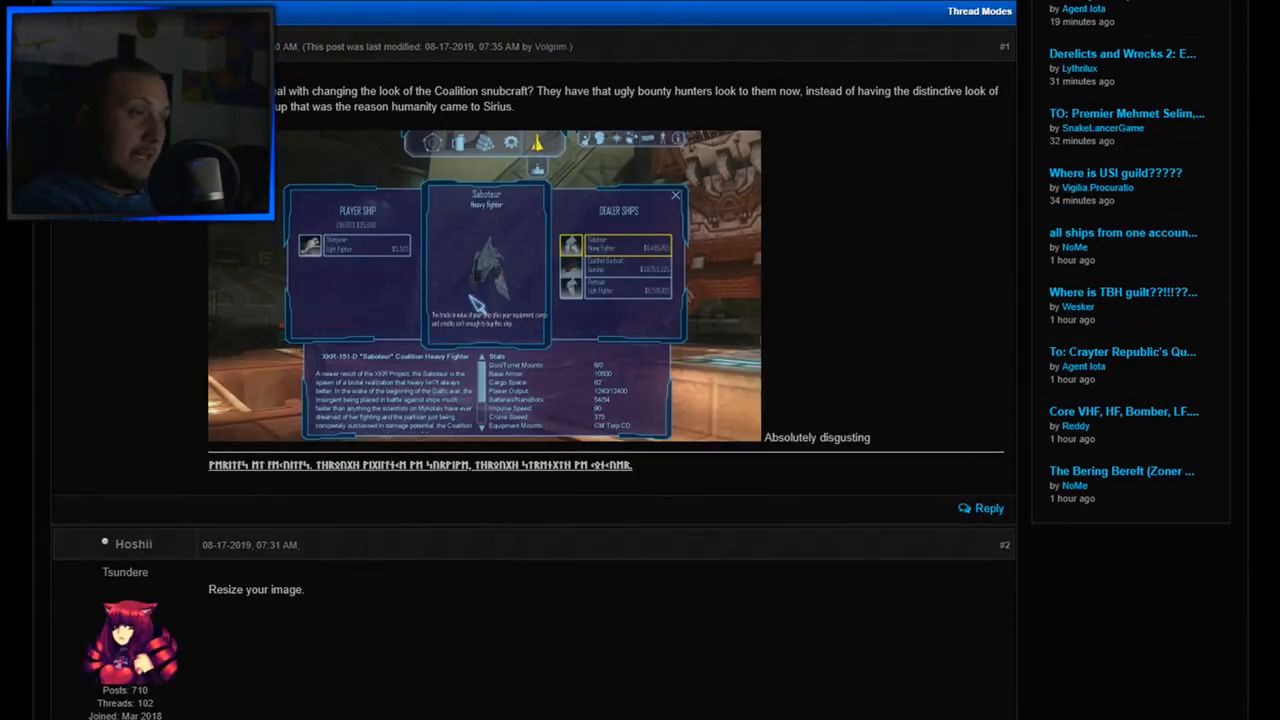
scroll("down", 3)
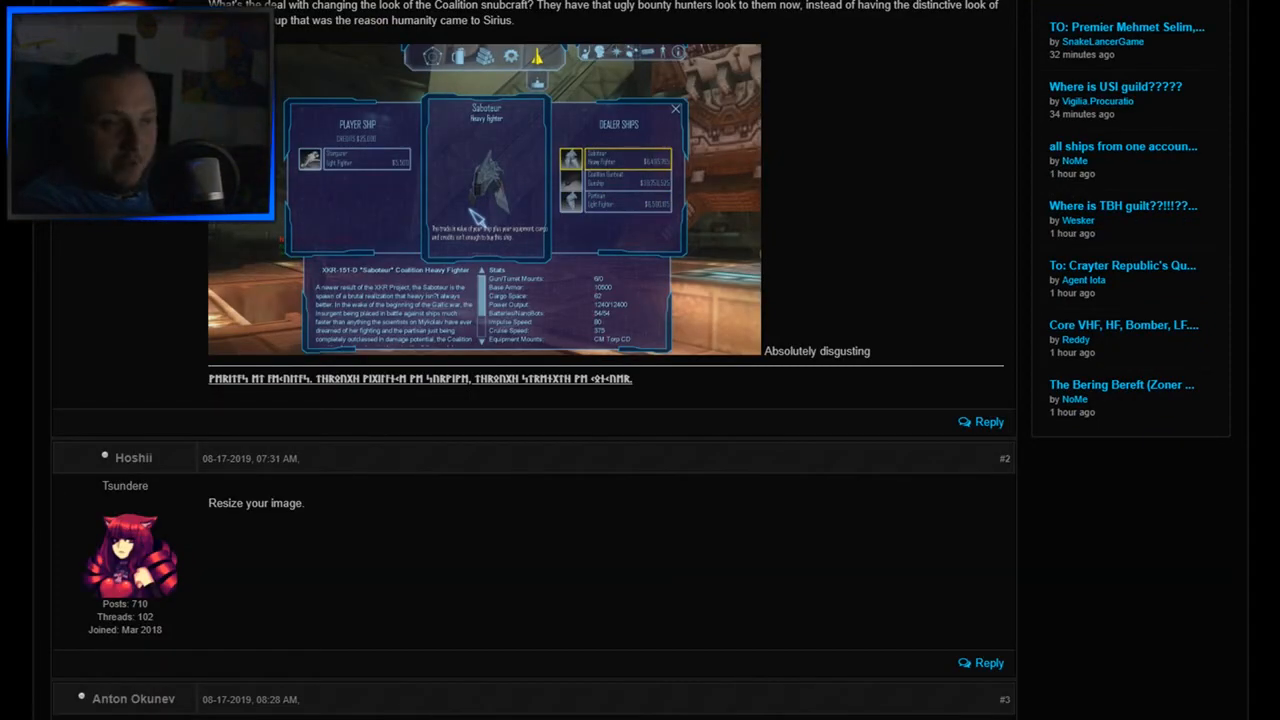
scroll("down", 3)
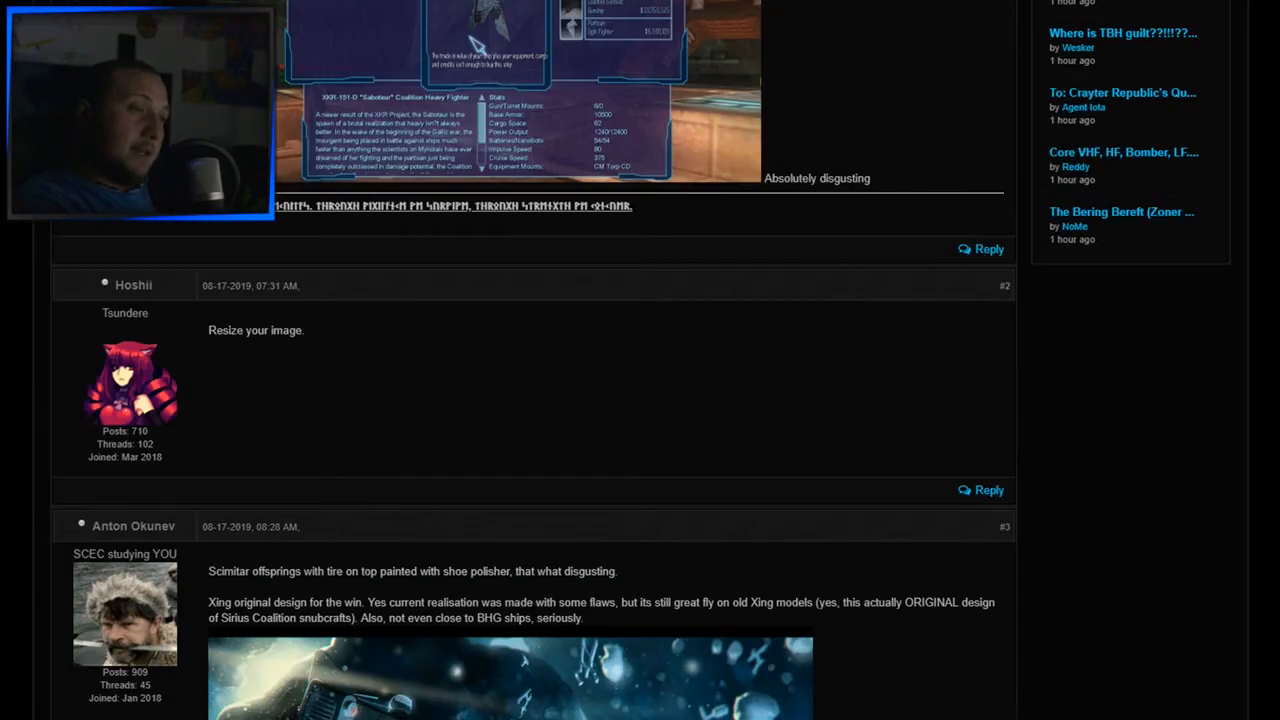
scroll("down", 3)
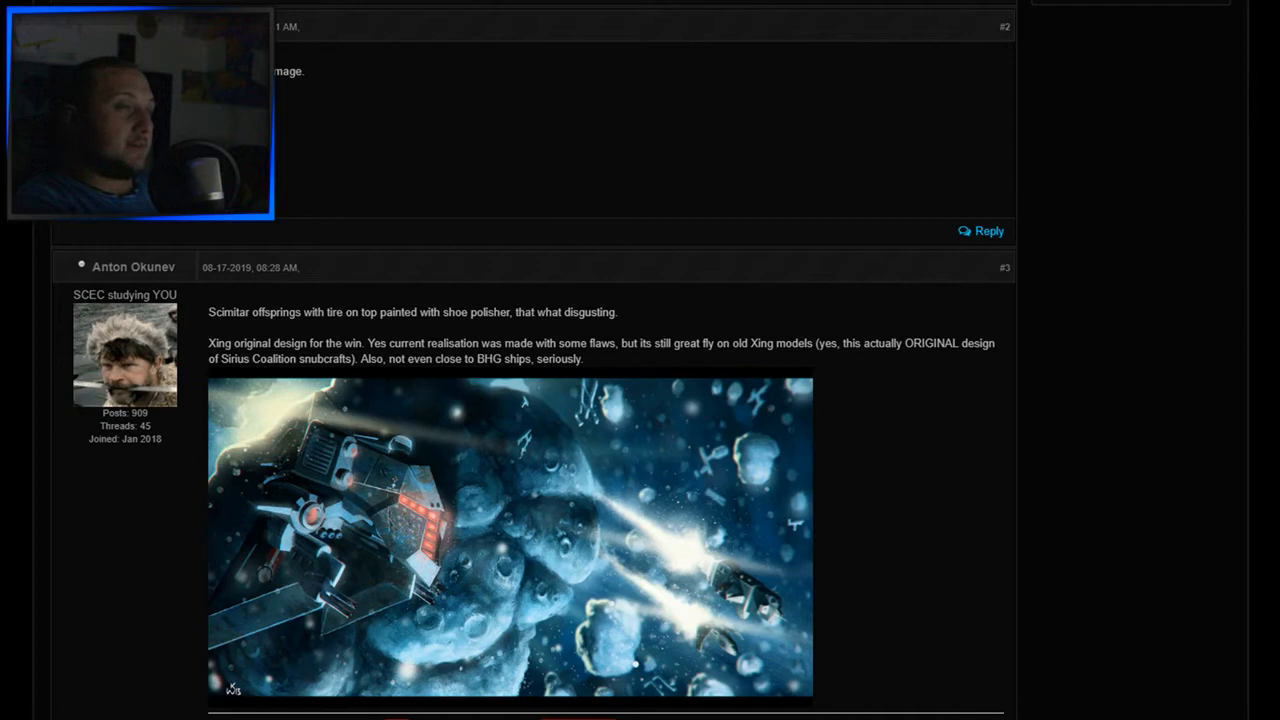
left_click_drag(208, 312, 578, 312)
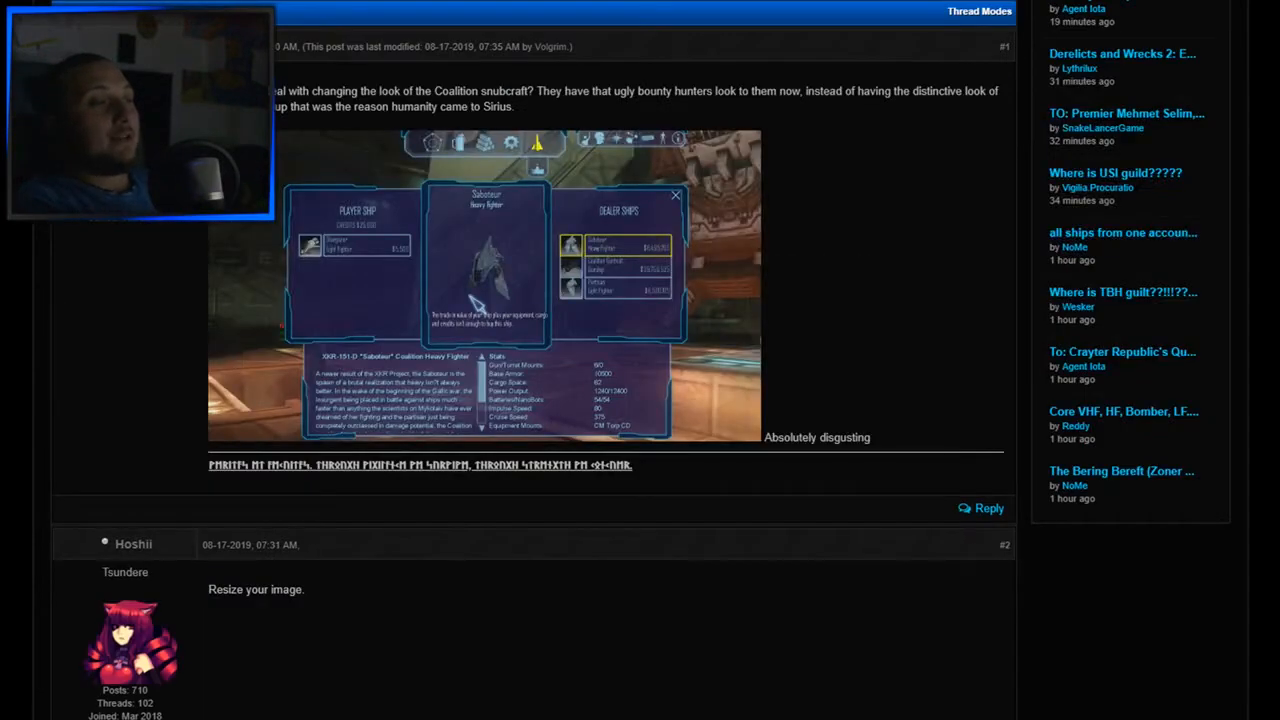
Continue reading the replies in the middle of page 1 of the Coalition Ships thread.
scroll("down", 3)
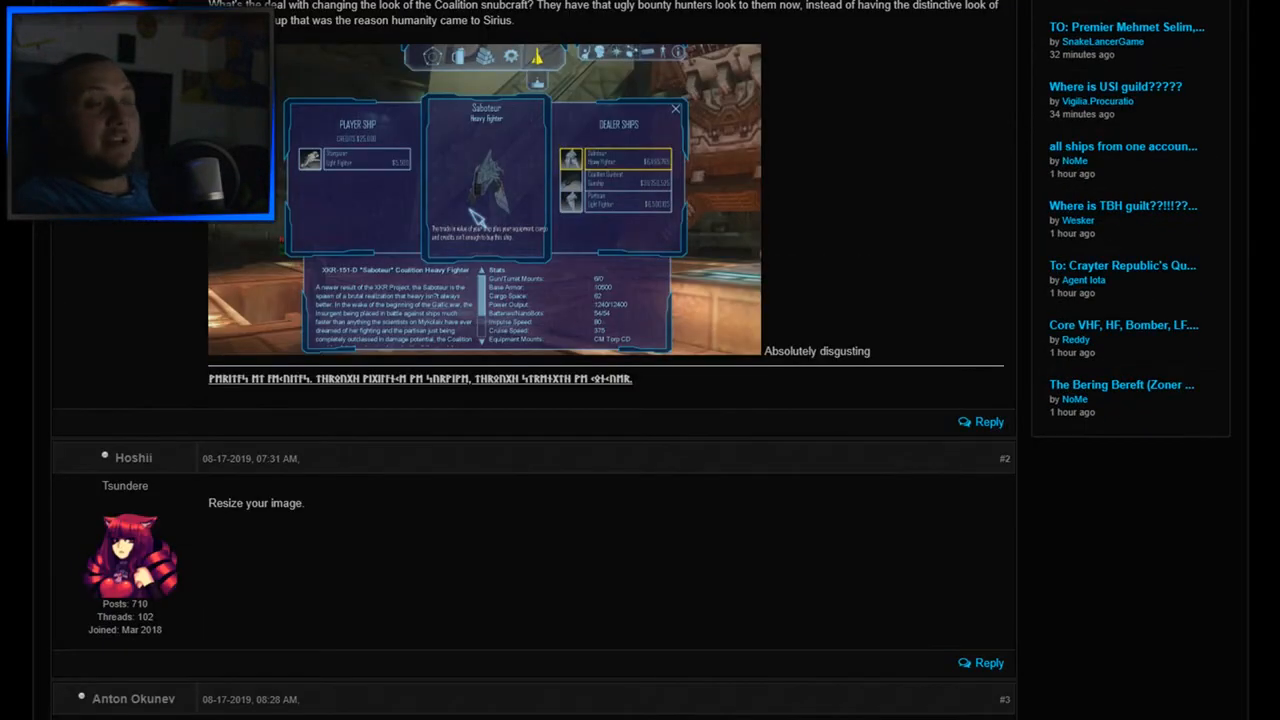
scroll("down", 3)
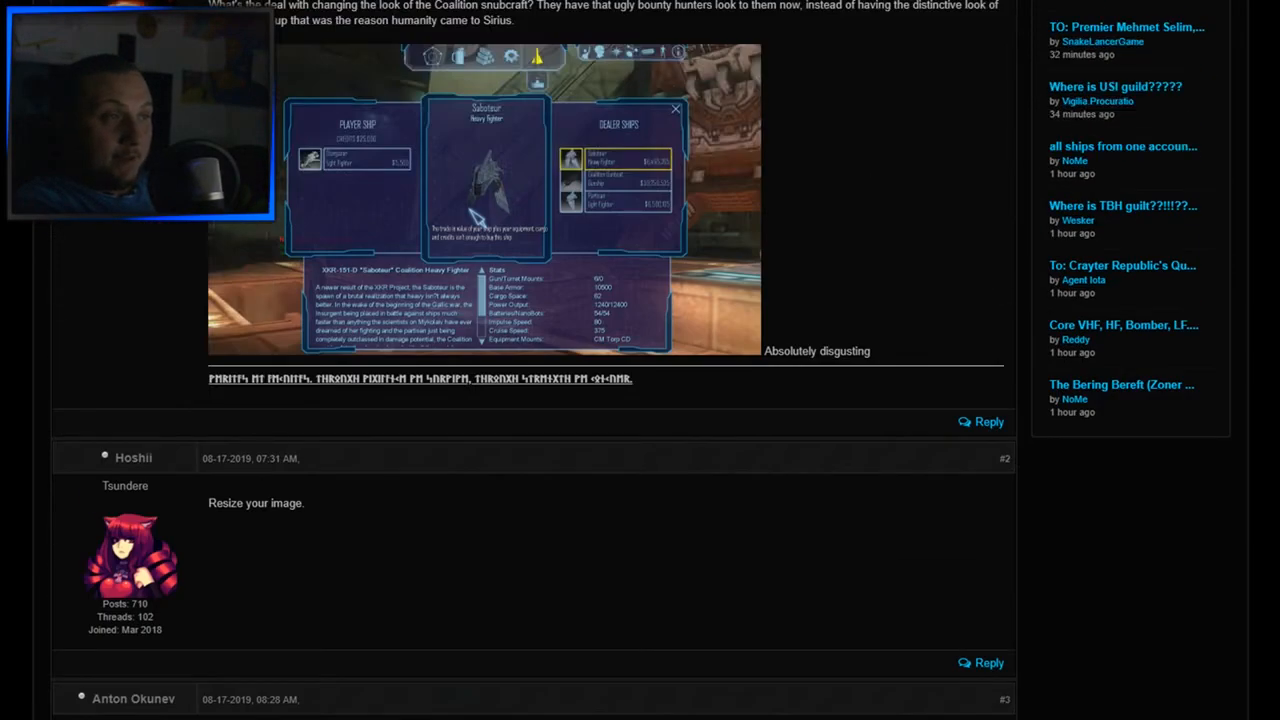
scroll("down", 3)
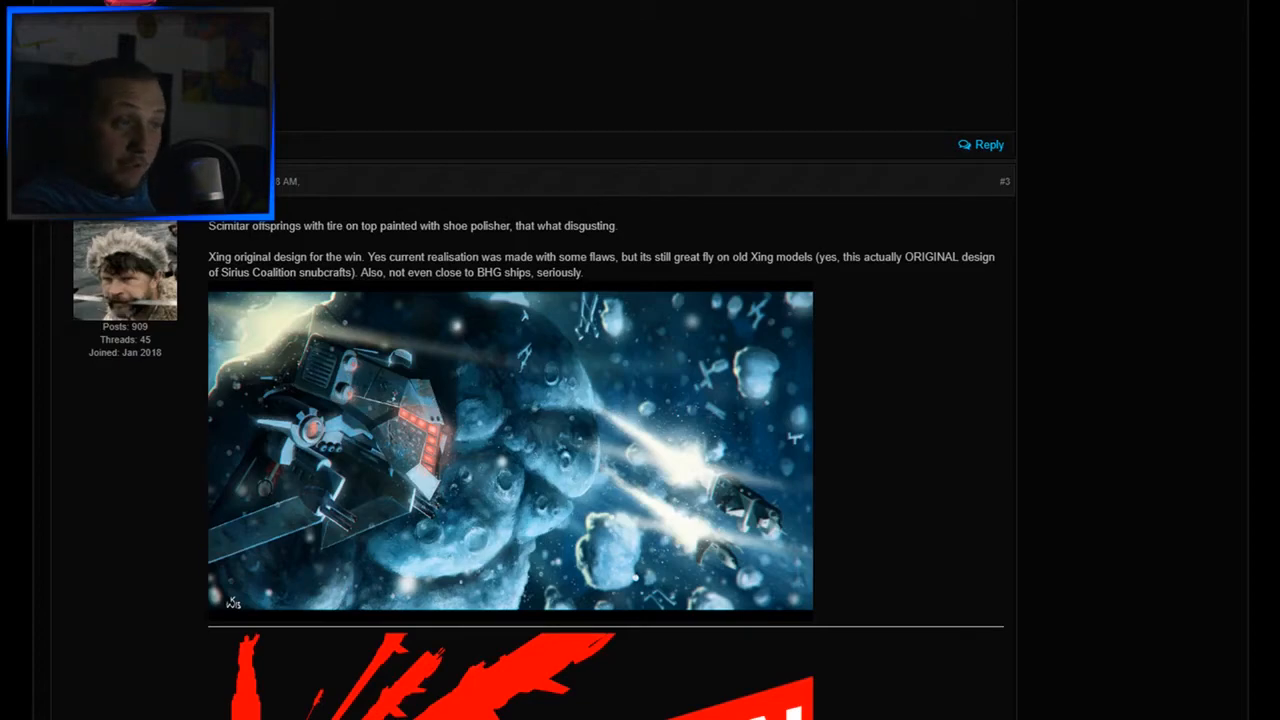
scroll("down", 3)
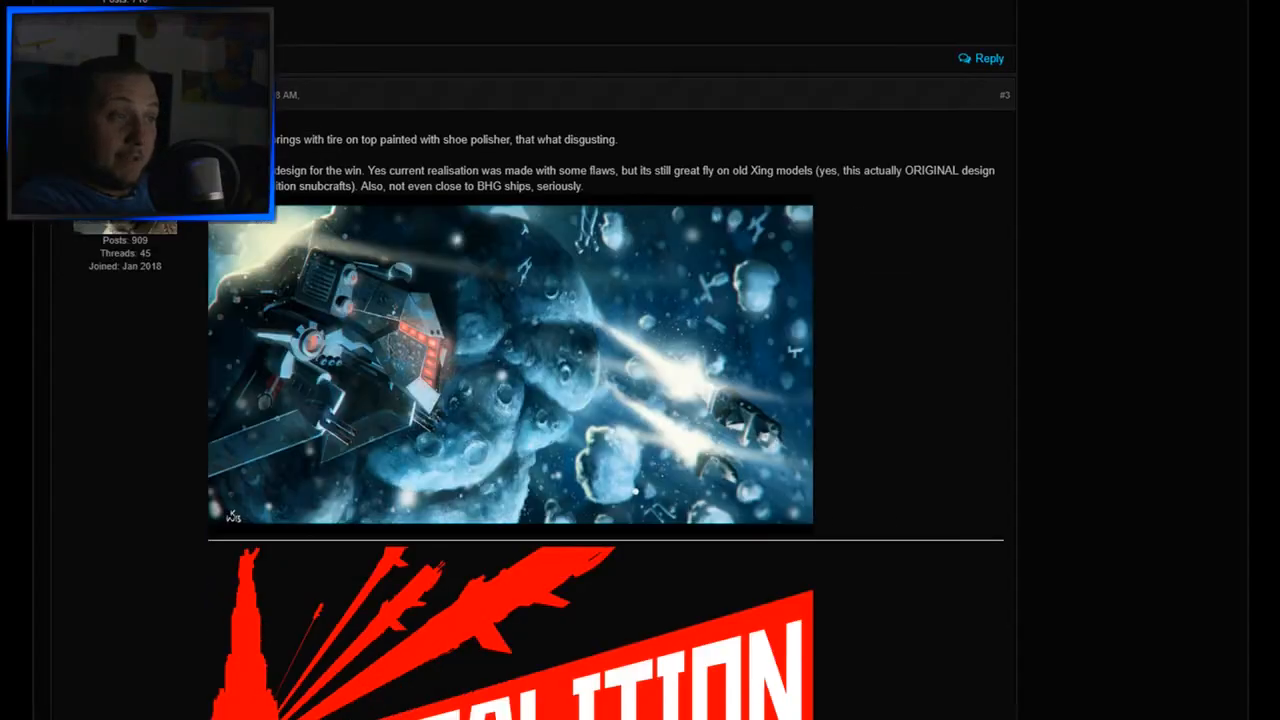
scroll("down", 3)
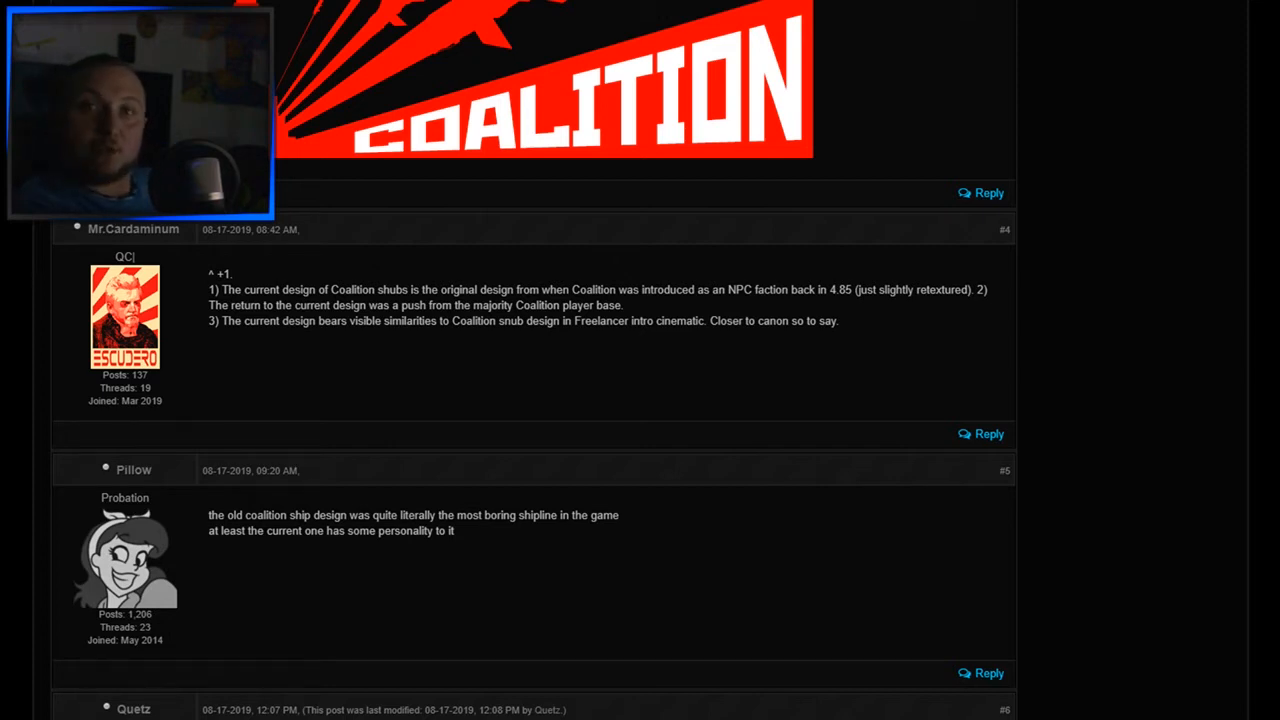
scroll("down", 3)
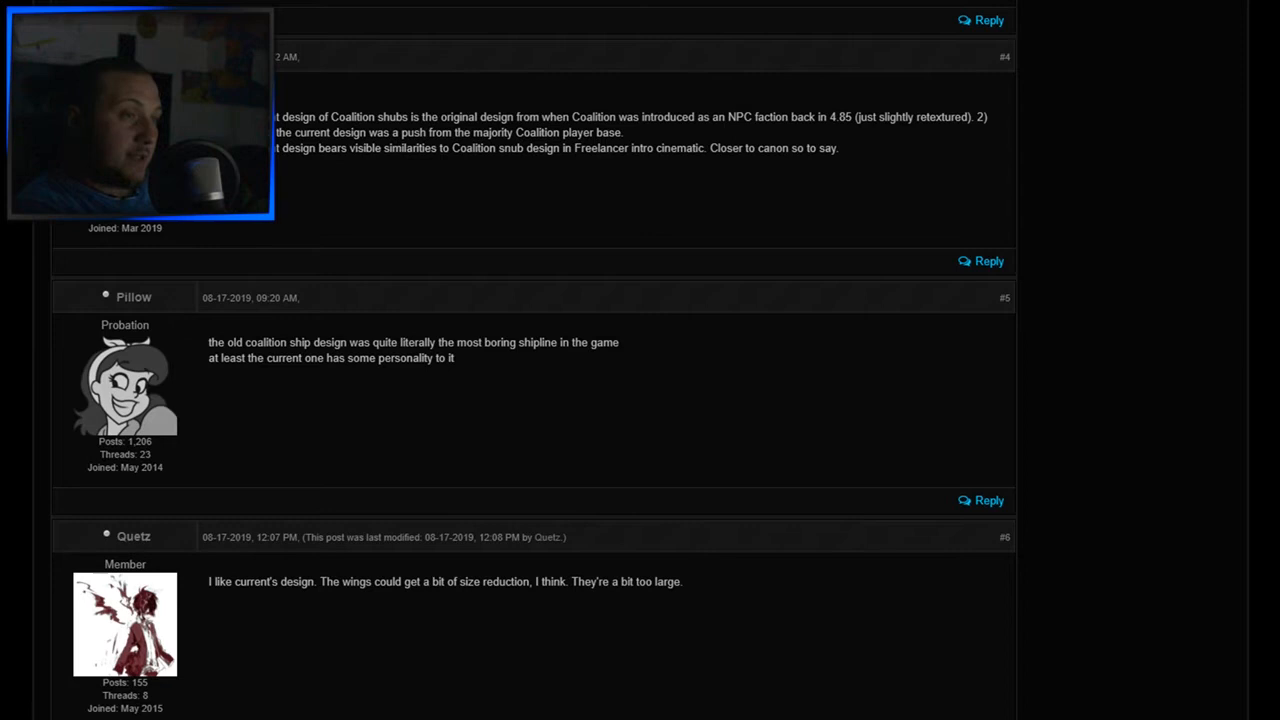
Reach the end of page 1 and move on to page 2 starting with Durandal's quoted reply.
scroll("down", 3)
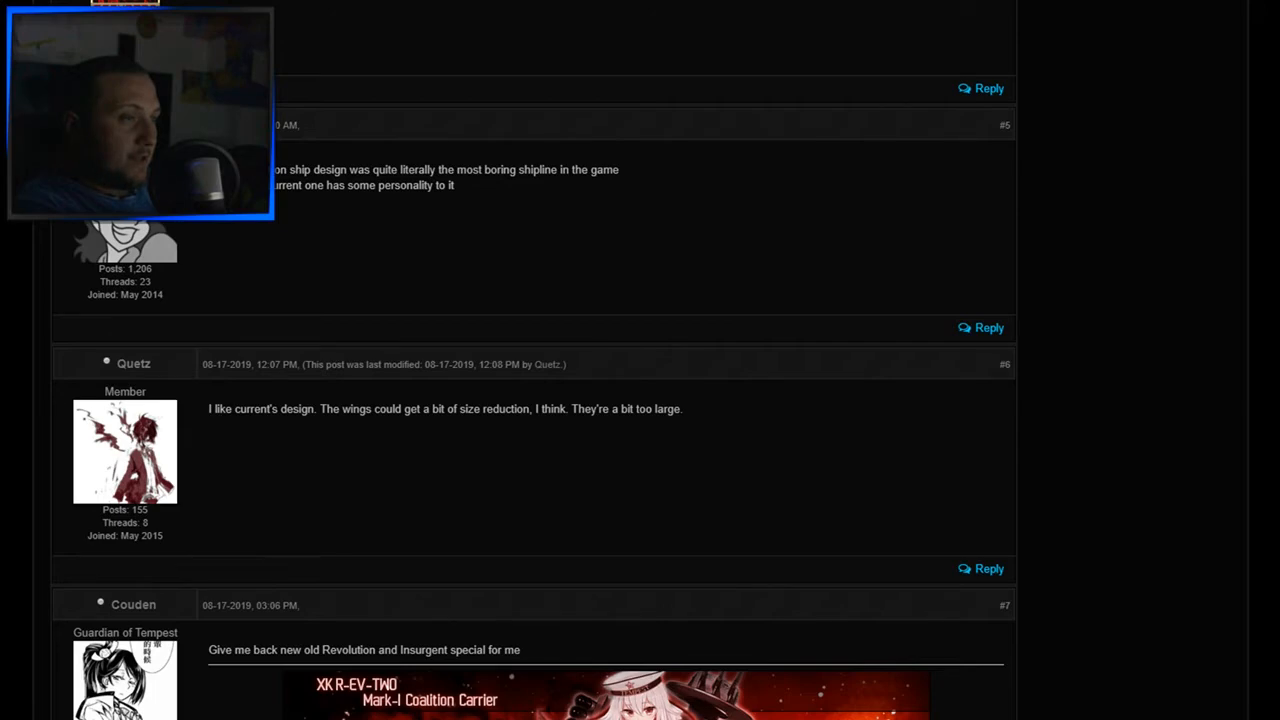
scroll("down", 3)
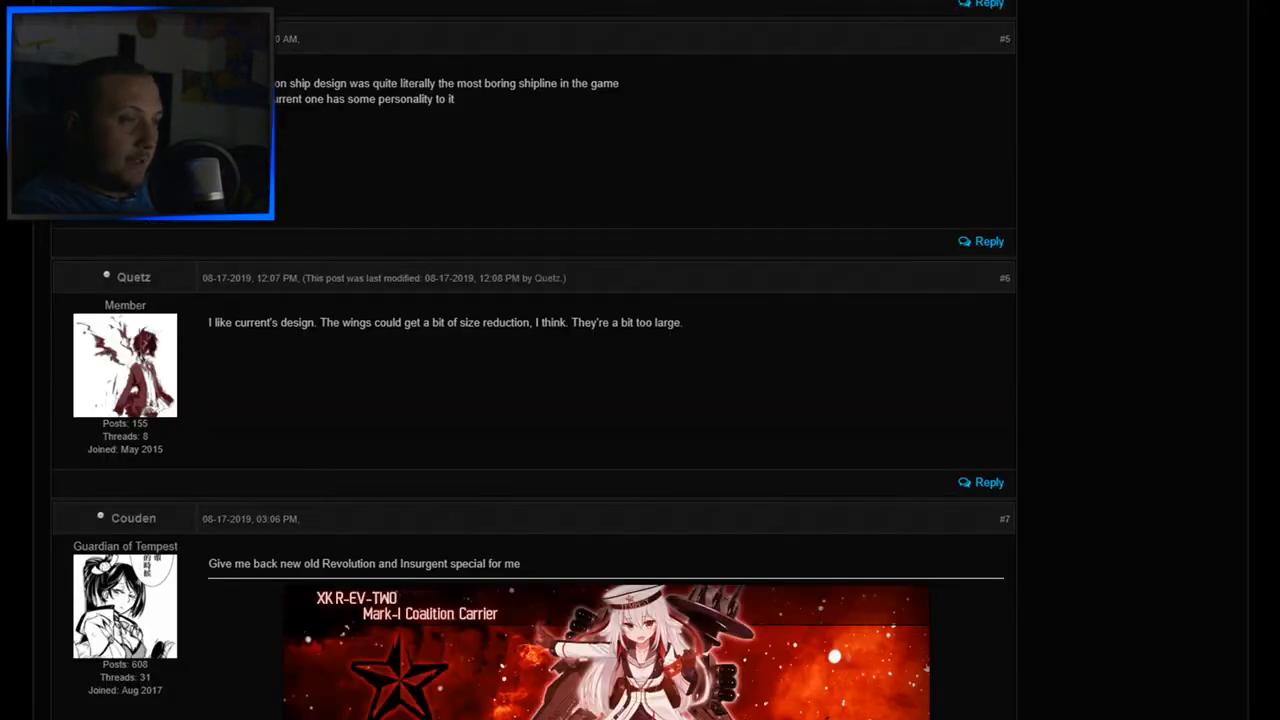
scroll("down", 3)
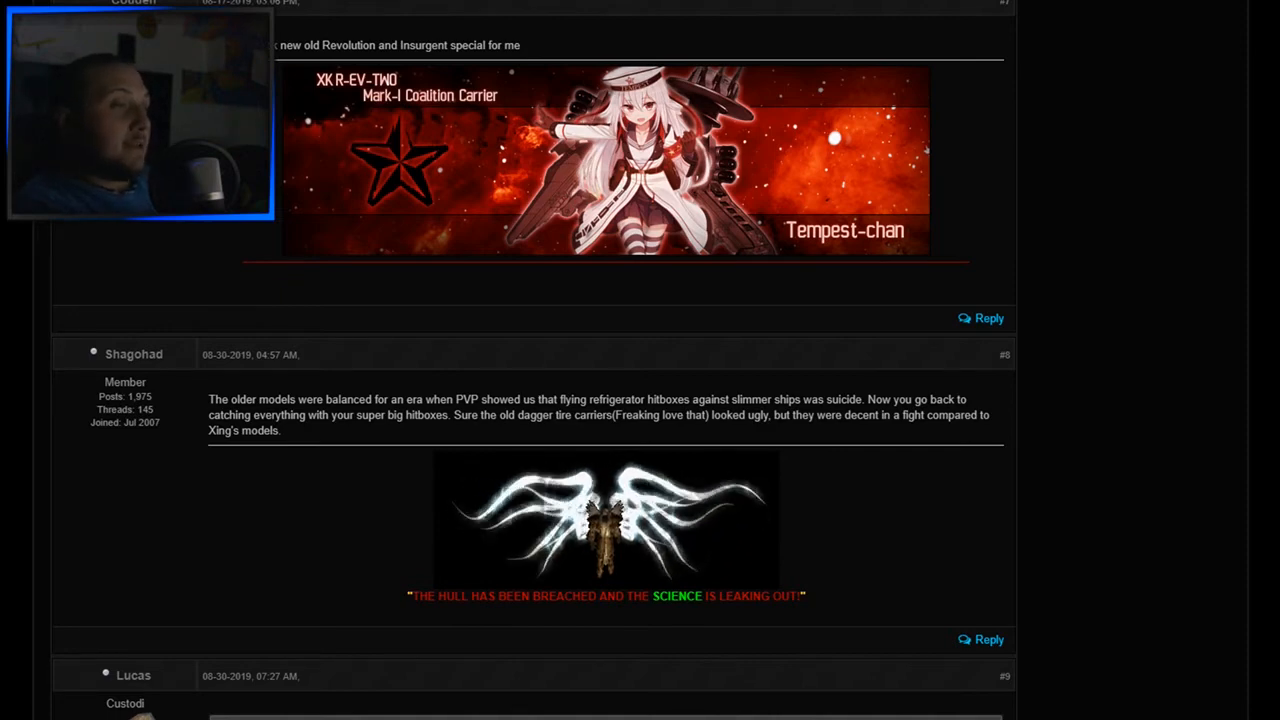
scroll("down", 3)
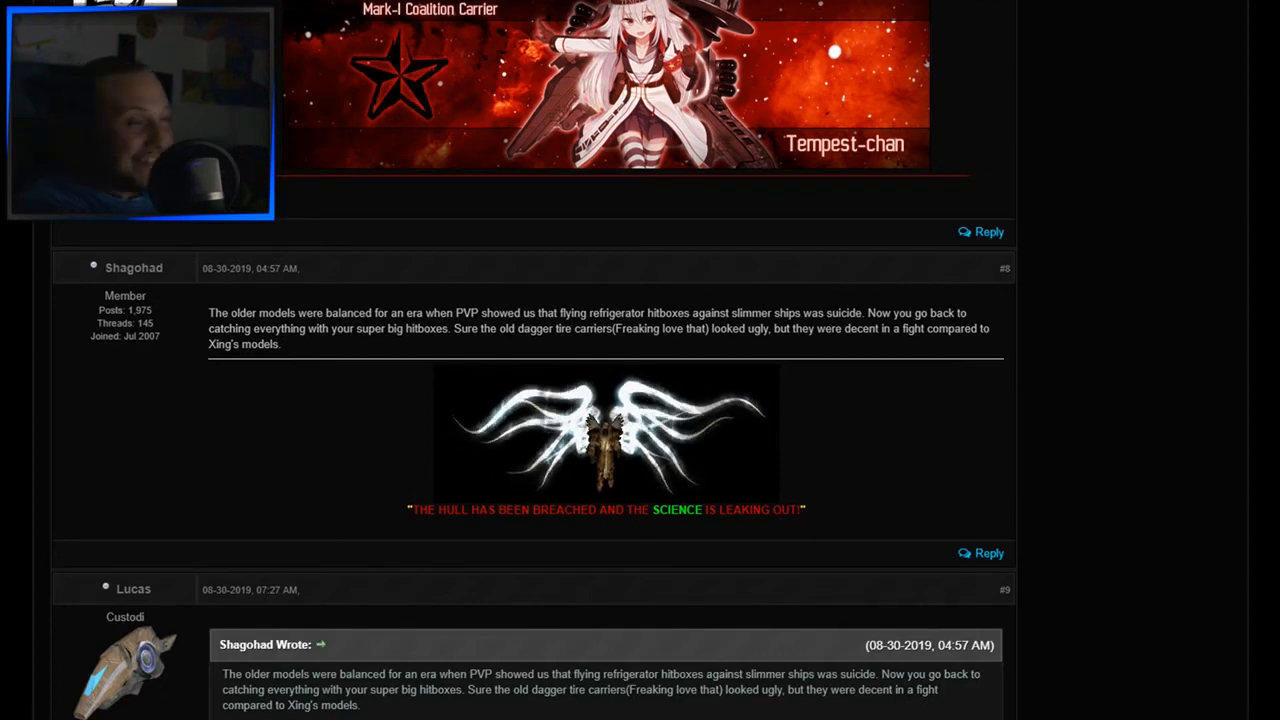
left_click_drag(460, 312, 550, 312)
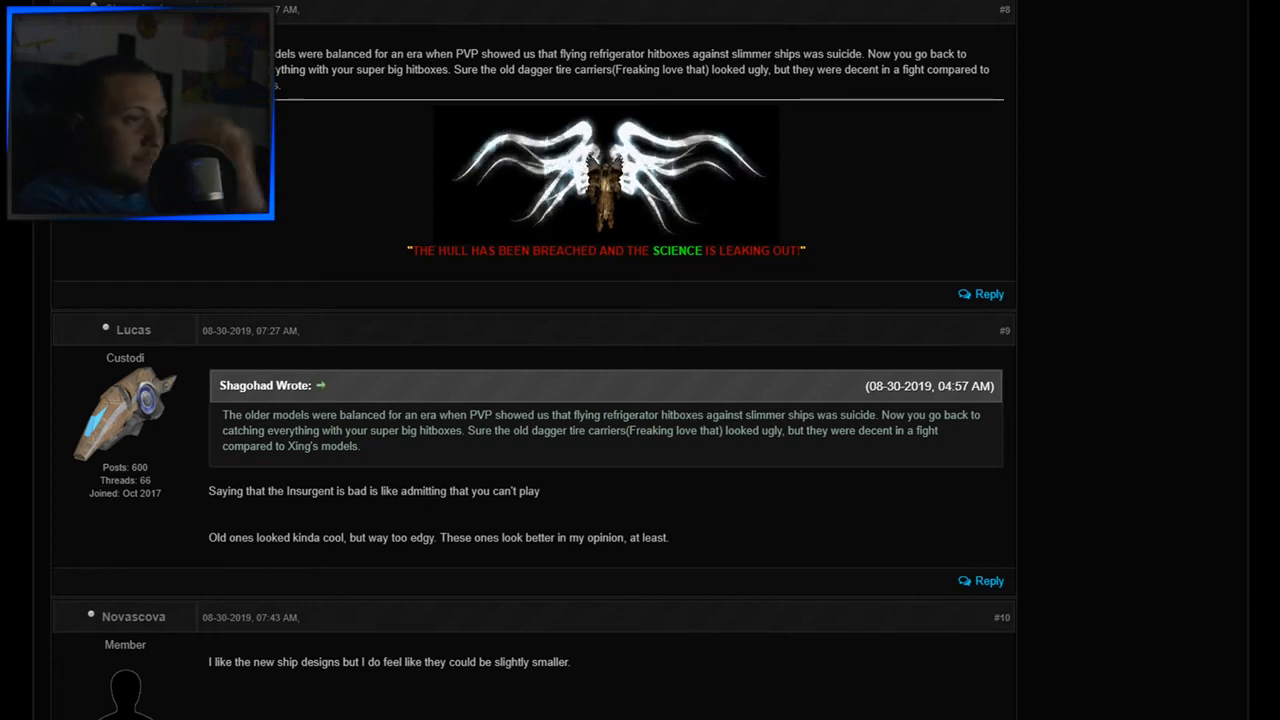
scroll("down", 3)
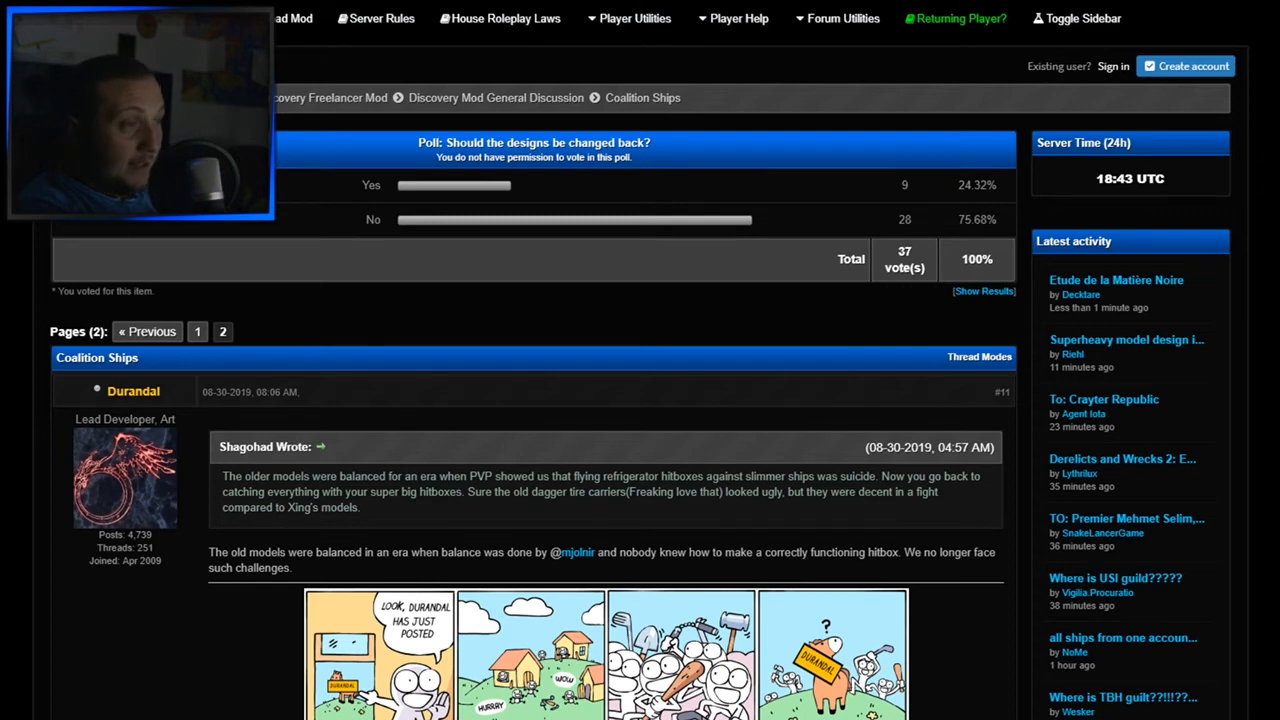
Read through page 2 of the Coalition Ships thread down to its last posts.
scroll("down", 3)
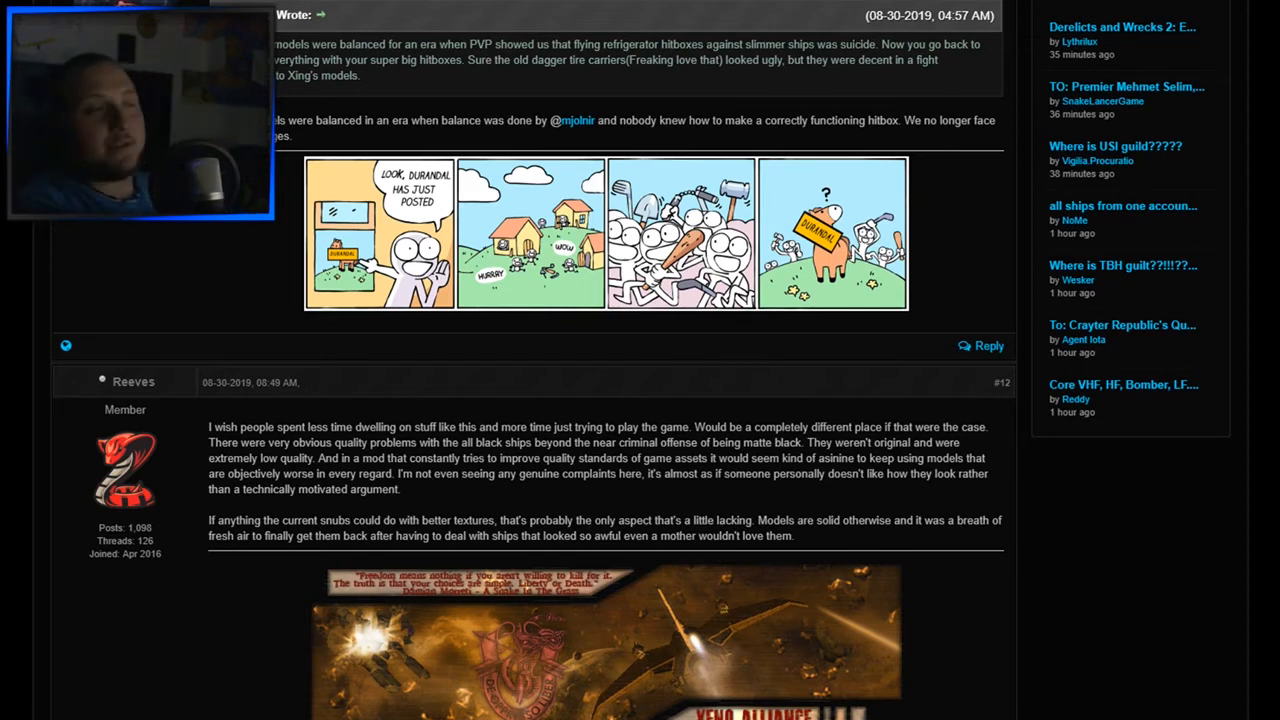
scroll("down", 3)
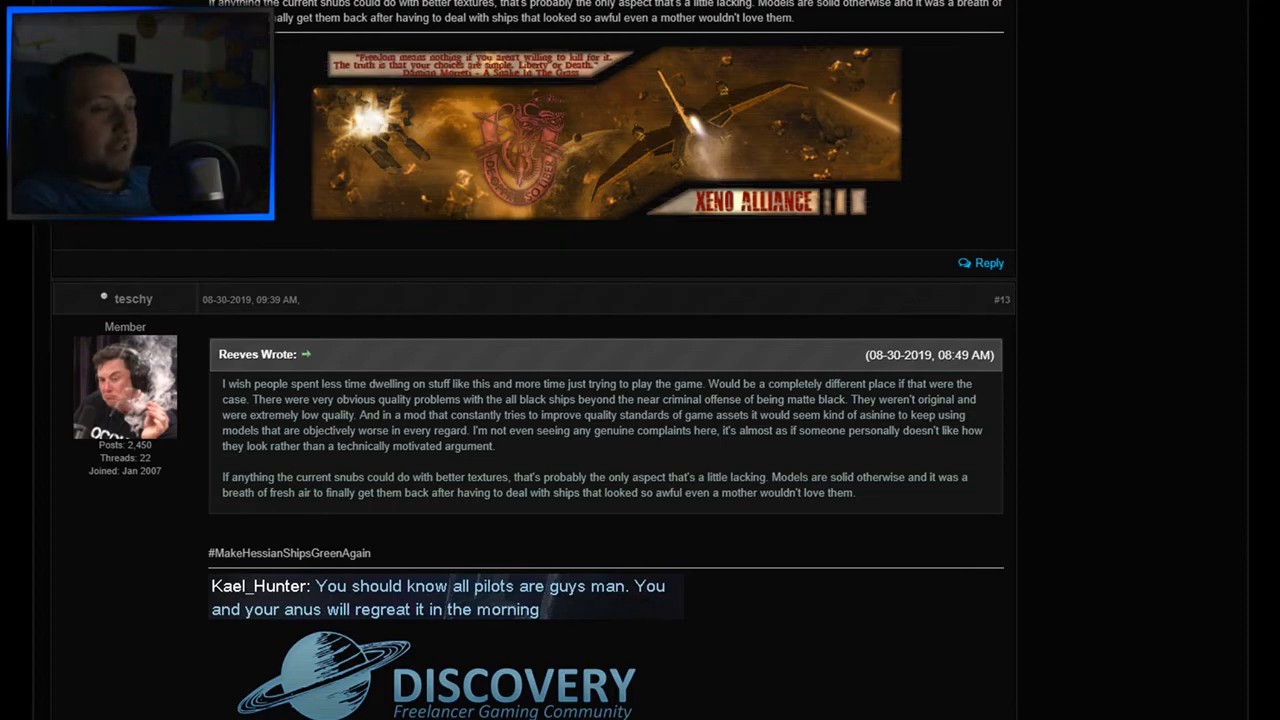
scroll("down", 3)
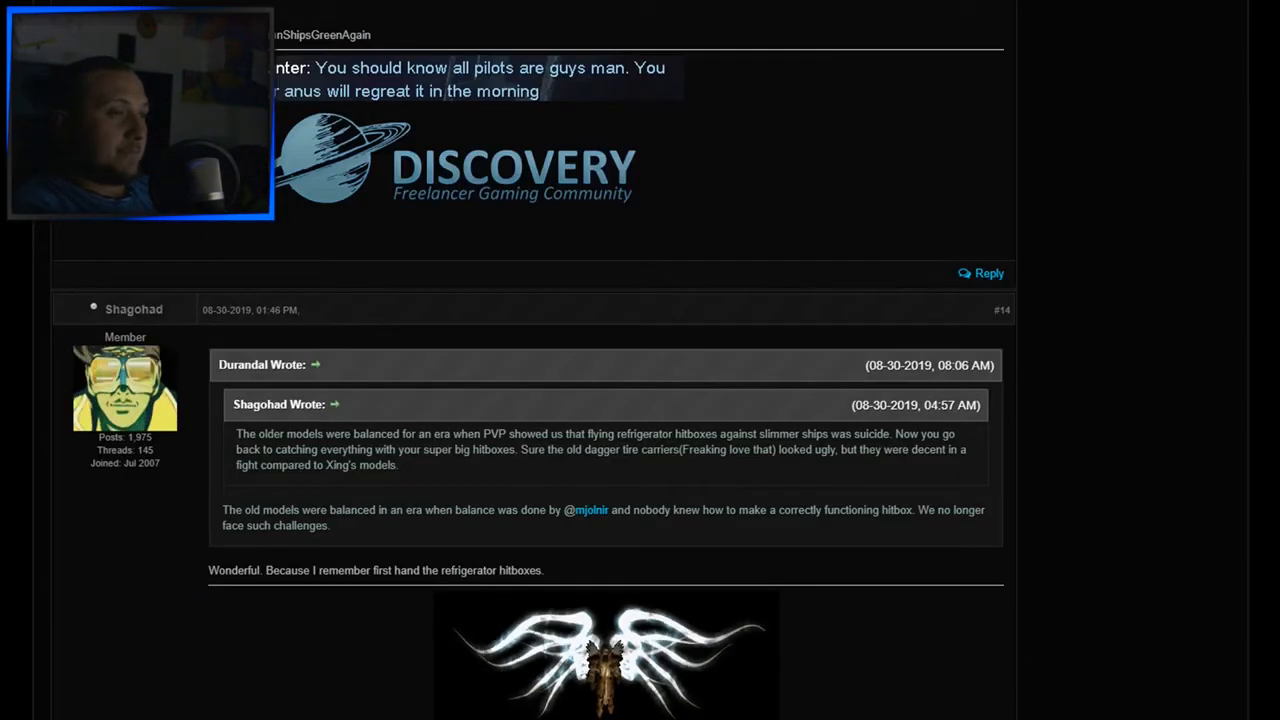
scroll("down", 3)
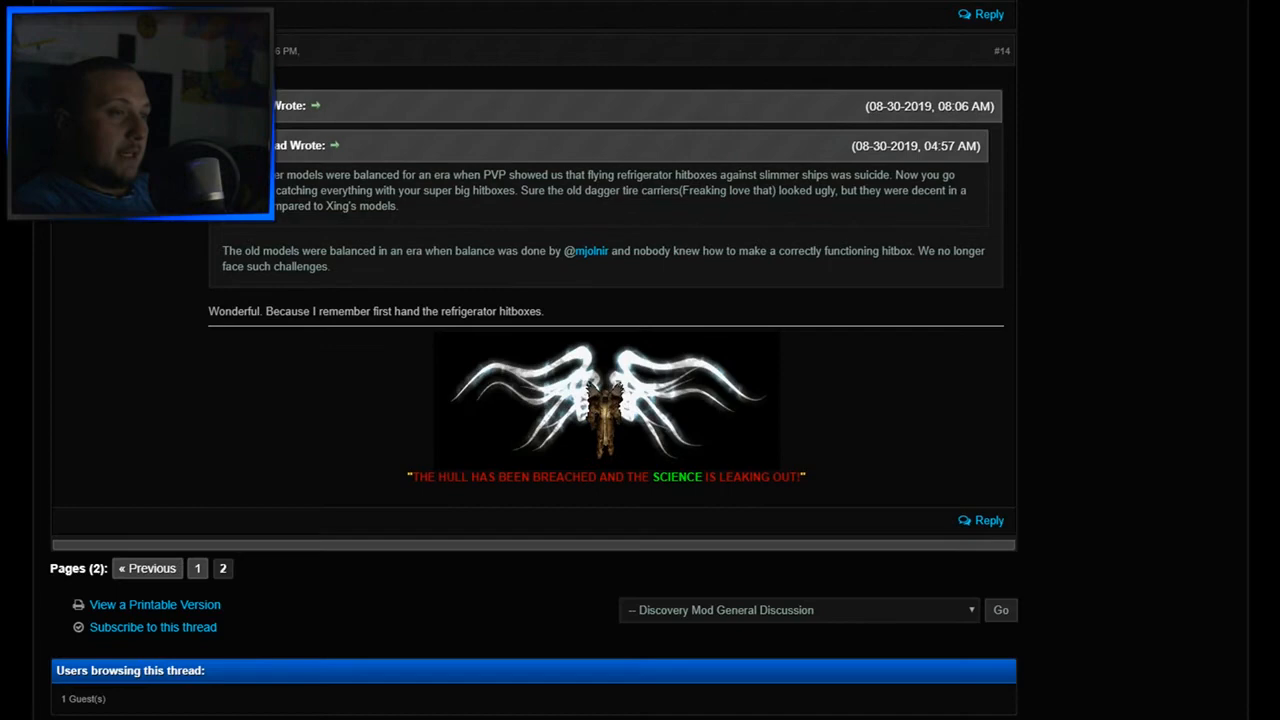
scroll("down", 3)
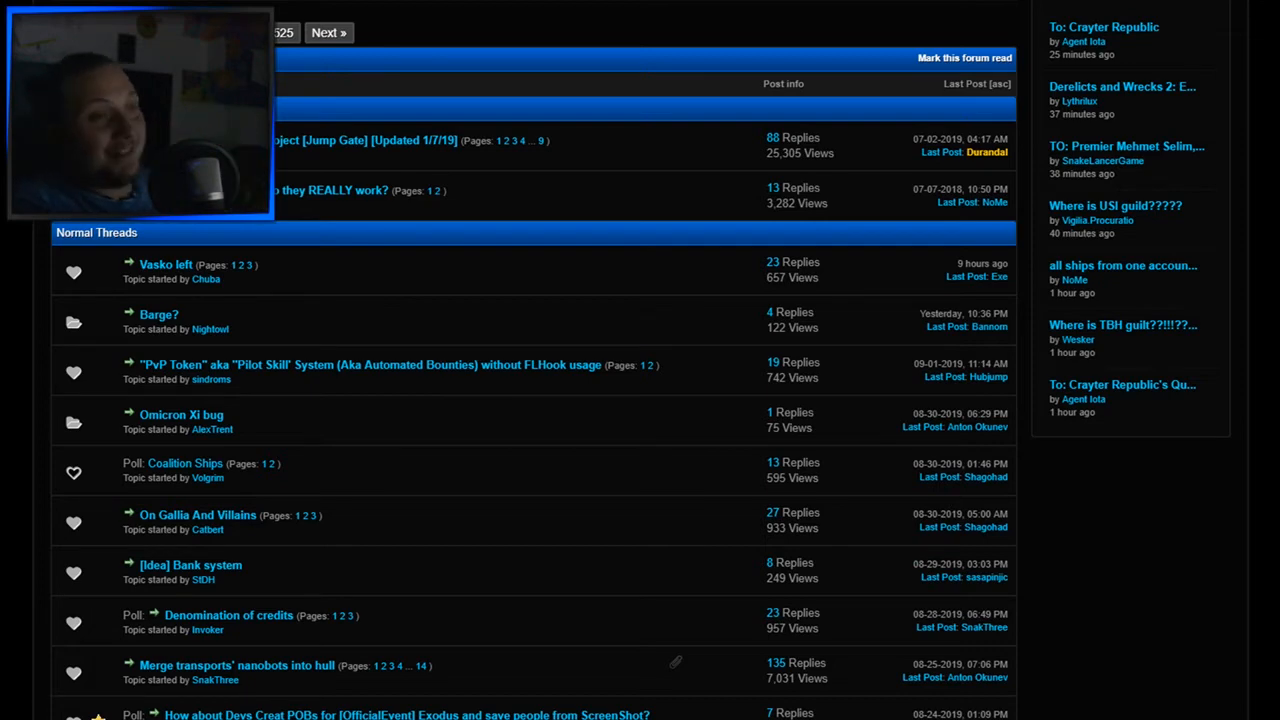
Open the Denomination of credits poll thread from the General Discussion list.
scroll("down", 3)
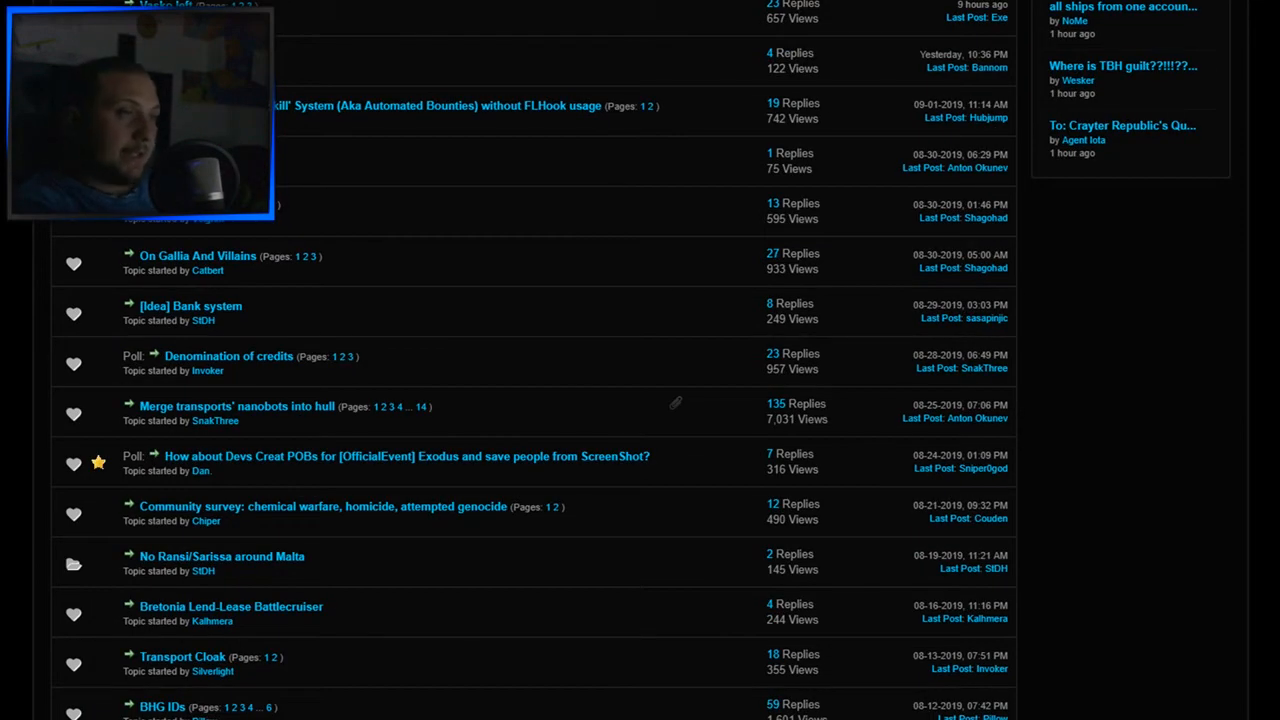
left_click(228, 356)
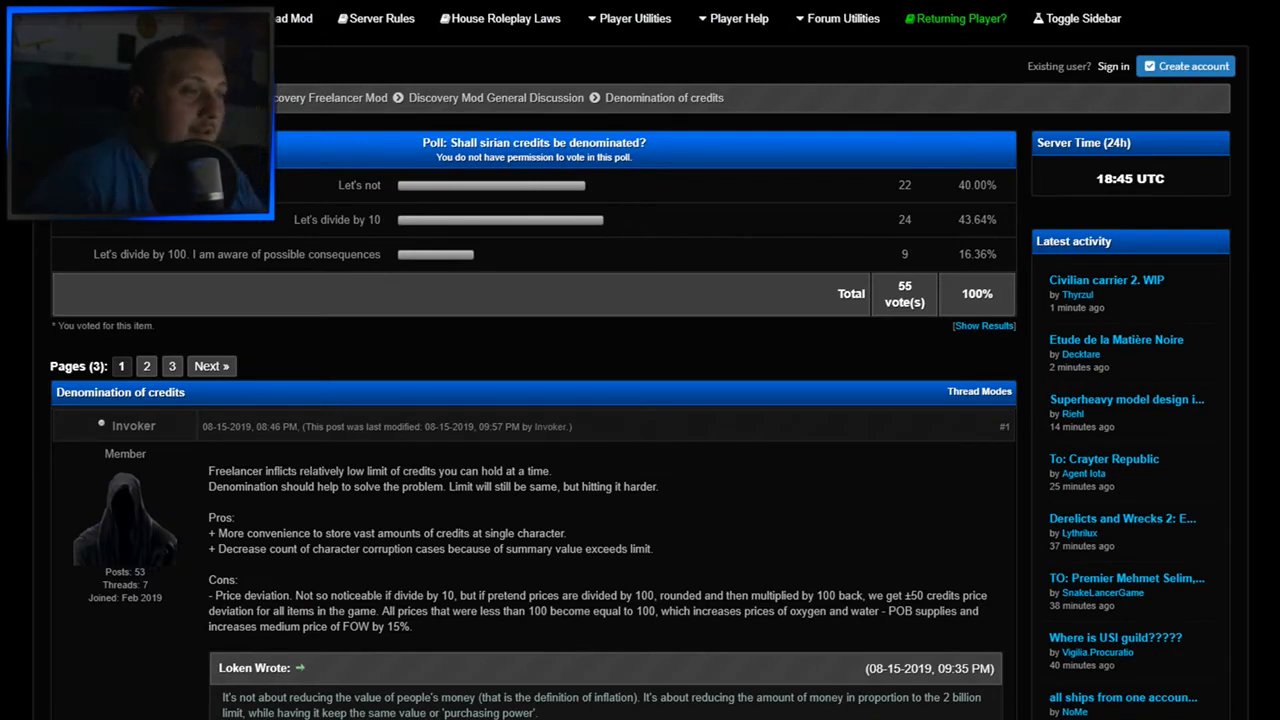
Scroll the Merge transports' nanobots into hull thread to read Ageira's explanation post.
scroll("down", 3)
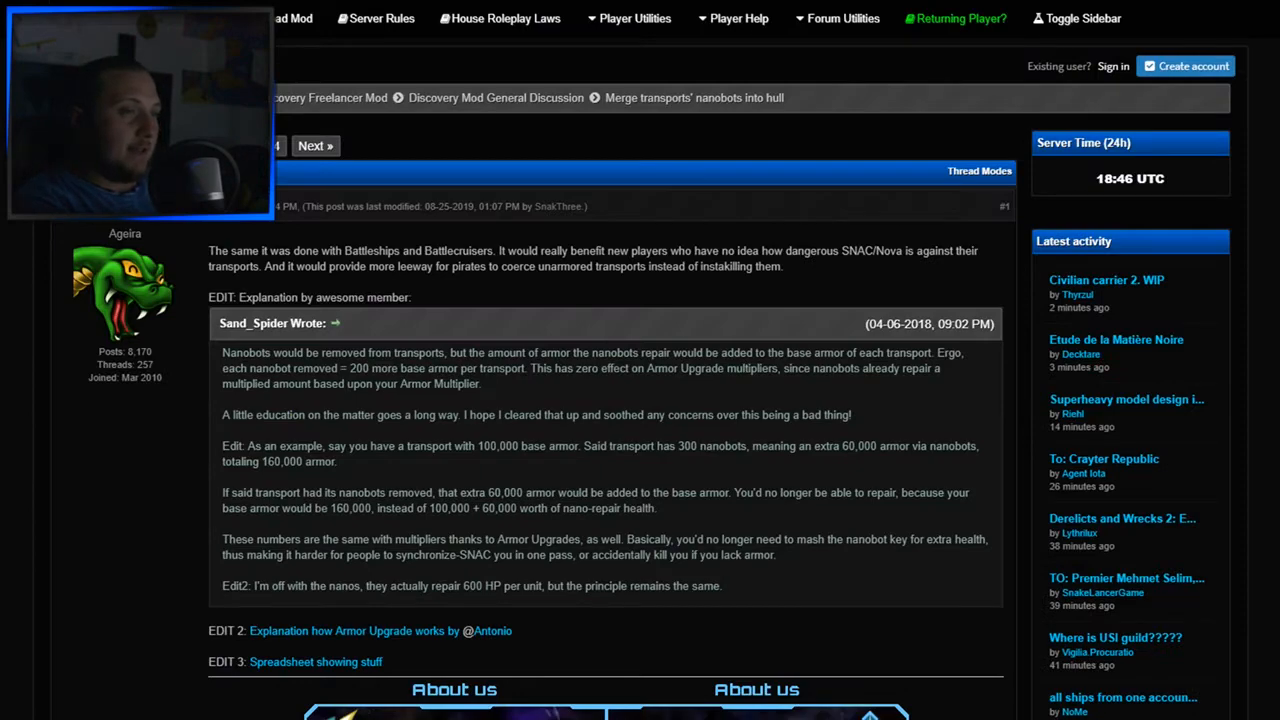
scroll("down", 3)
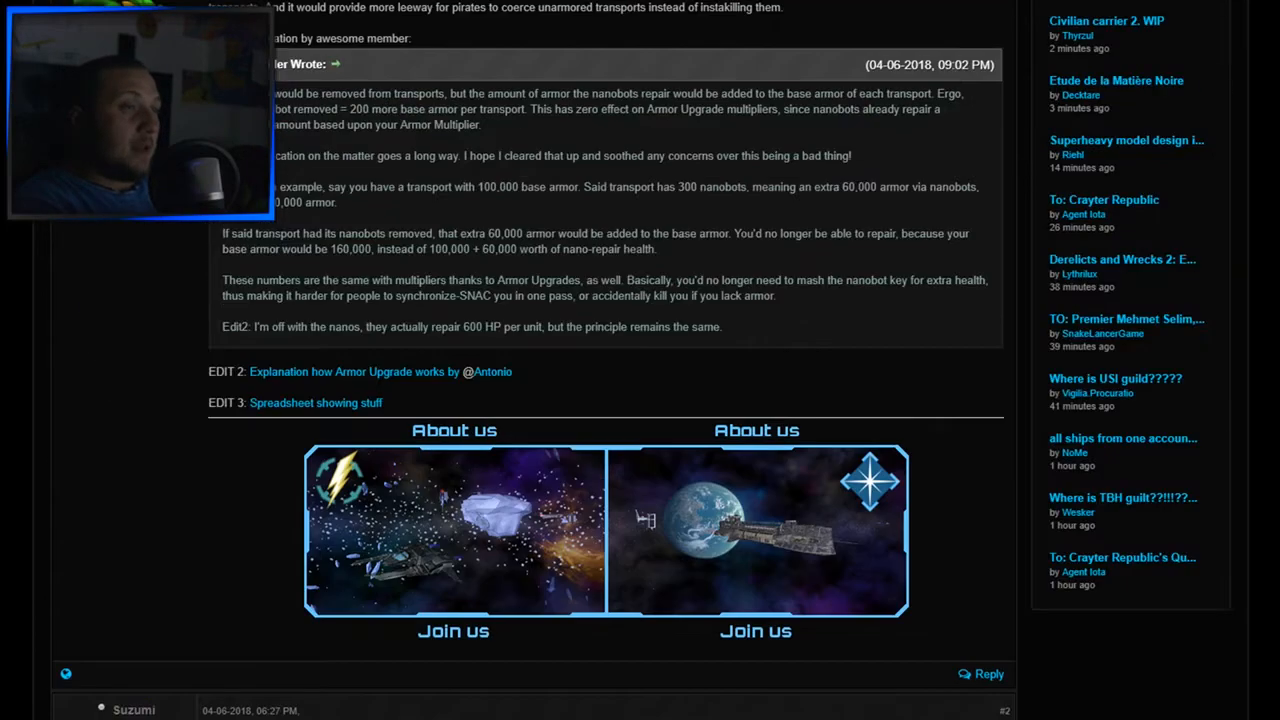
scroll("down", 3)
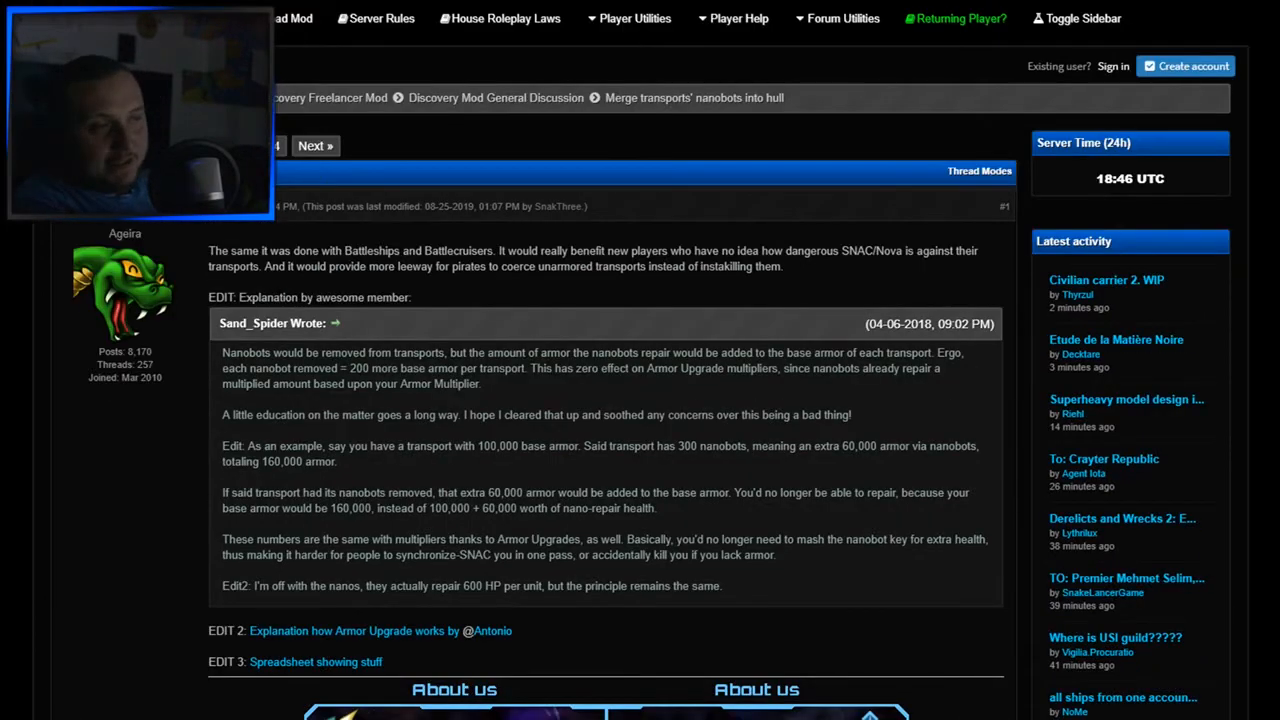
scroll("down", 3)
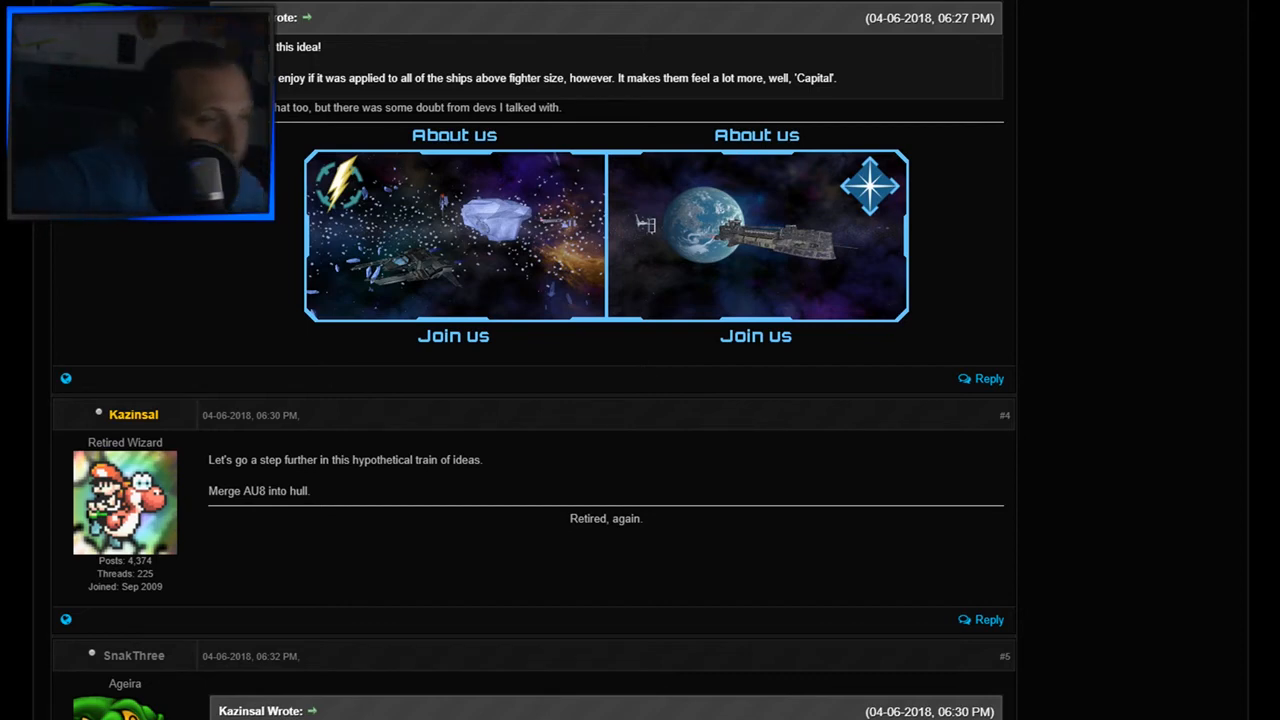
scroll("down", 3)
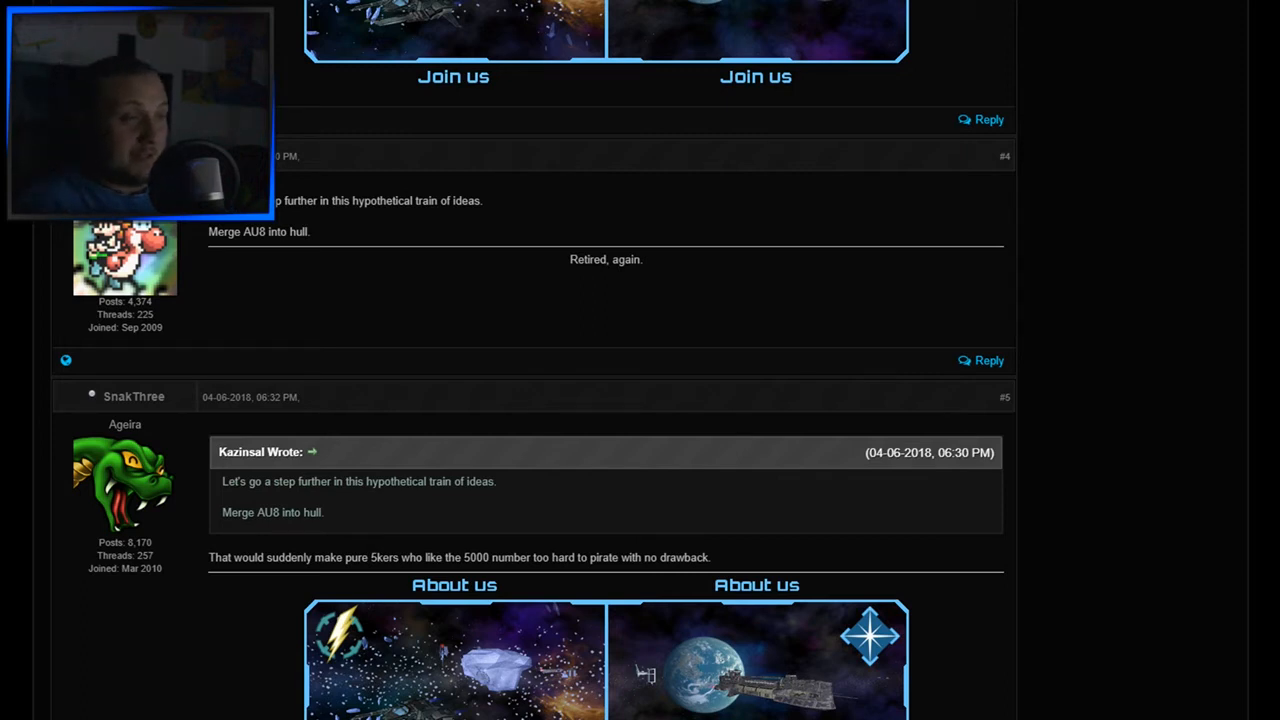
scroll("down", 3)
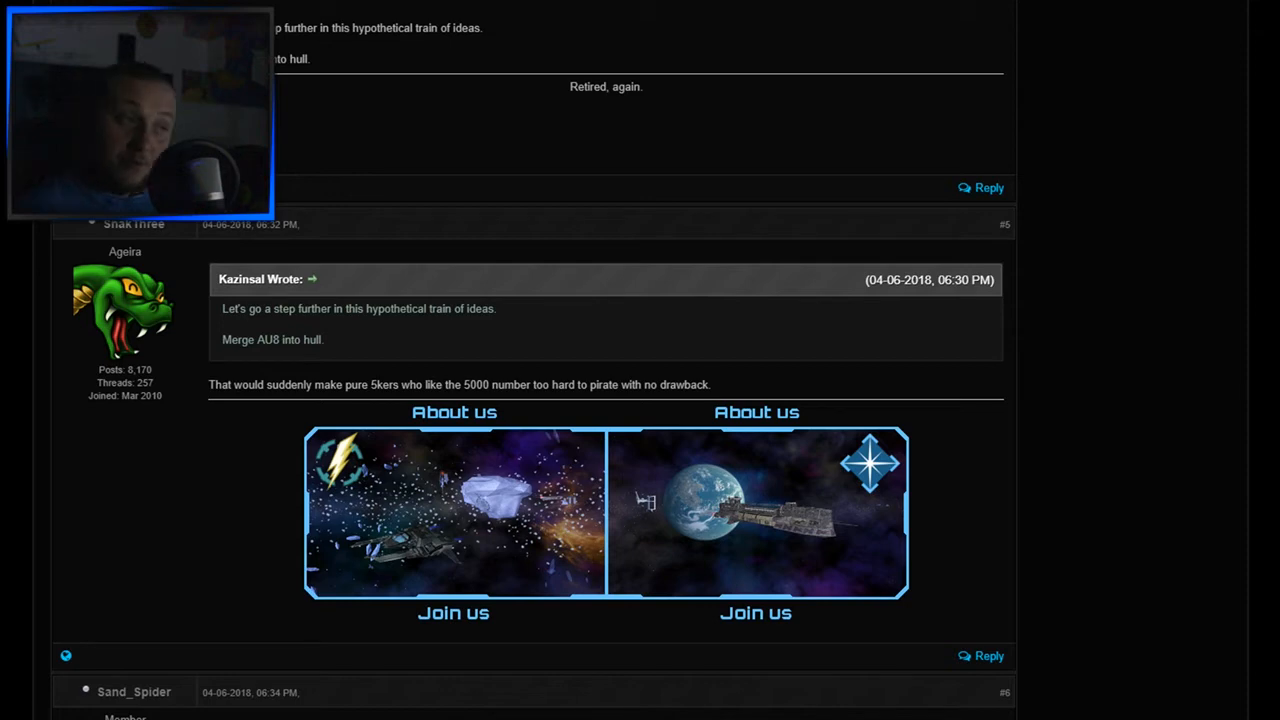
scroll("down", 3)
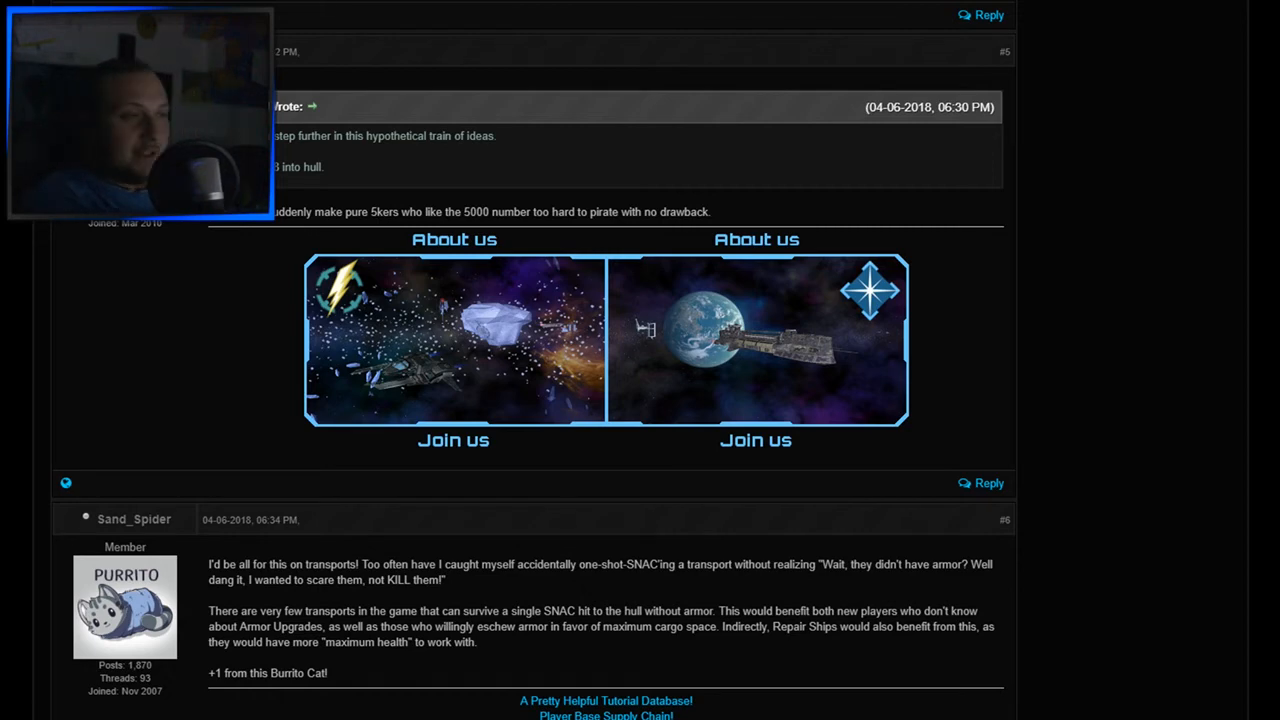
scroll("down", 3)
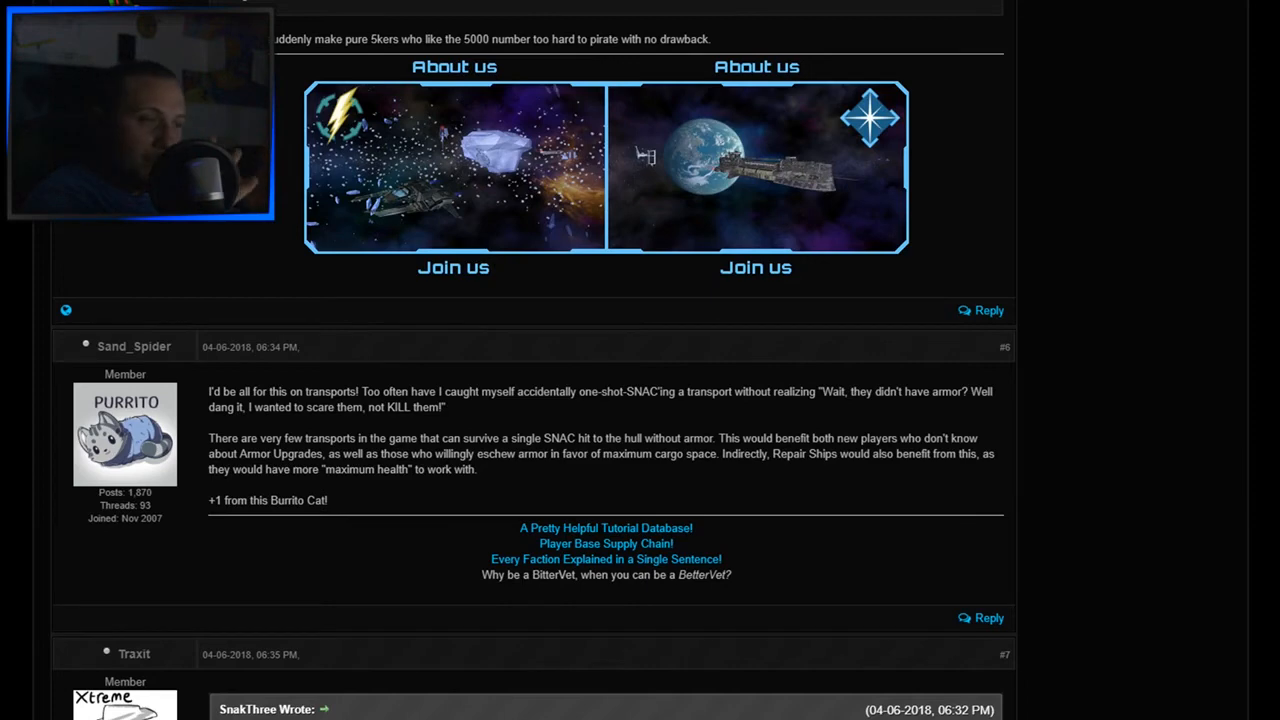
scroll("down", 3)
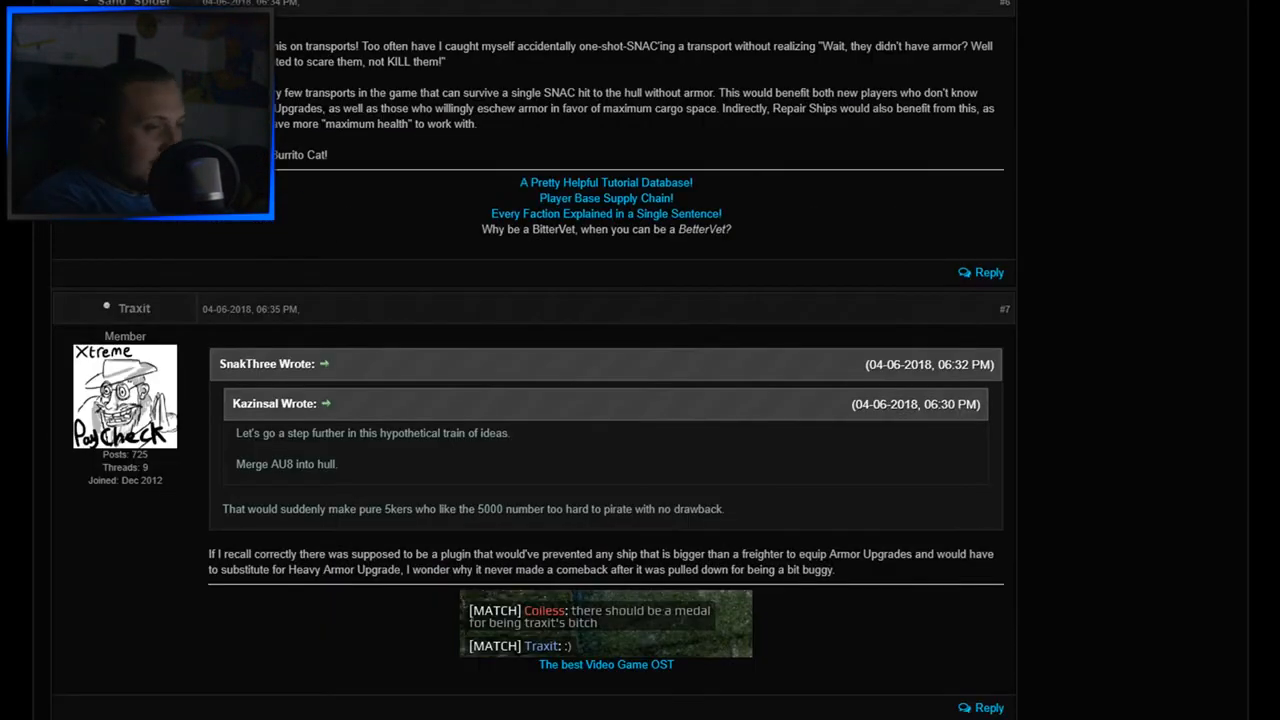
scroll("down", 3)
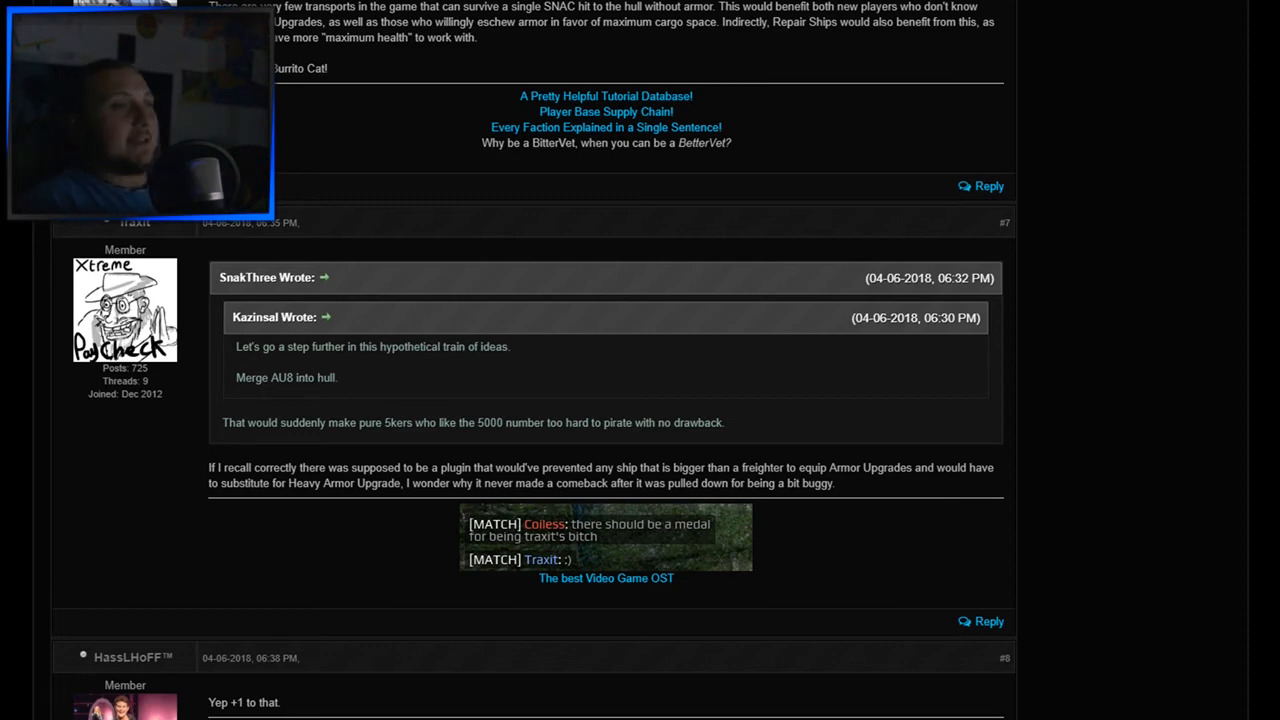
scroll("down", 3)
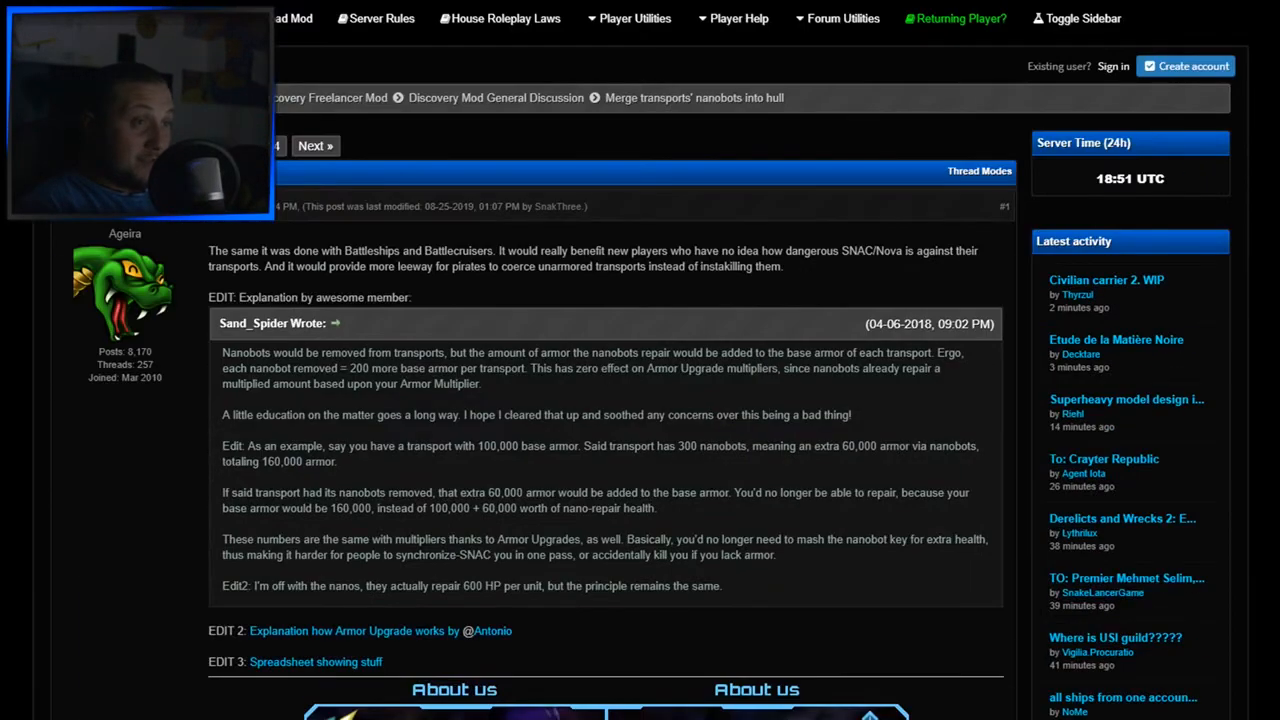
Return to the Discovery Mod General Discussion board and scroll to the Community survey thread.
left_click(496, 96)
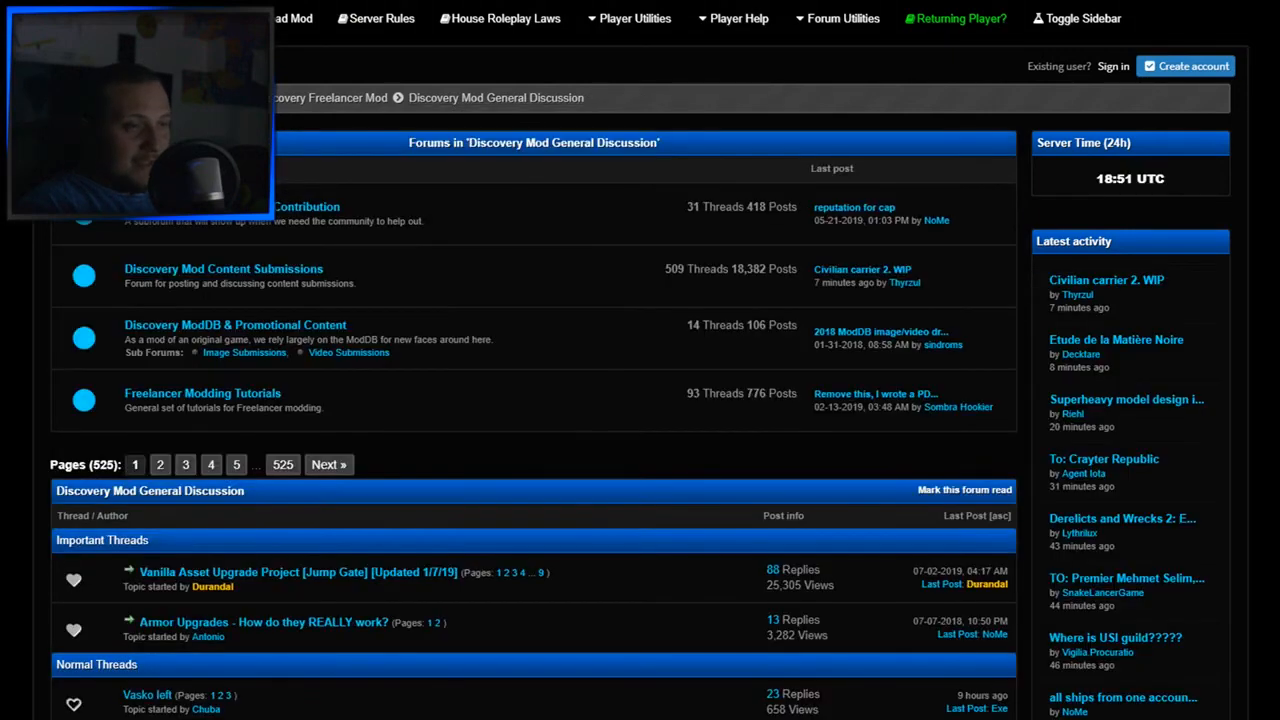
scroll("down", 3)
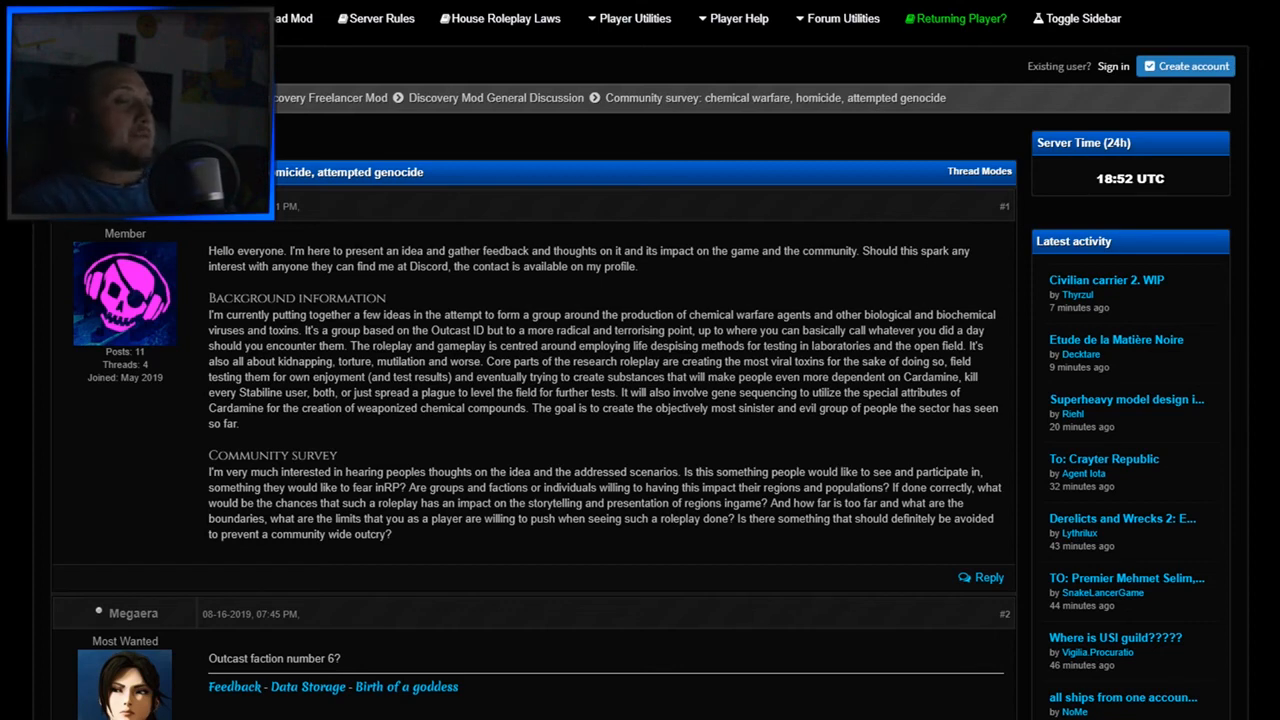
Highlight the closing sentence of the survey's opening post, then clear the highlight.
scroll("down", 3)
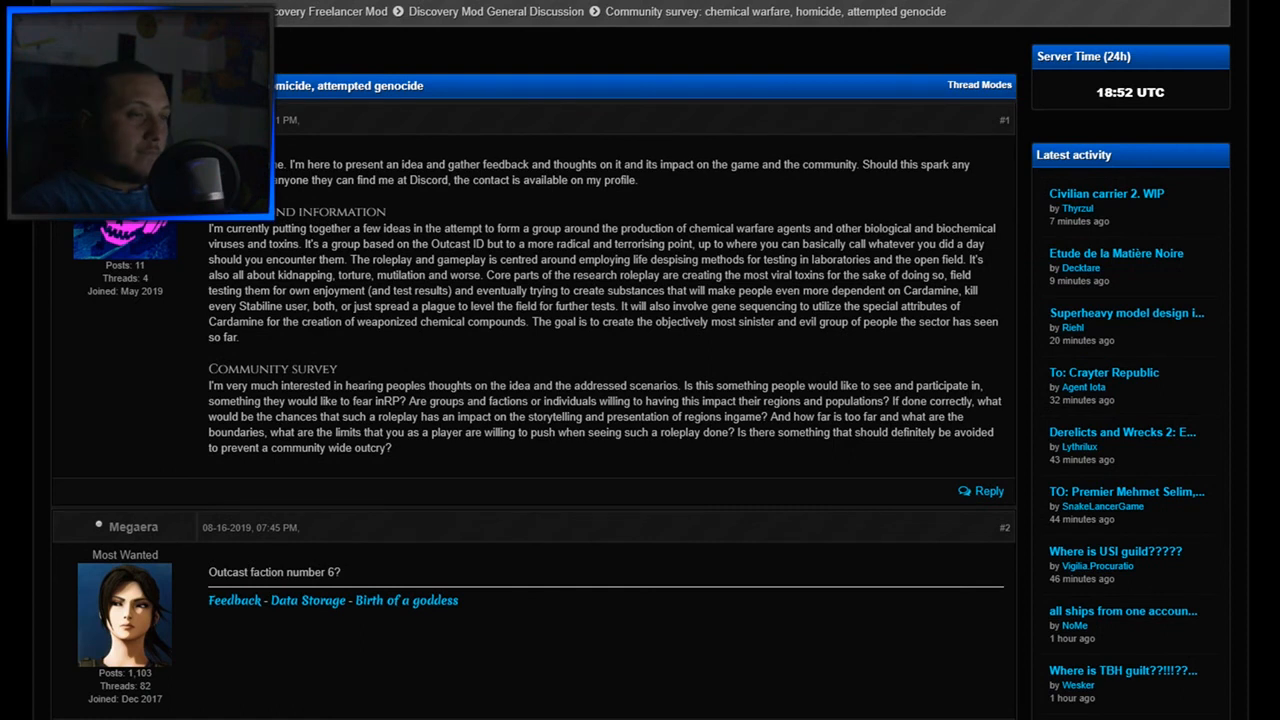
left_click_drag(870, 432, 392, 448)
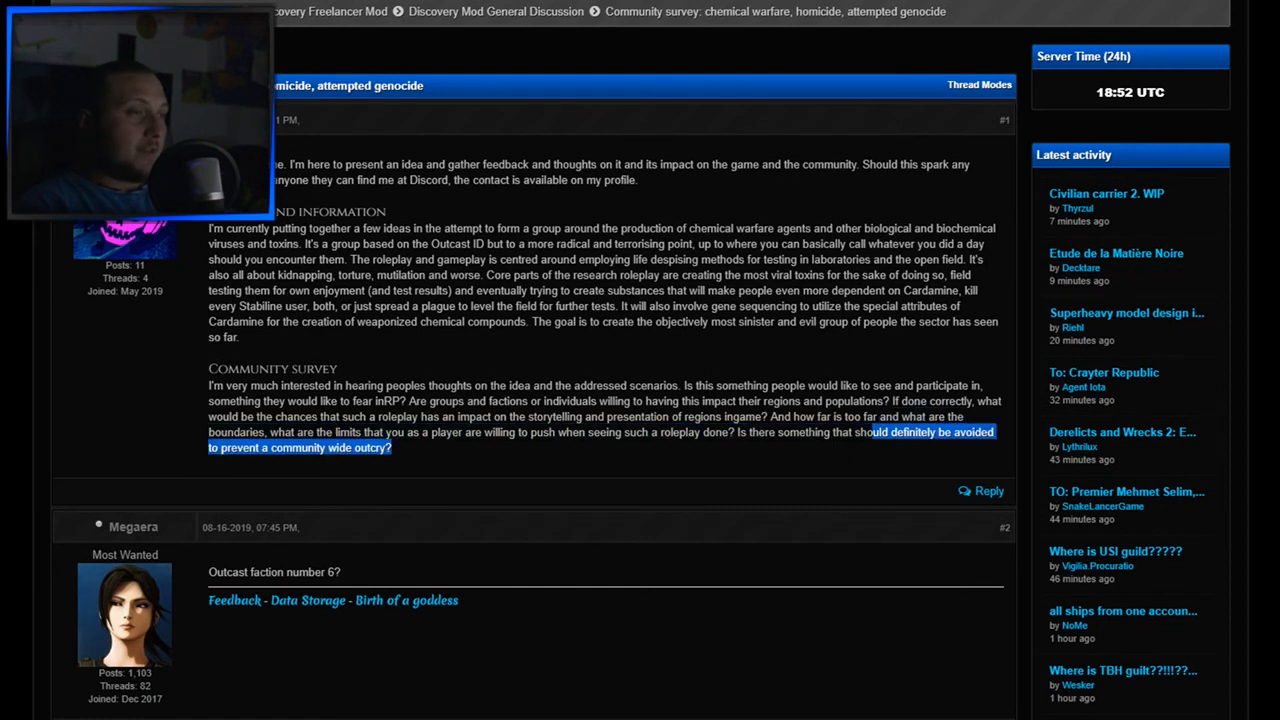
left_click(600, 440)
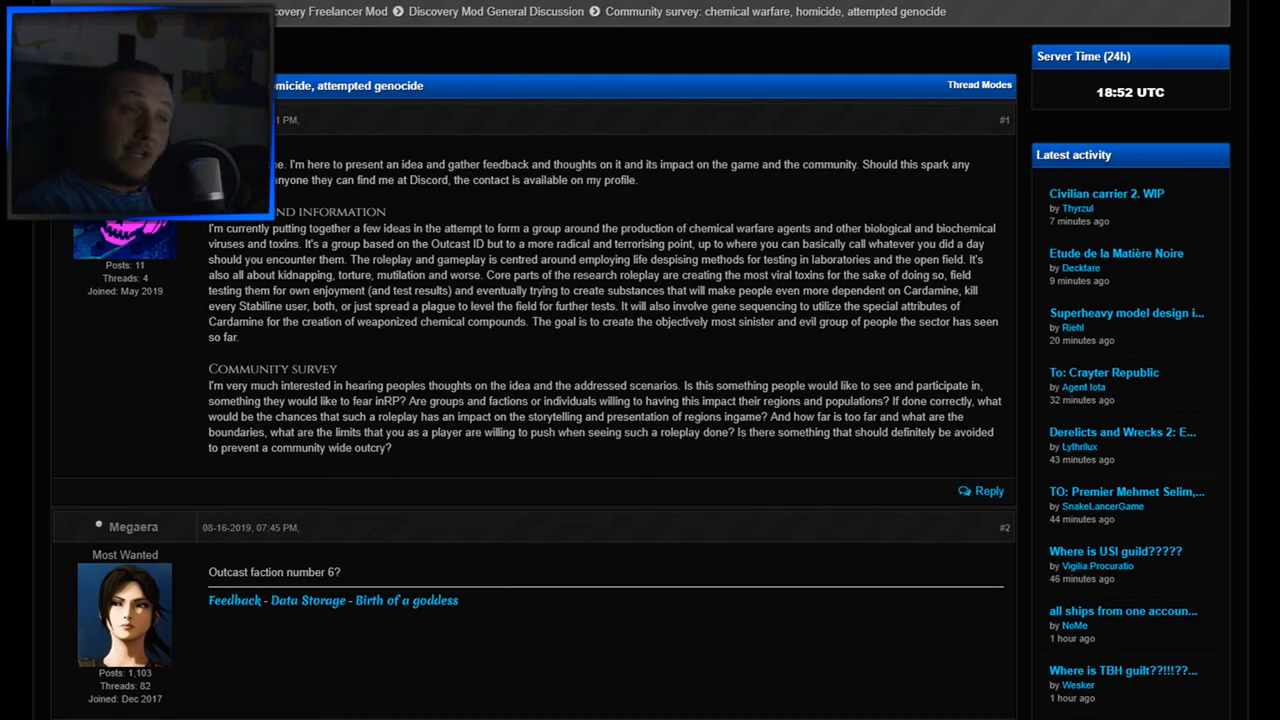
Scroll down through the chemical warfare survey thread's replies toward the page navigation.
scroll("down", 3)
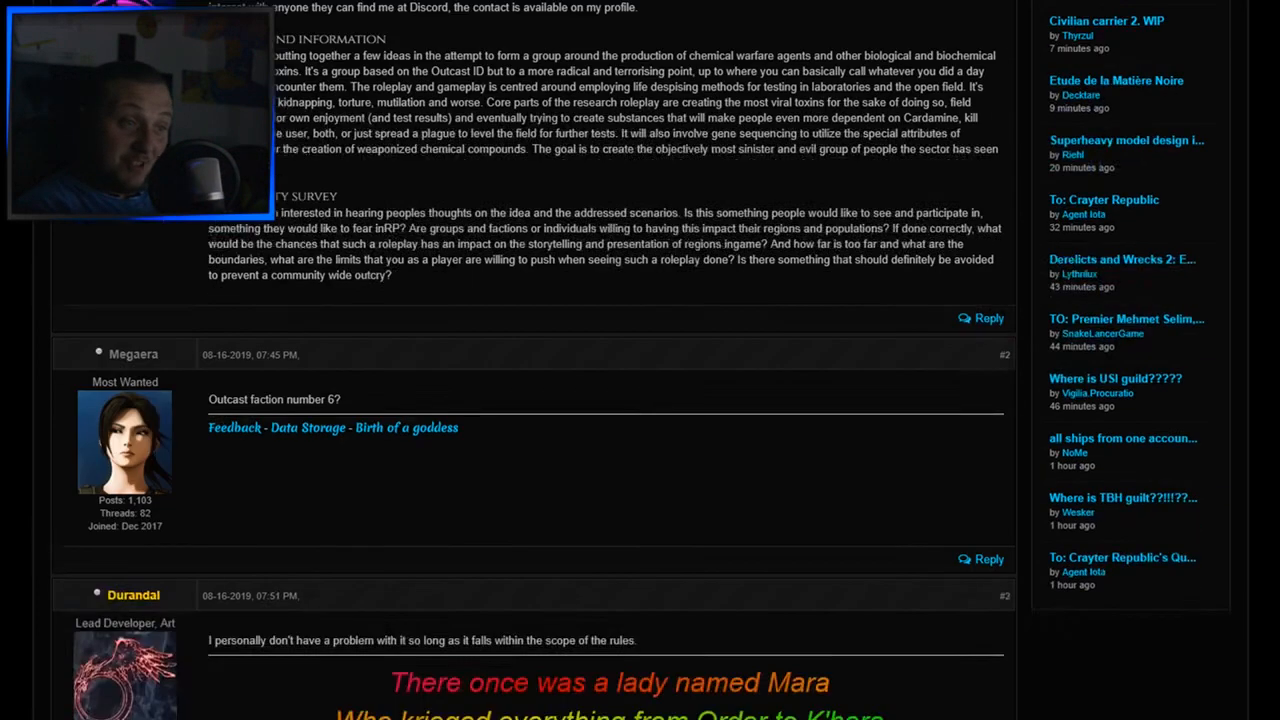
scroll("down", 3)
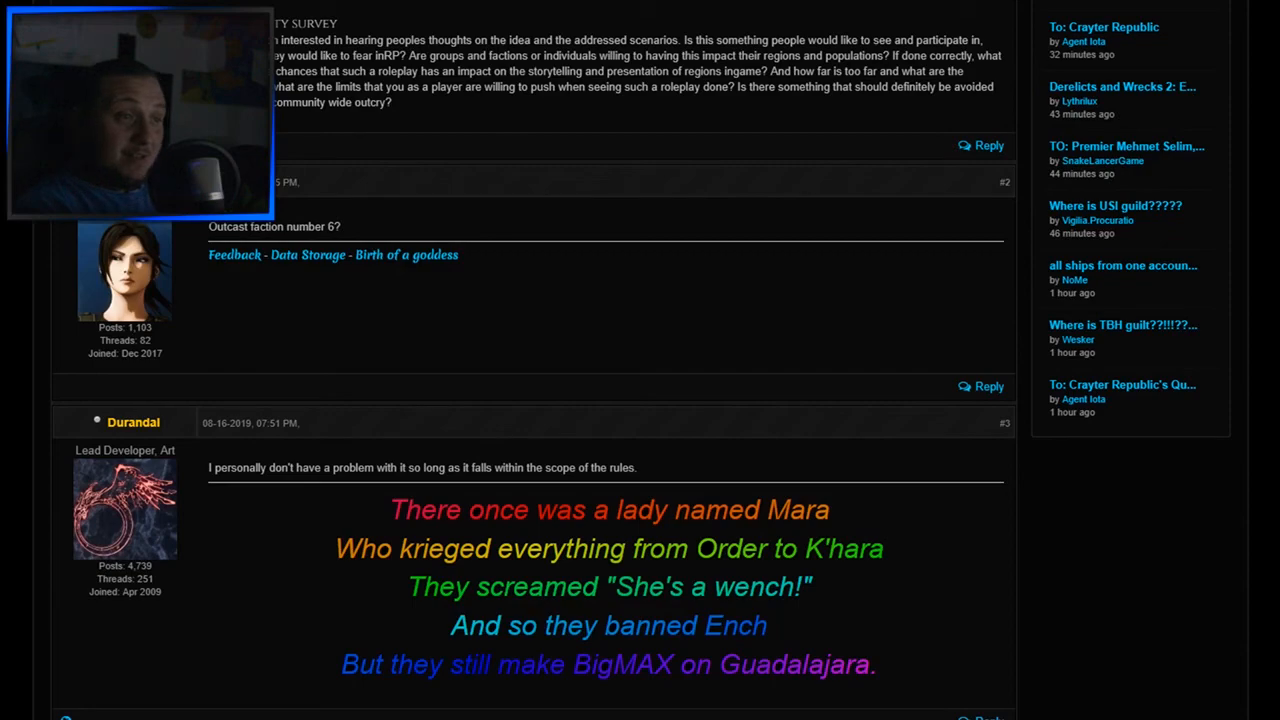
scroll("down", 3)
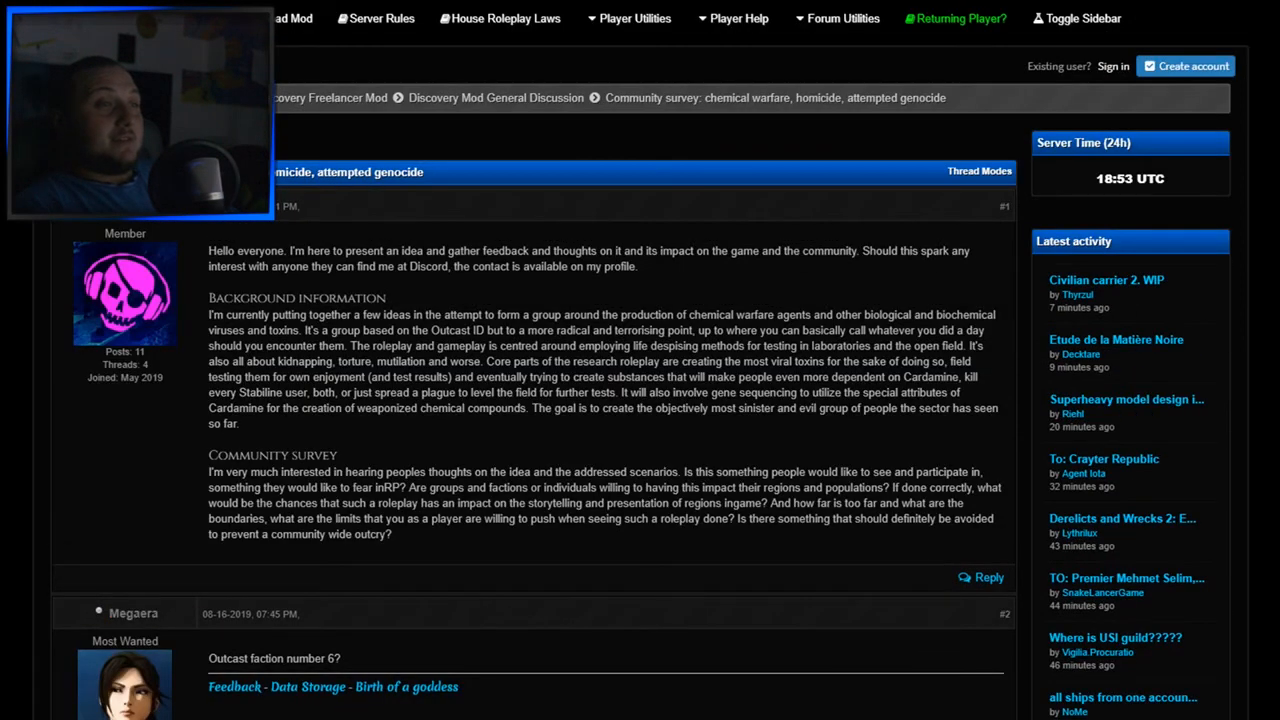
scroll("down", 3)
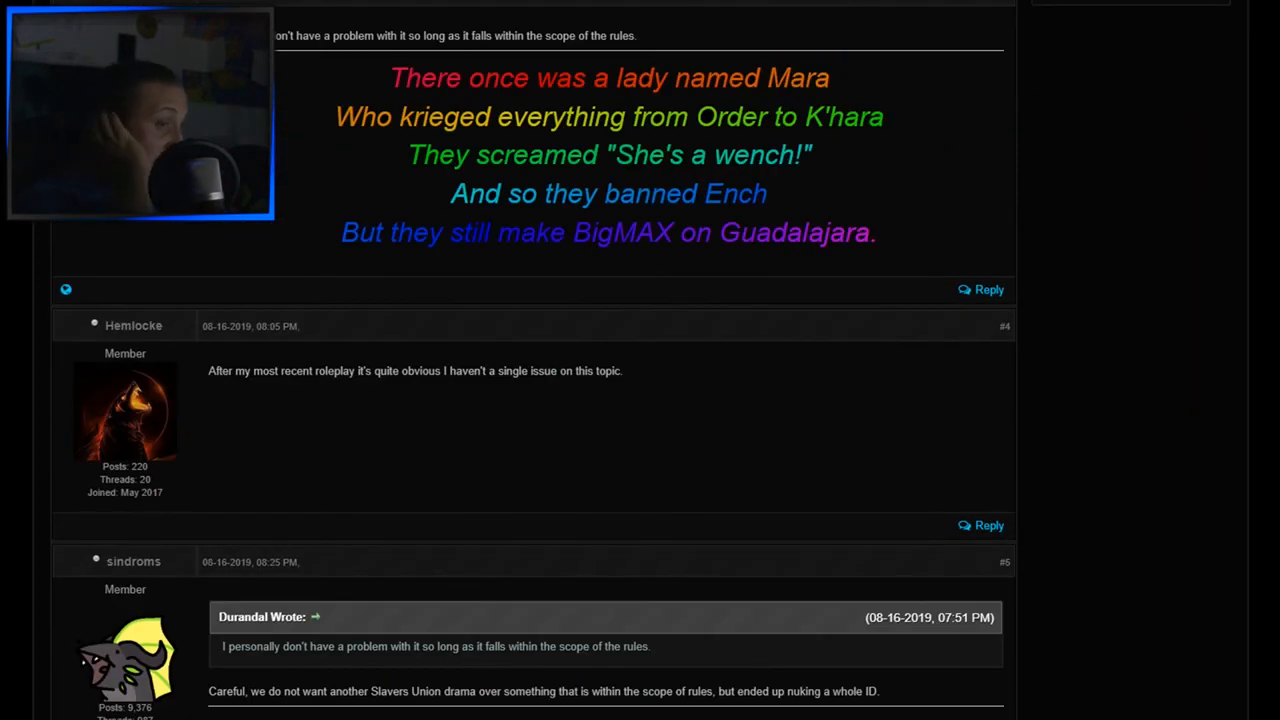
scroll("down", 3)
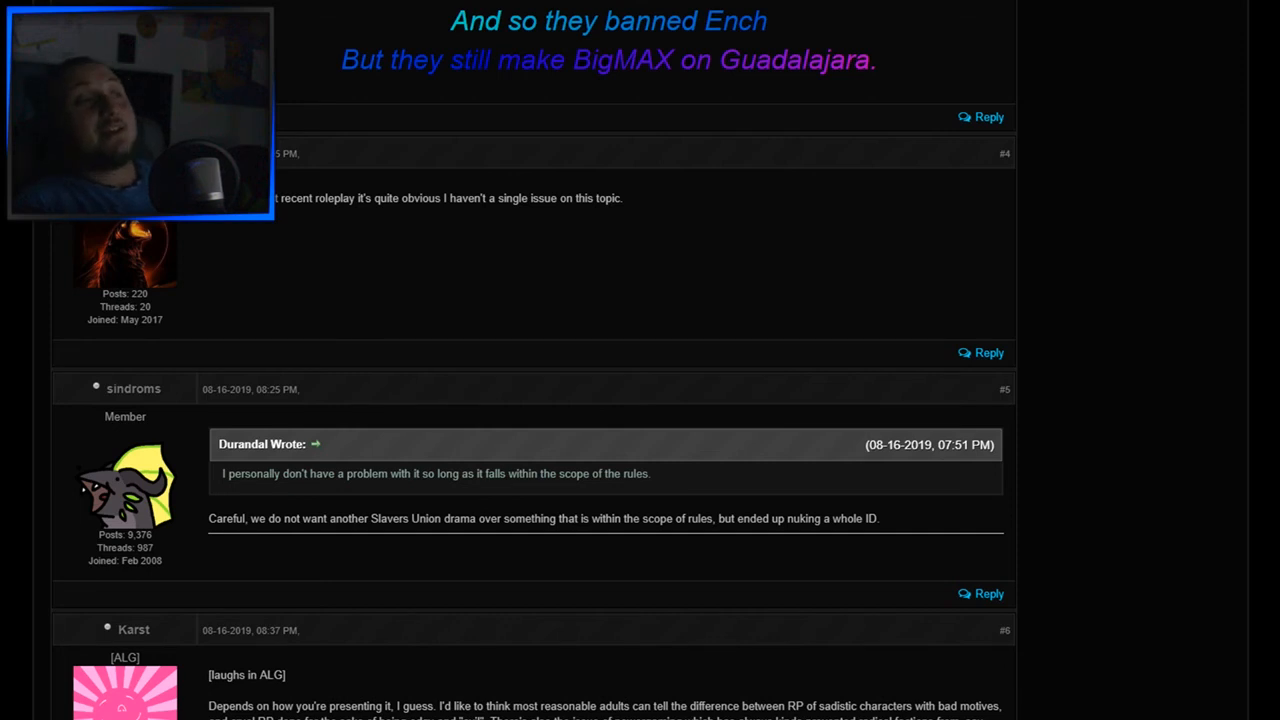
scroll("down", 3)
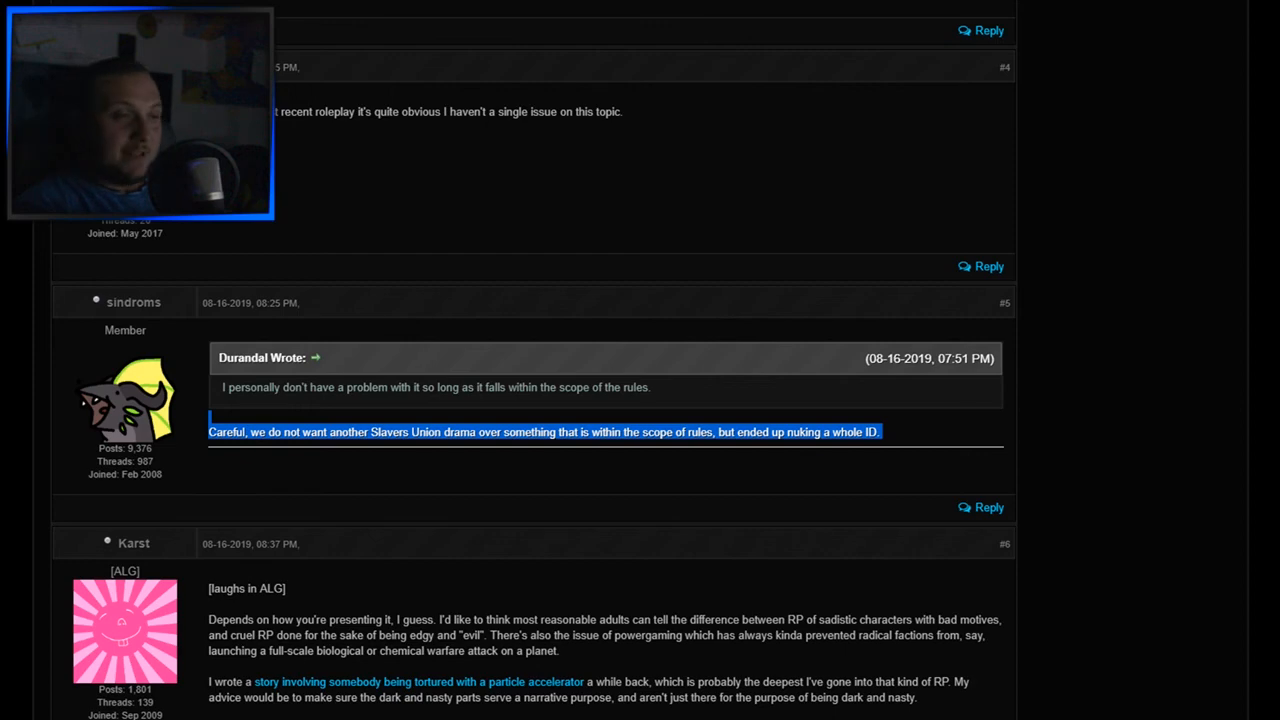
scroll("down", 3)
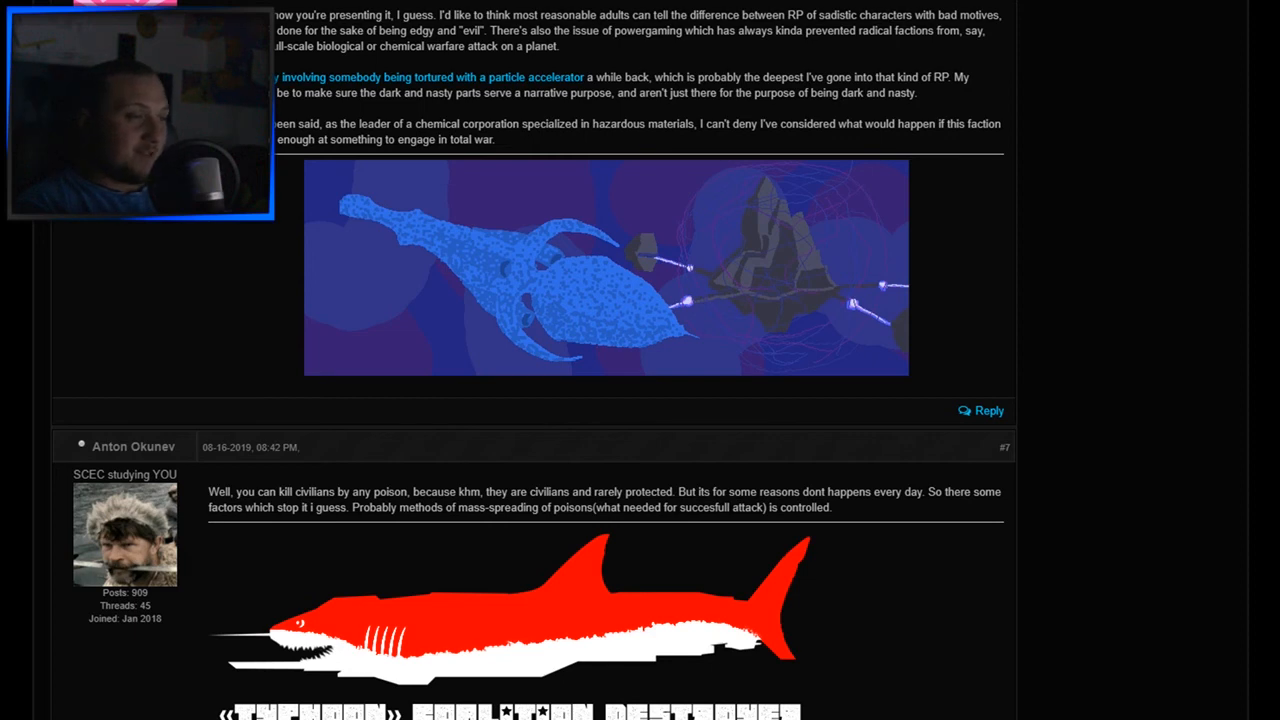
scroll("down", 3)
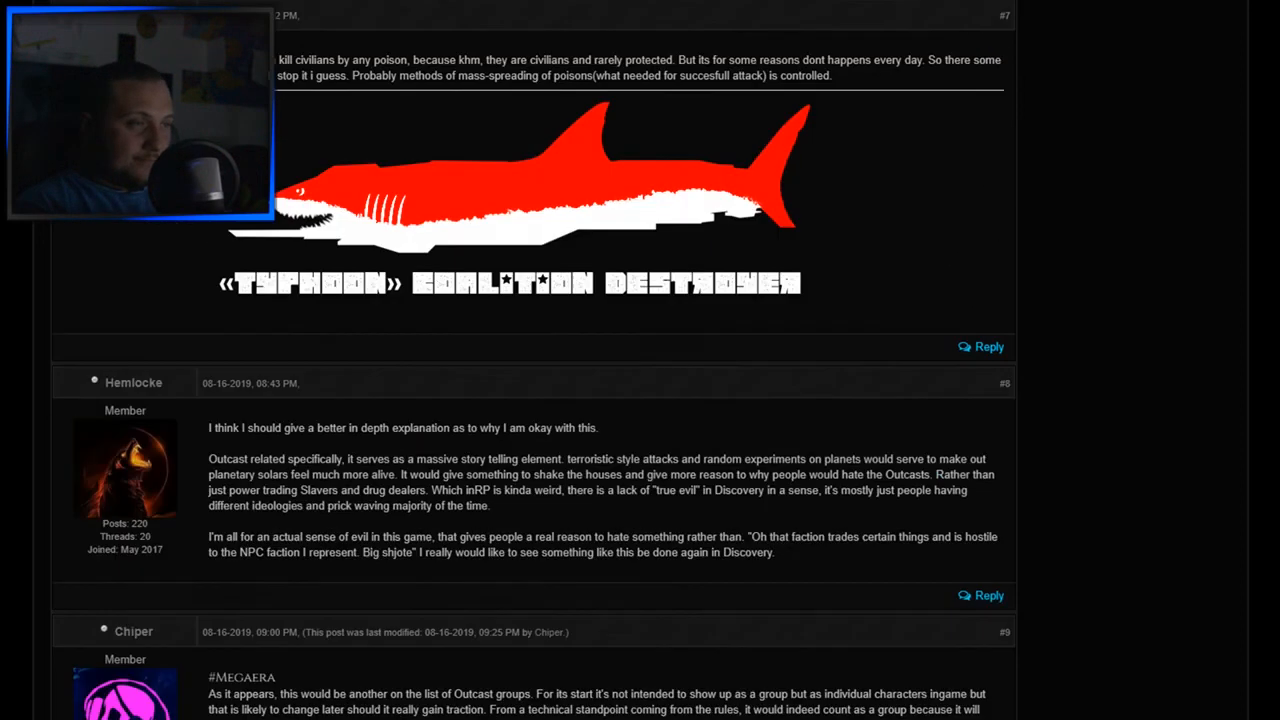
scroll("down", 3)
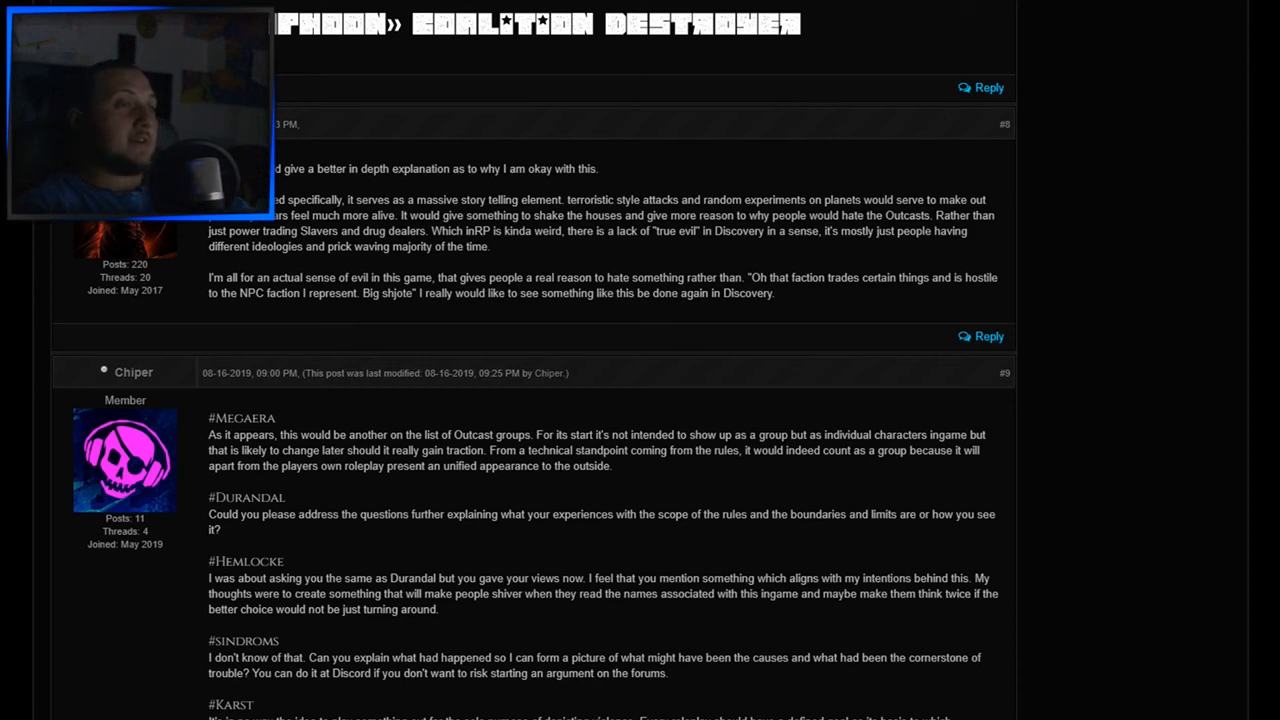
scroll("down", 3)
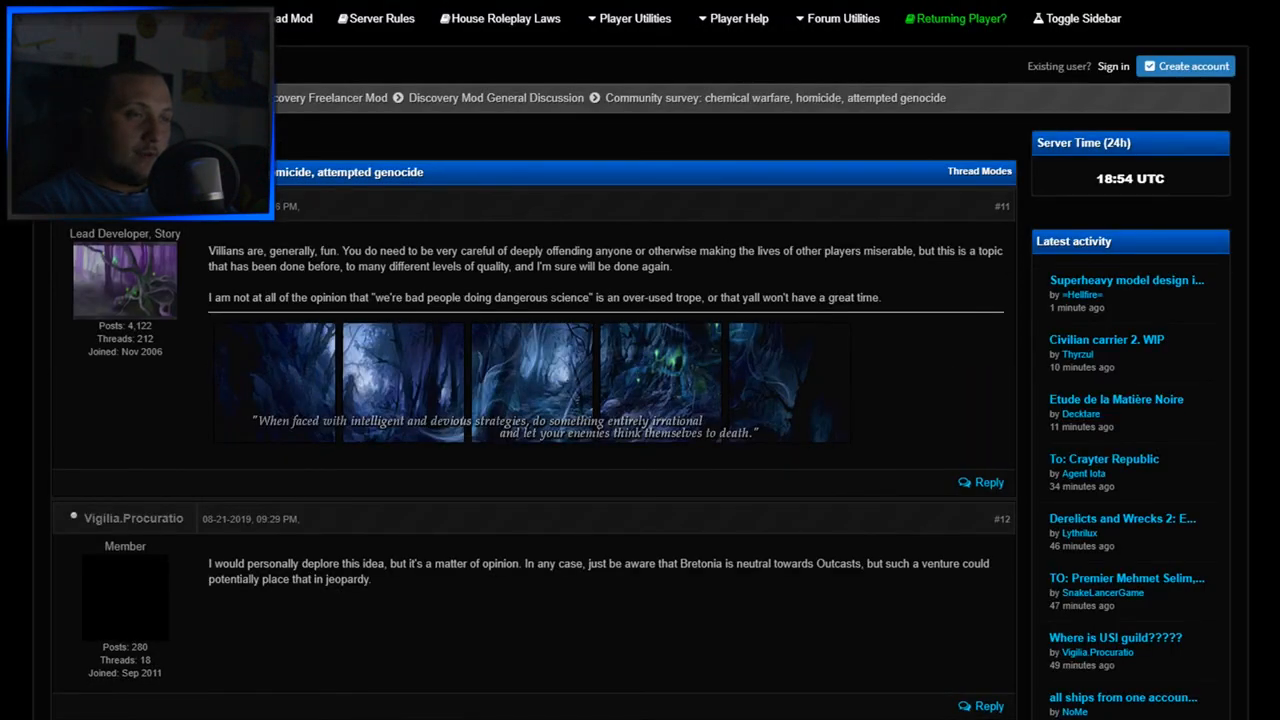
Scroll to the bottom of the survey thread toward the forum home link.
scroll("down", 3)
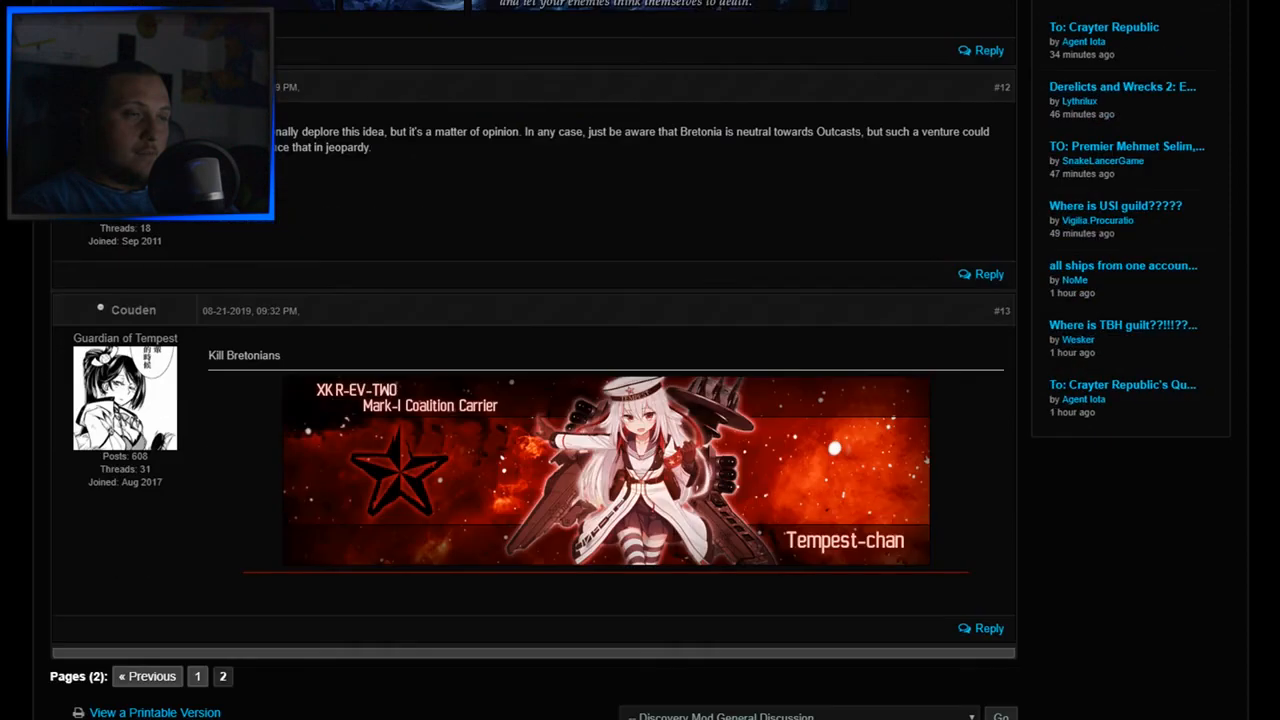
scroll("down", 3)
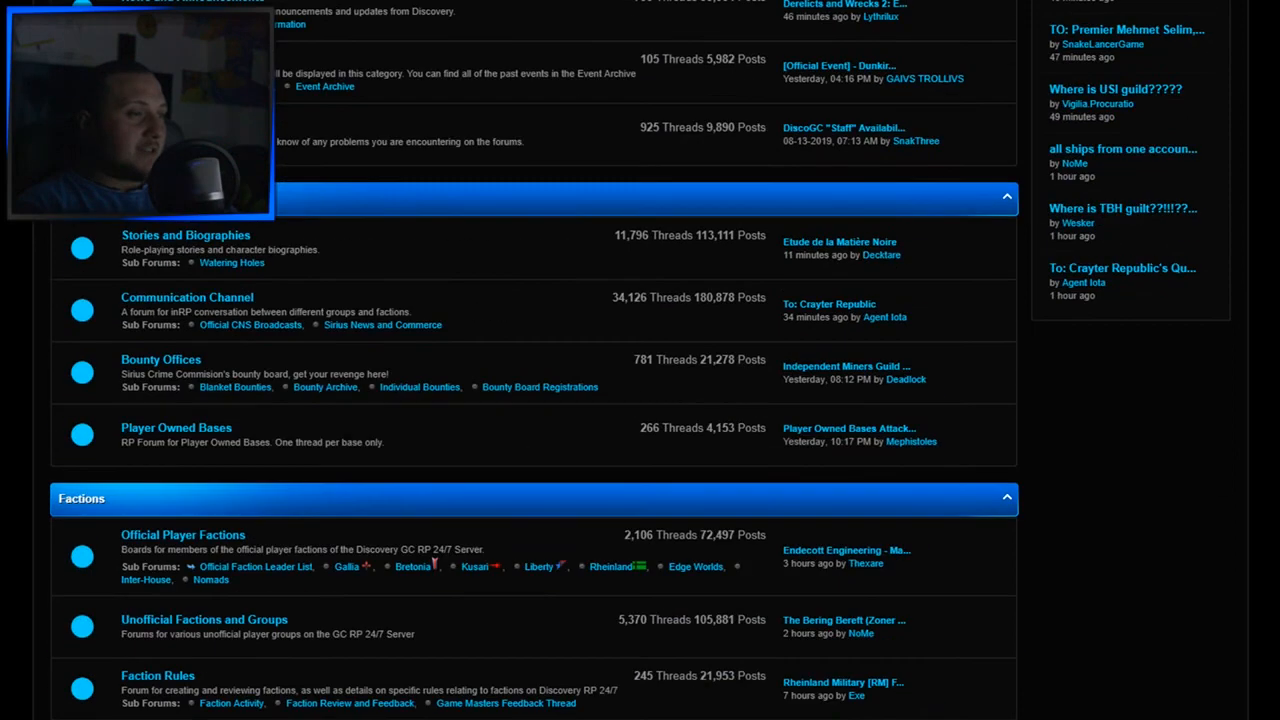
scroll("down", 3)
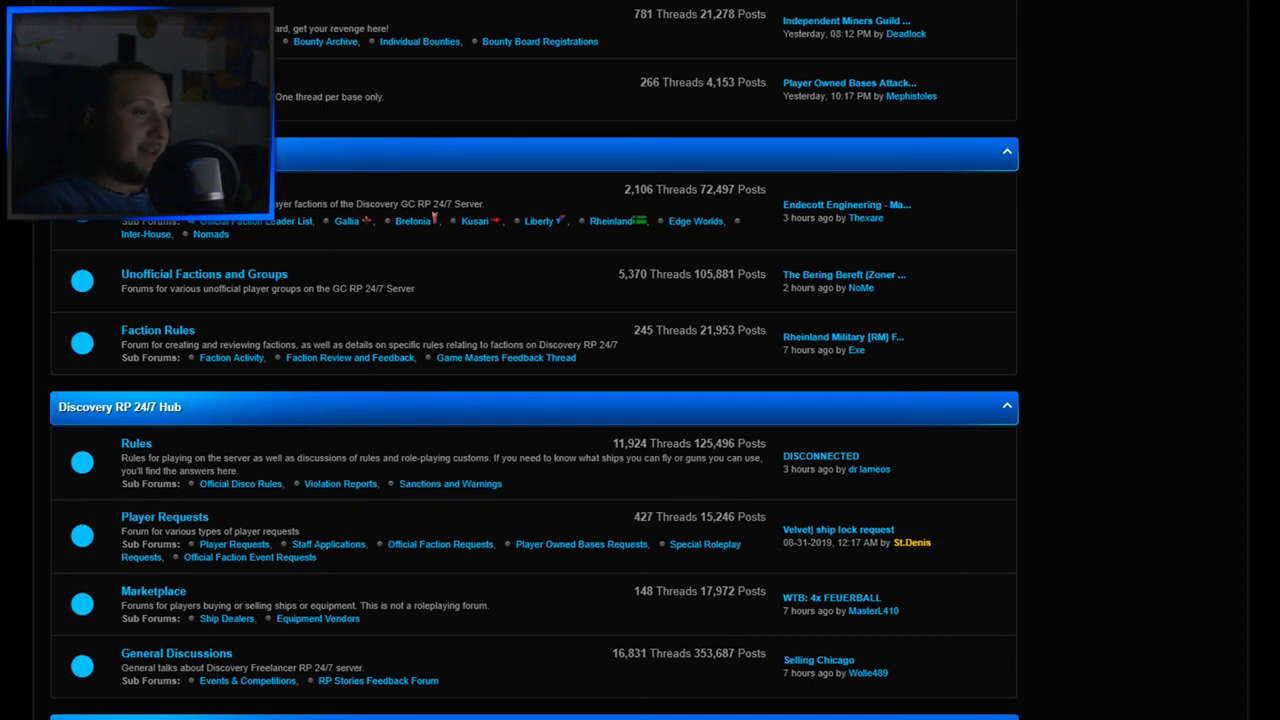
scroll("down", 3)
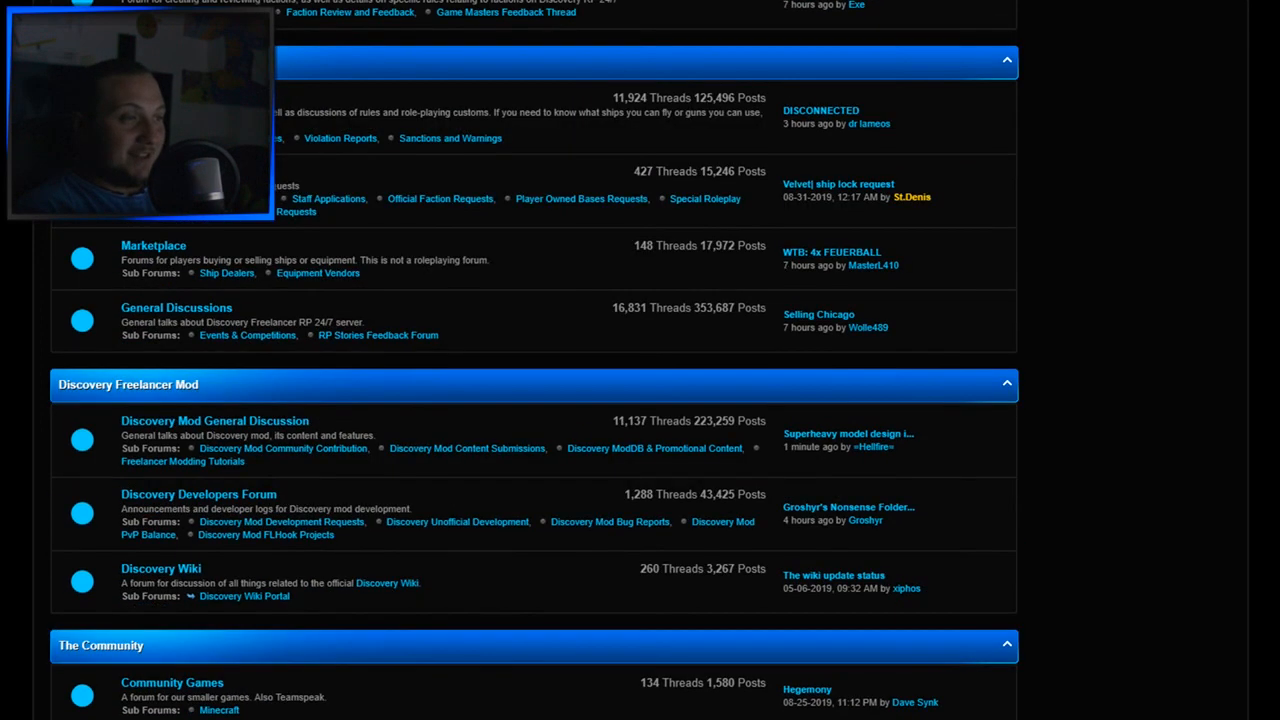
scroll("down", 3)
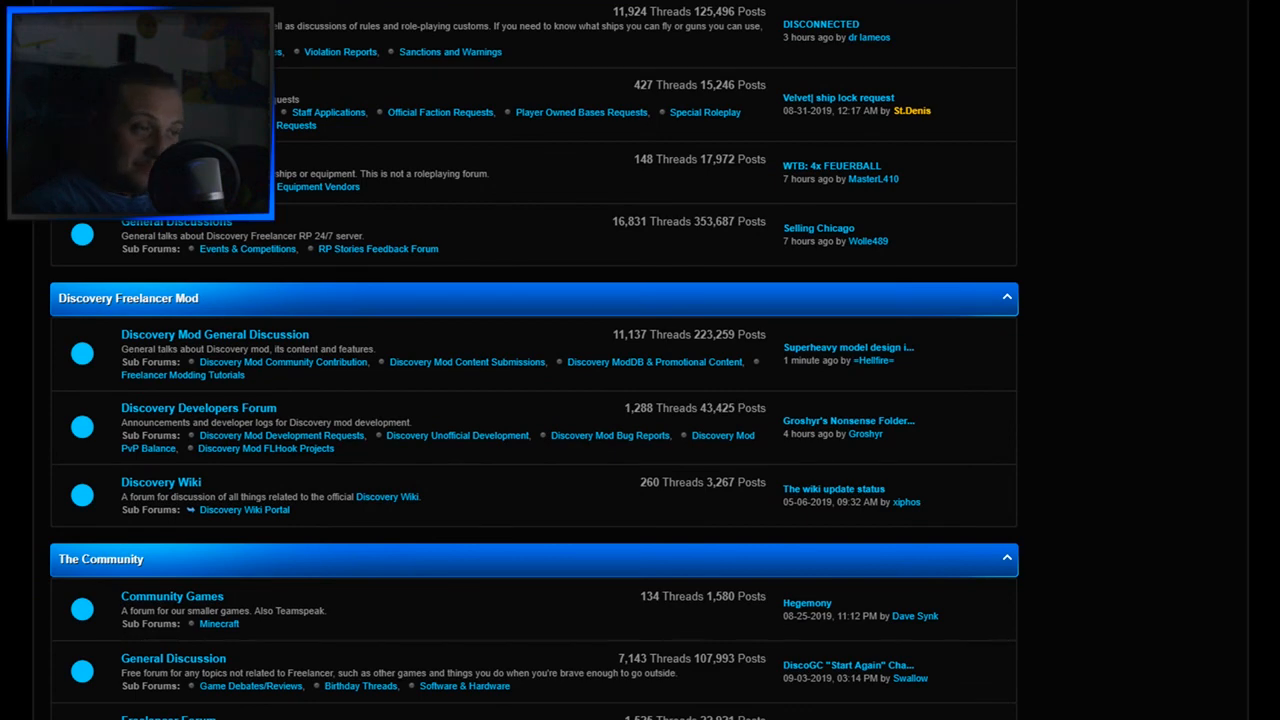
scroll("down", 3)
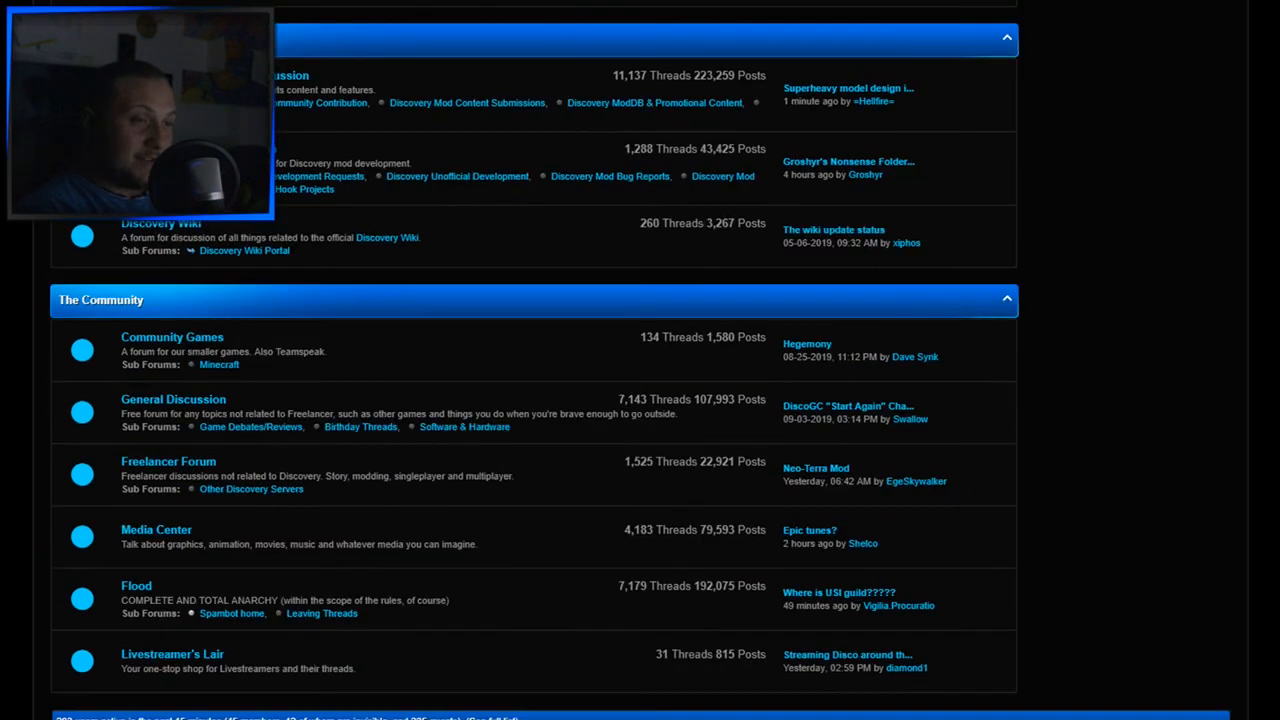
scroll("up", 3)
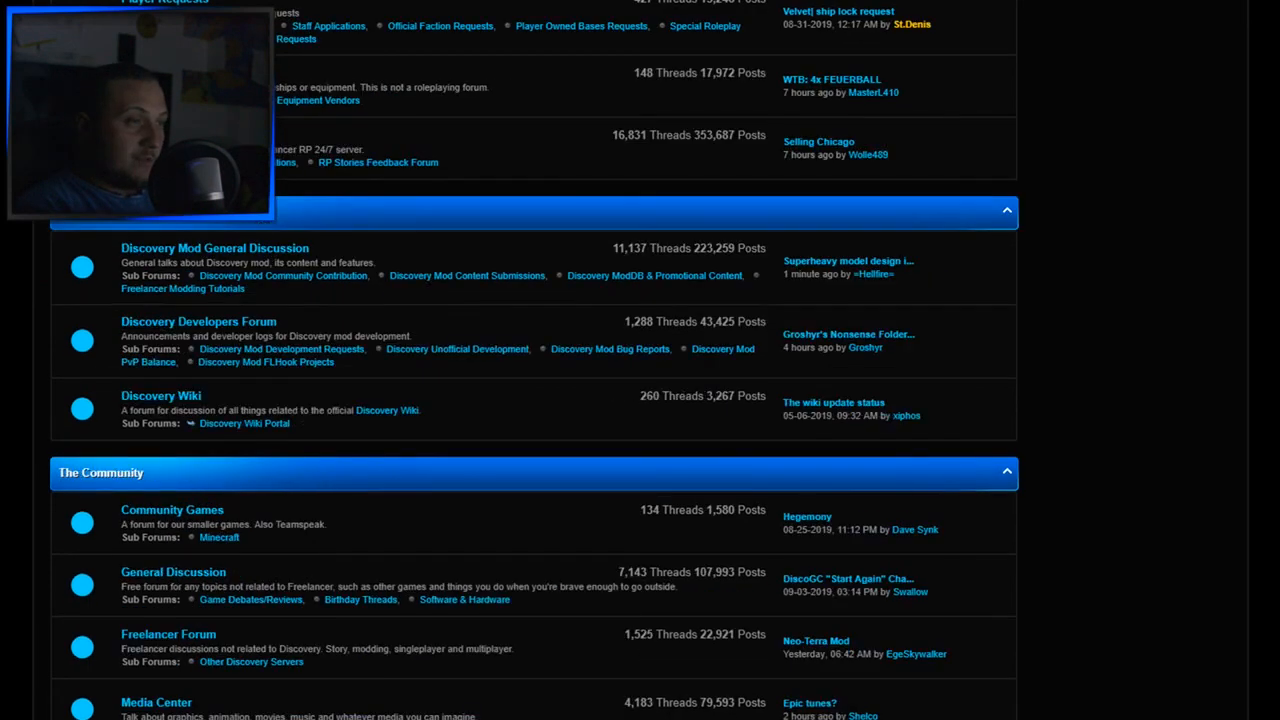
scroll("down", 3)
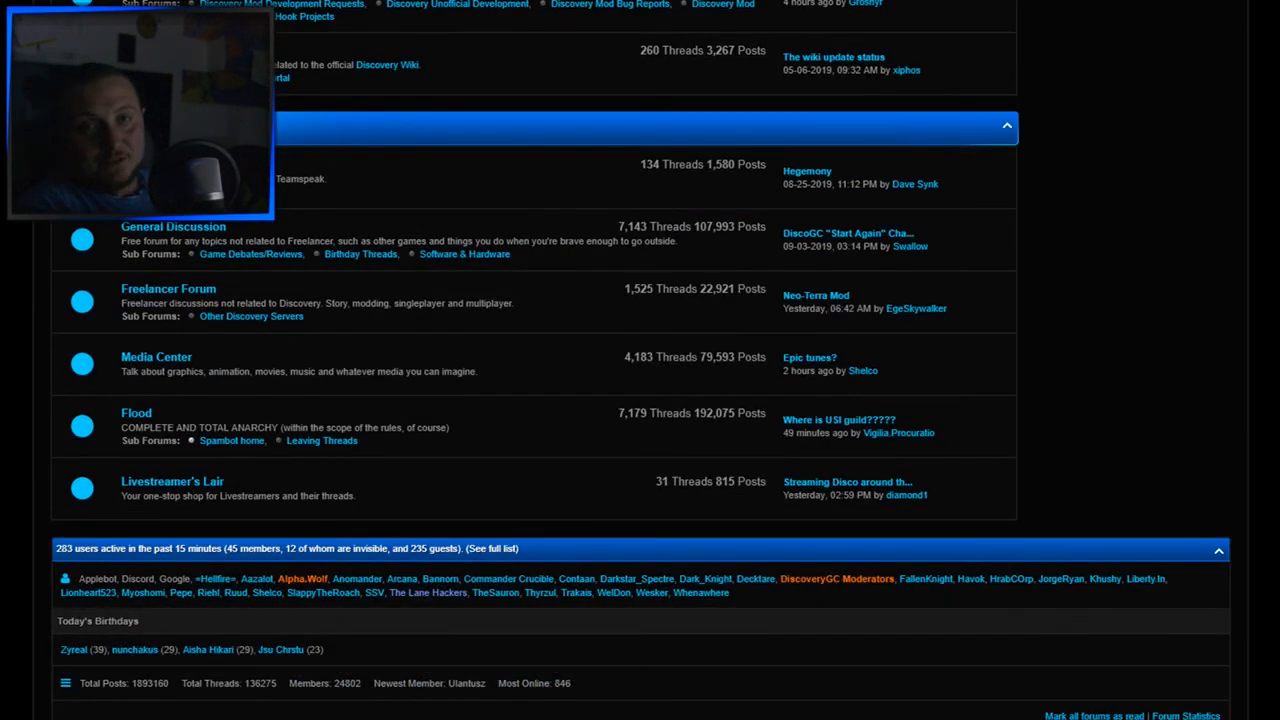